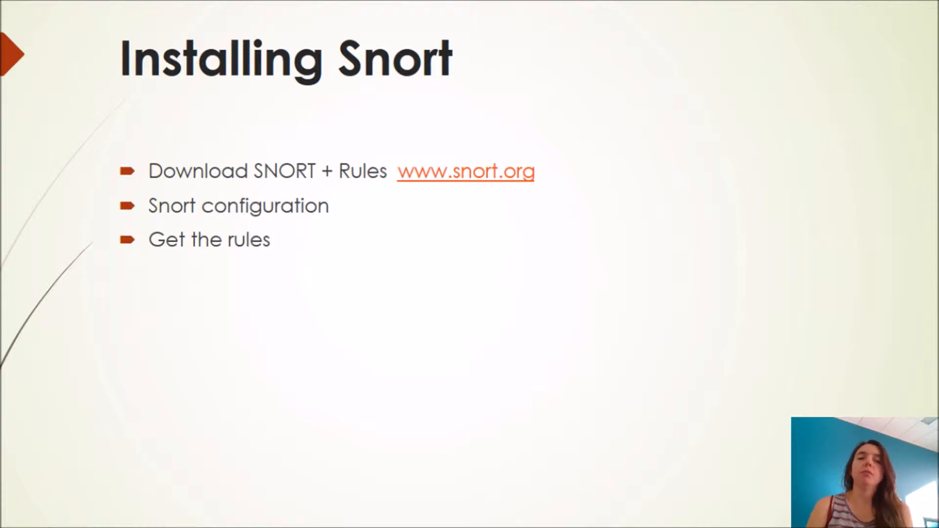
Step: Show the Windows installer link for Snort 2.9.8.2 and look through the Documents sections
{"action": "left_click", "coordinate": [465, 171]}
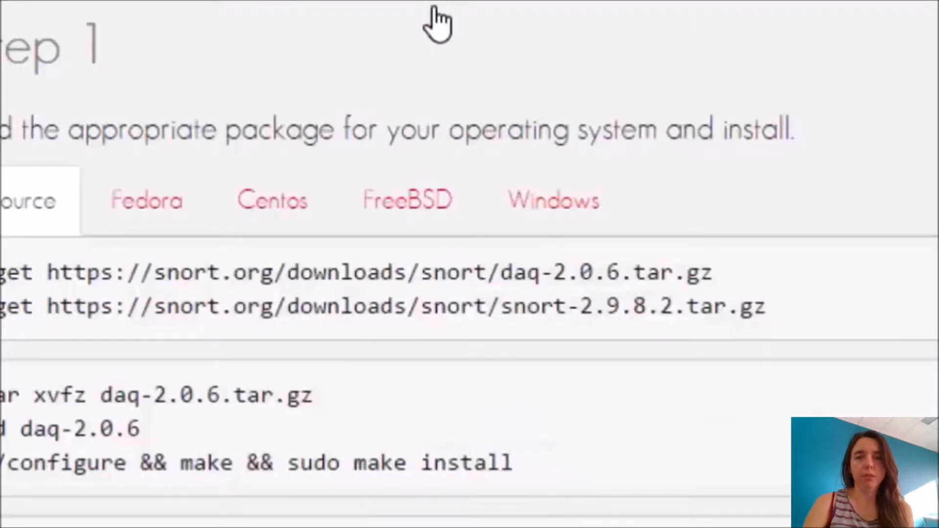
{"action": "mouse_move", "coordinate": [448, 53]}
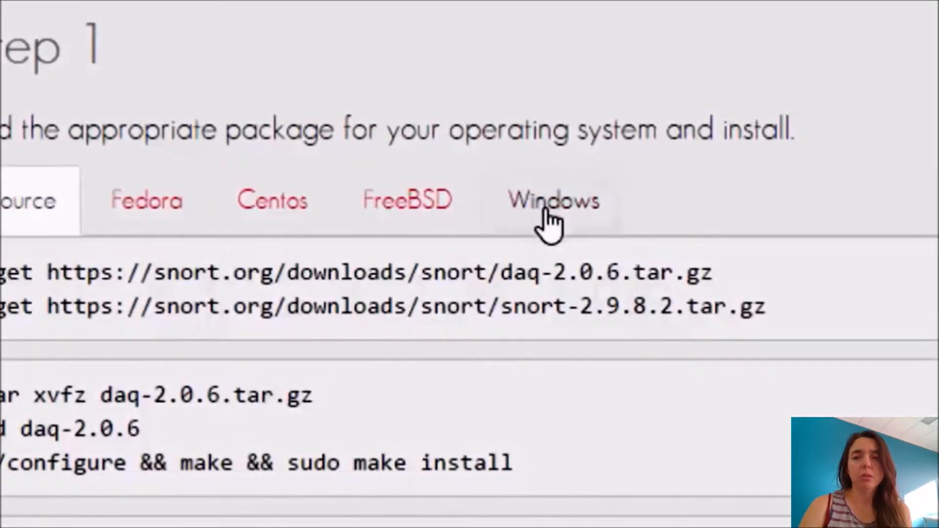
{"action": "left_click", "coordinate": [554, 202]}
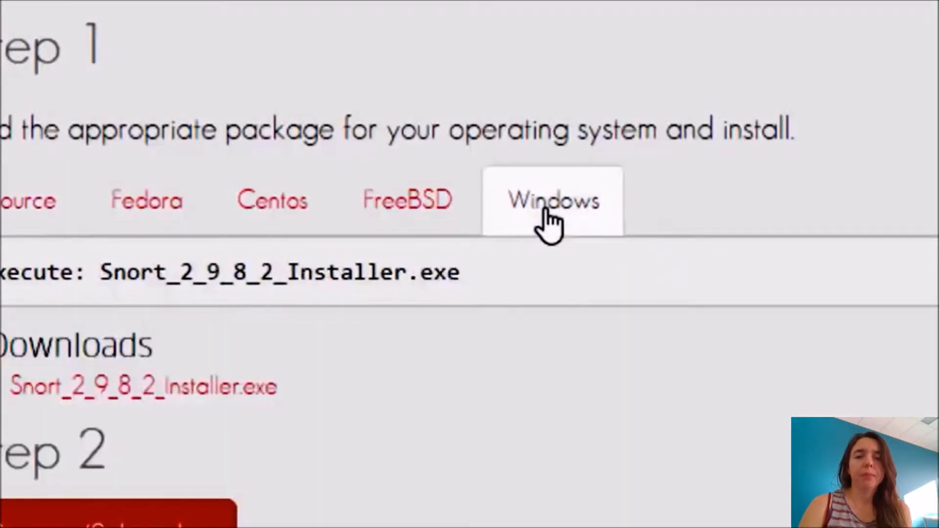
{"action": "mouse_move", "coordinate": [286, 356]}
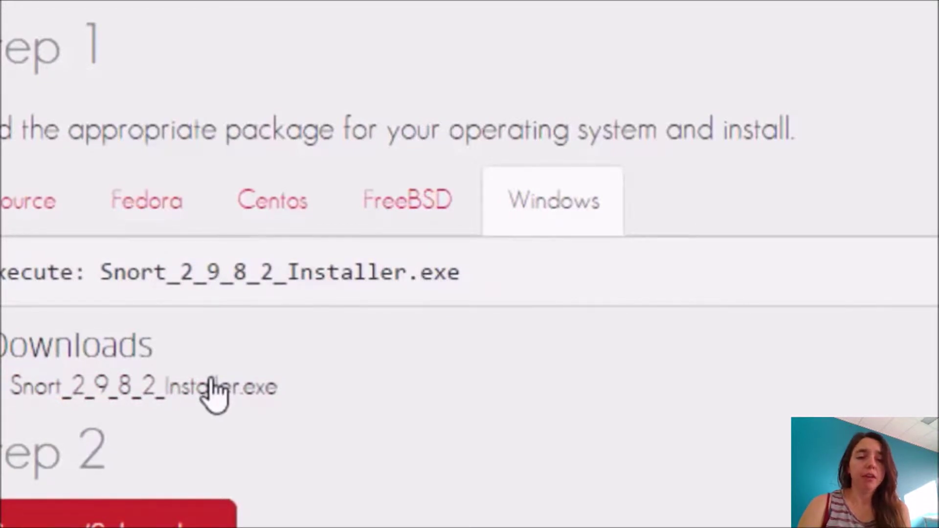
{"action": "scroll", "scroll_direction": "down", "scroll_amount": 3}
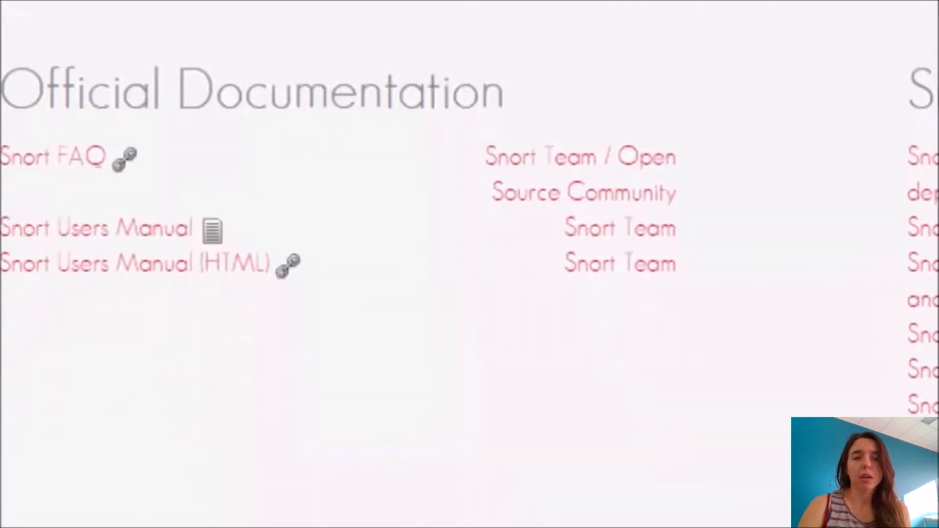
{"action": "scroll", "scroll_direction": "down", "scroll_amount": 3}
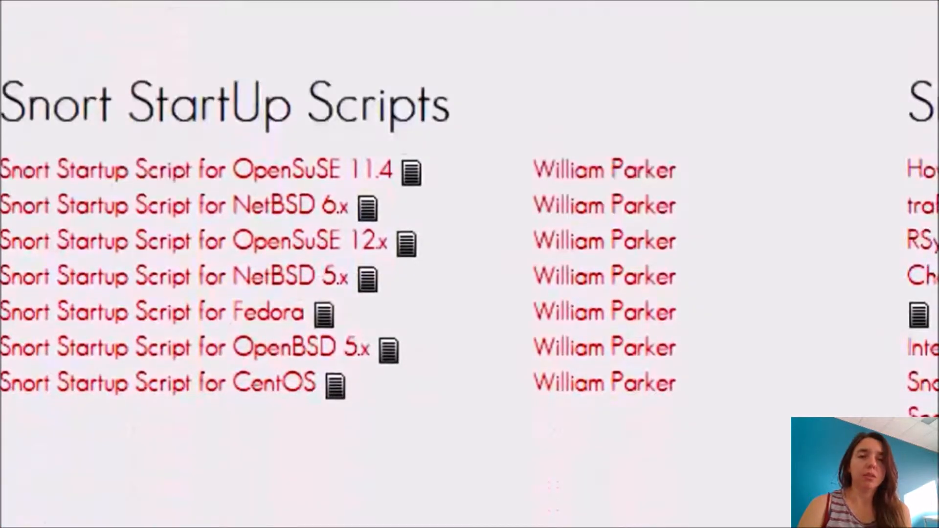
{"action": "scroll", "scroll_direction": "down", "scroll_amount": 3}
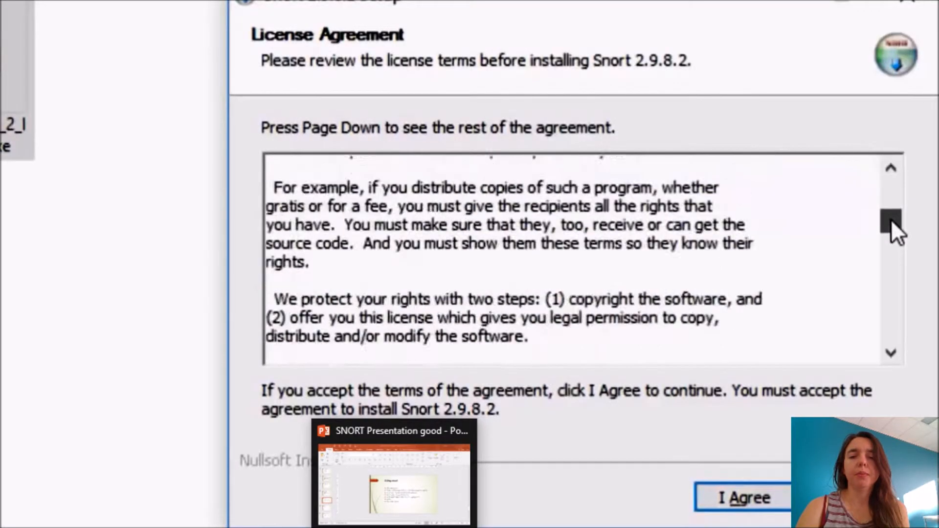
Step: Accept the license, keep all three components and C:\Snort, install and close the wizard
{"action": "scroll", "scroll_direction": "down", "scroll_amount": 3}
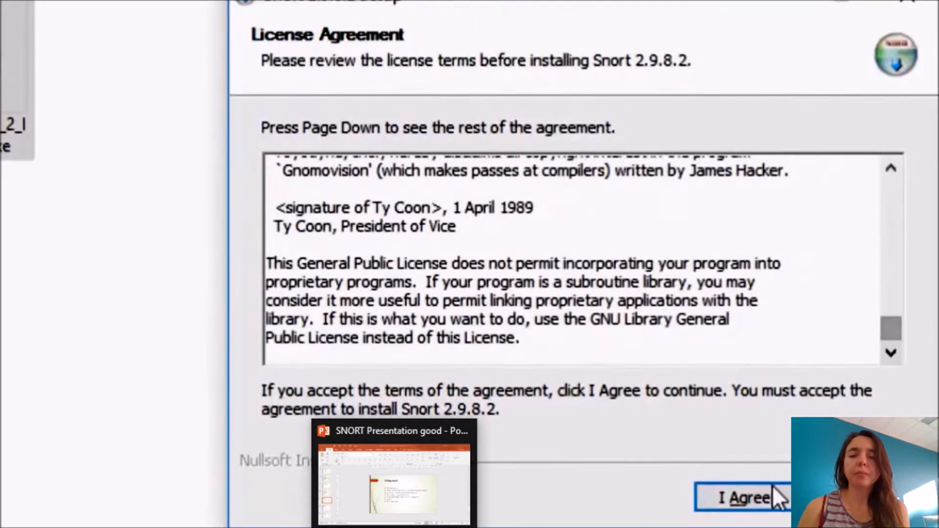
{"action": "left_click", "coordinate": [740, 498]}
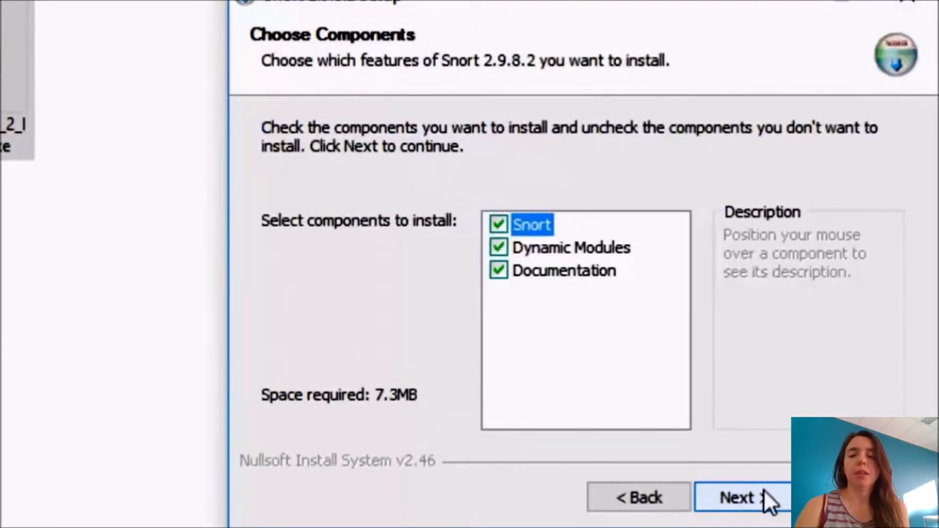
{"action": "left_click", "coordinate": [742, 510]}
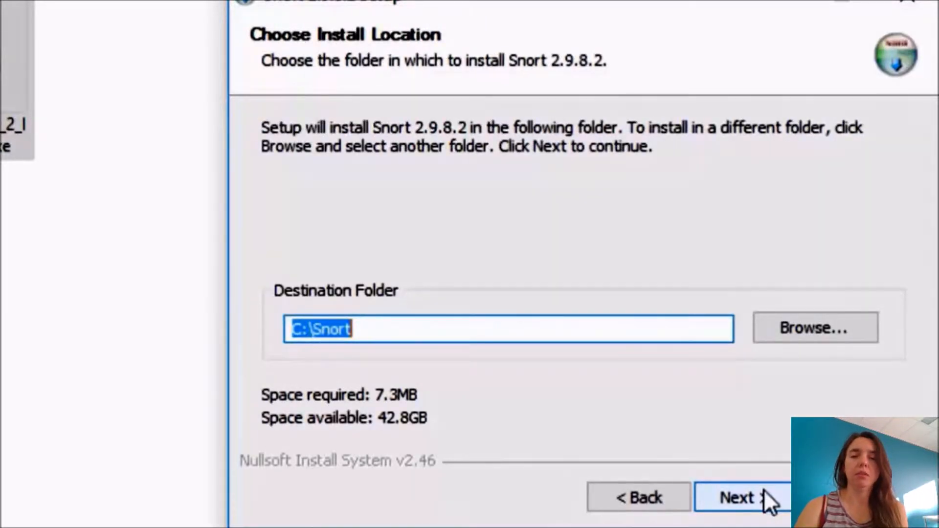
{"action": "left_click", "coordinate": [738, 511]}
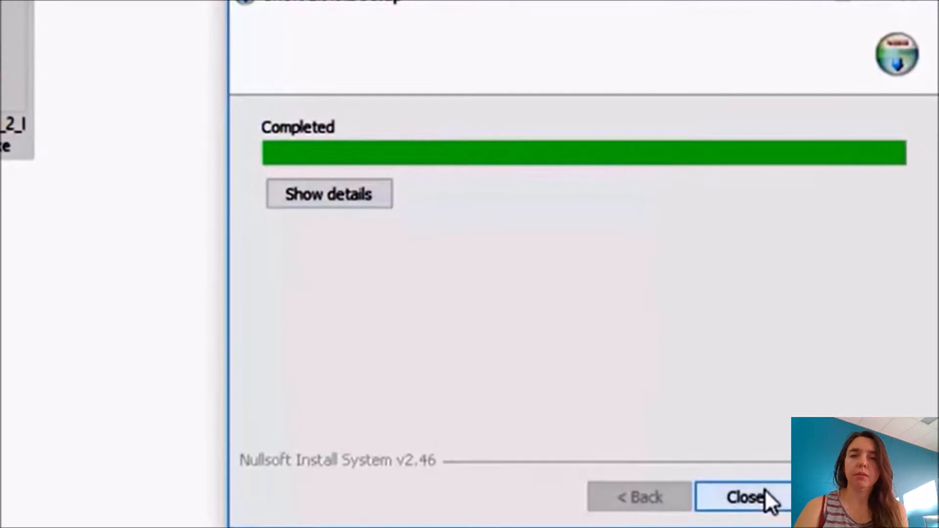
{"action": "left_click", "coordinate": [742, 497]}
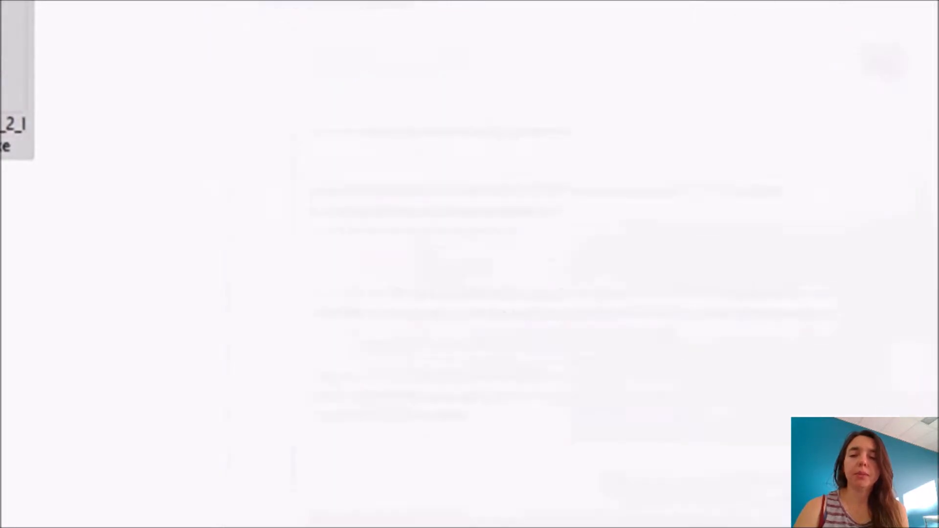
Step: Launch WinPcap_4_1_3, accept the license, keep the boot-time driver option, install and finish
{"action": "right_click", "coordinate": [59, 352]}
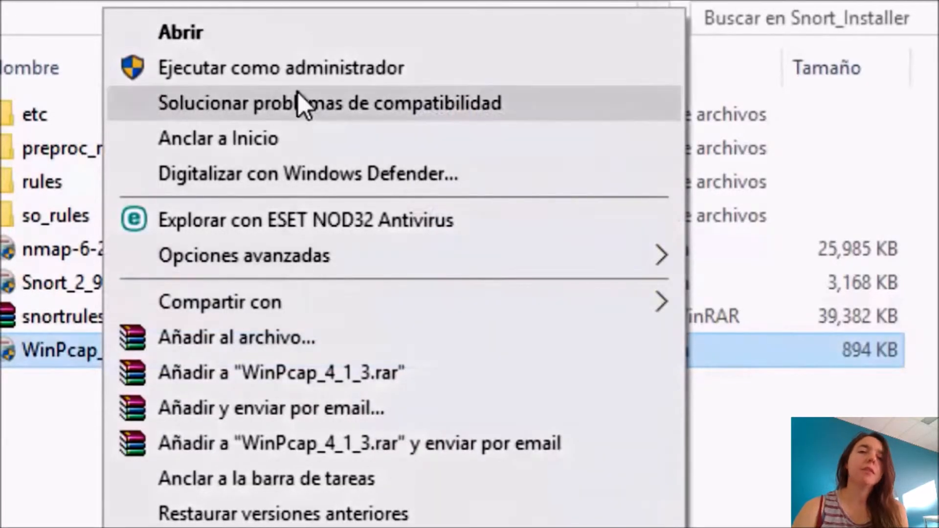
{"action": "mouse_move", "coordinate": [305, 80]}
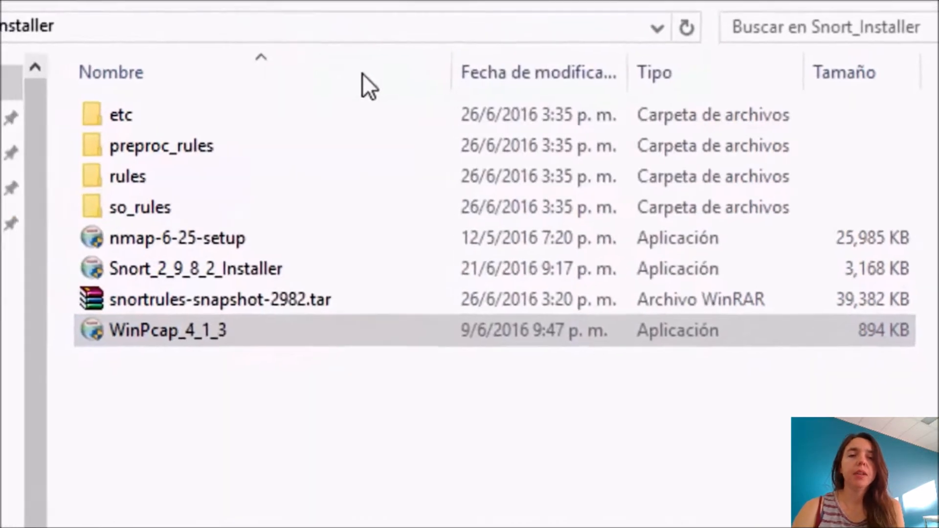
{"action": "double_click", "coordinate": [163, 331]}
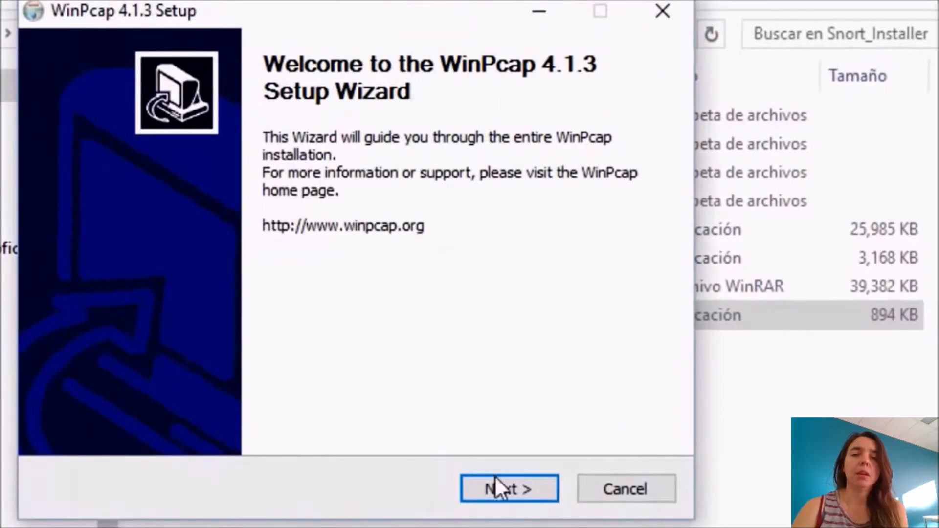
{"action": "left_click", "coordinate": [509, 502]}
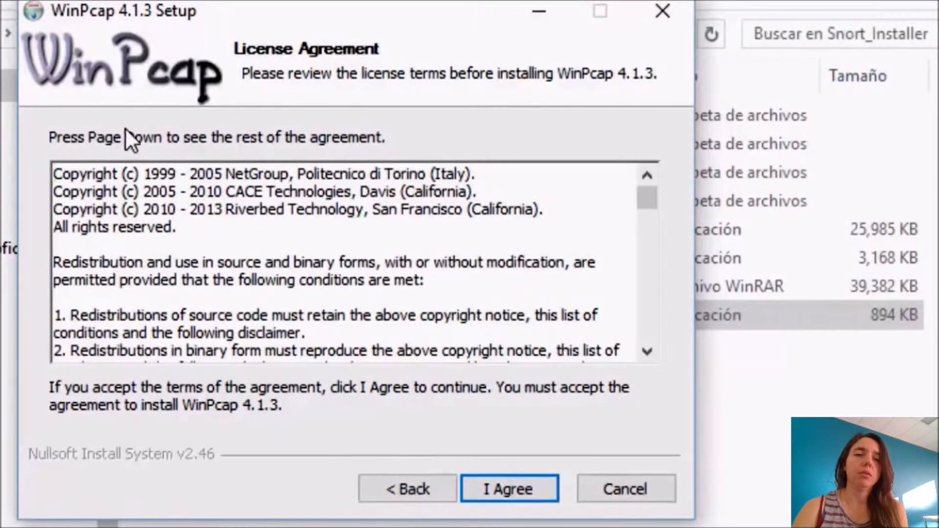
{"action": "left_click", "coordinate": [511, 490]}
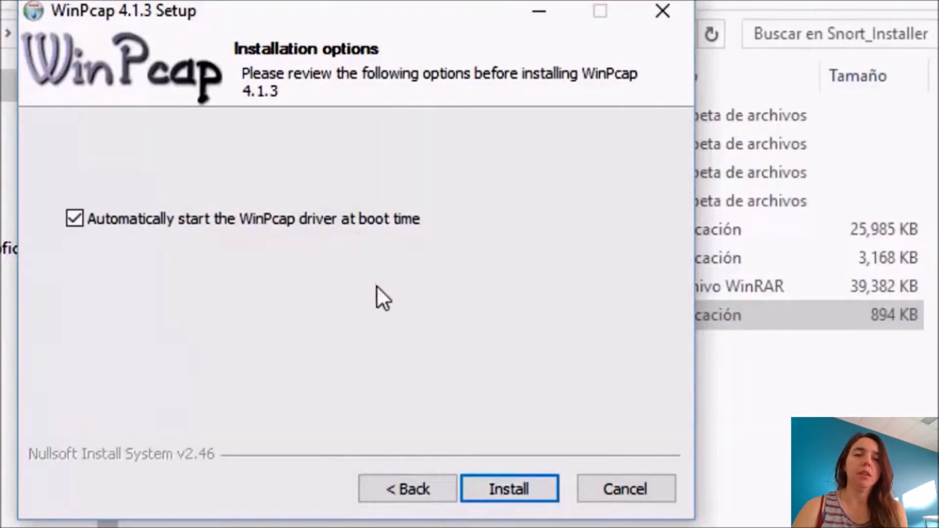
{"action": "left_click", "coordinate": [508, 489]}
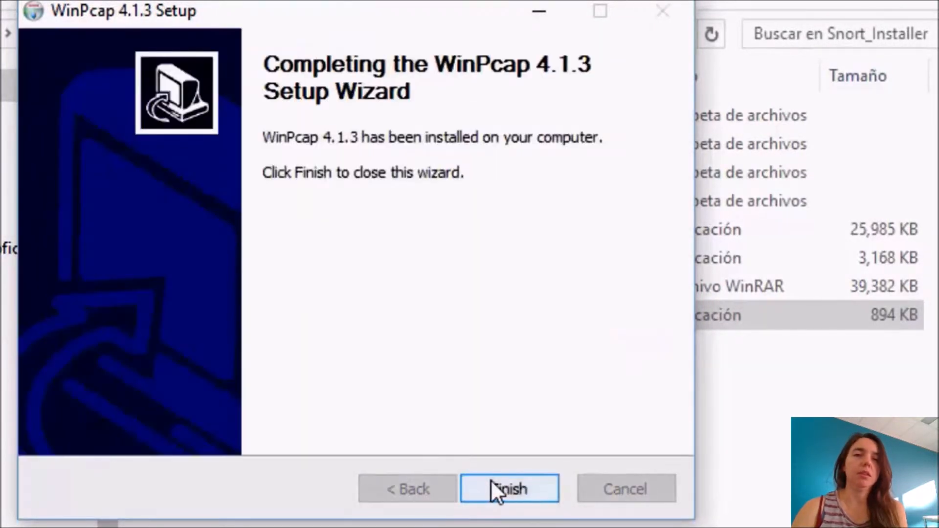
{"action": "left_click", "coordinate": [509, 489]}
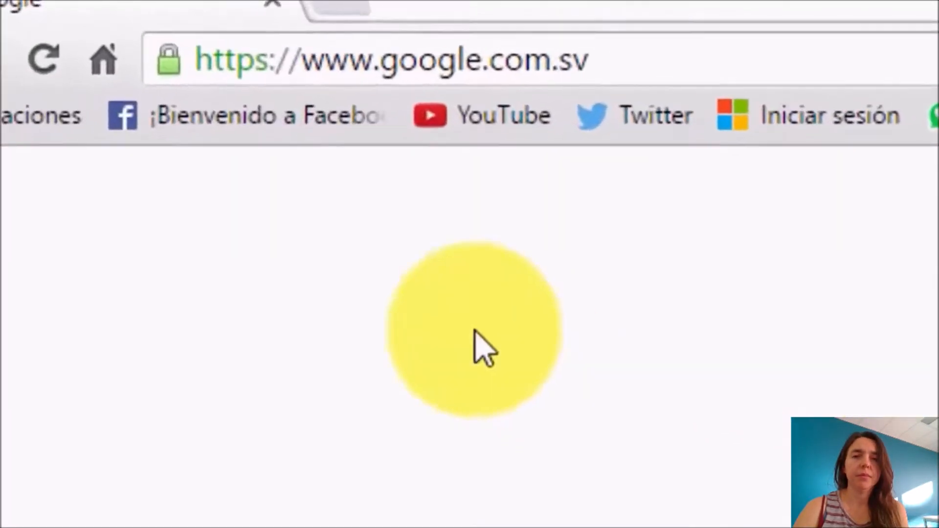
{"action": "left_click", "coordinate": [389, 58]}
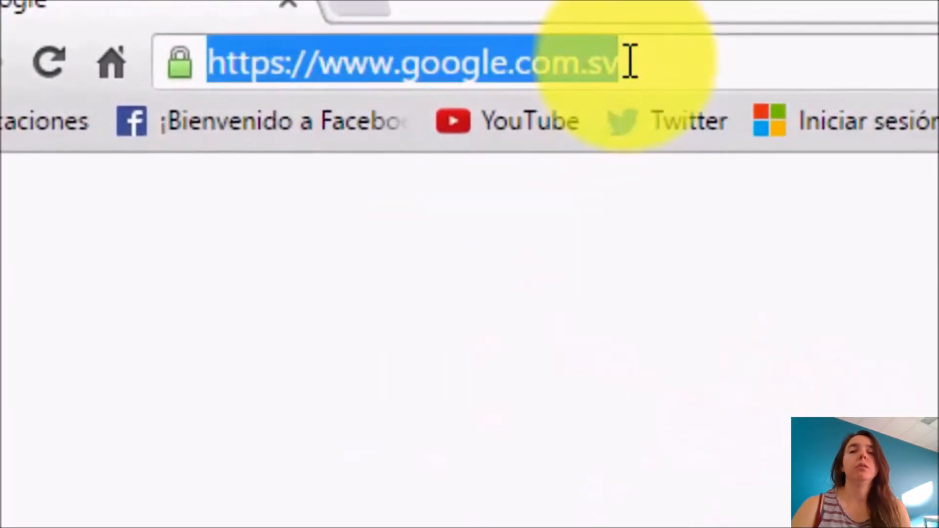
{"action": "type", "text": "www.snort.org"}
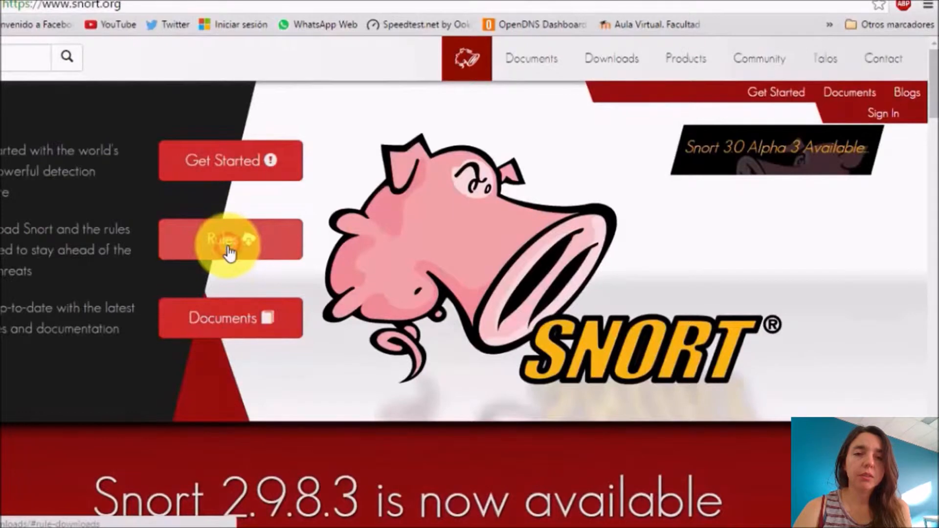
{"action": "left_click", "coordinate": [228, 240]}
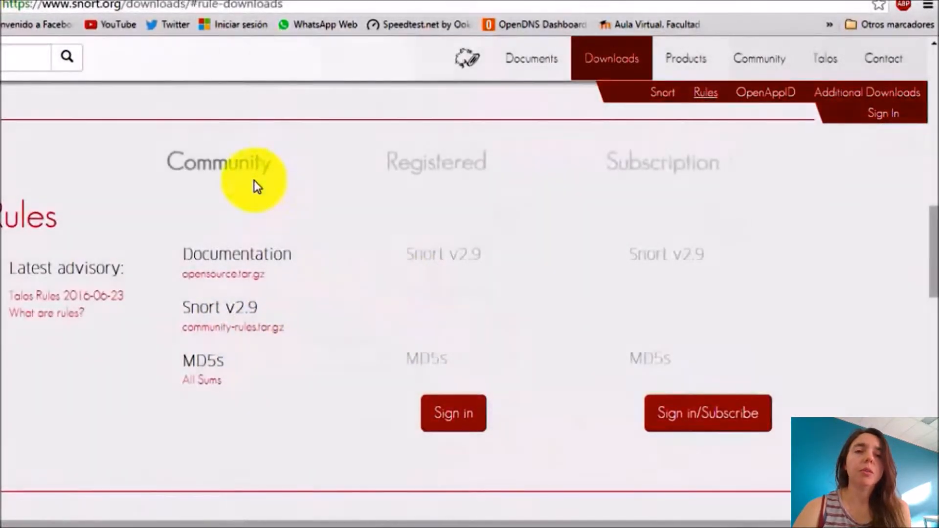
{"action": "mouse_move", "coordinate": [425, 192]}
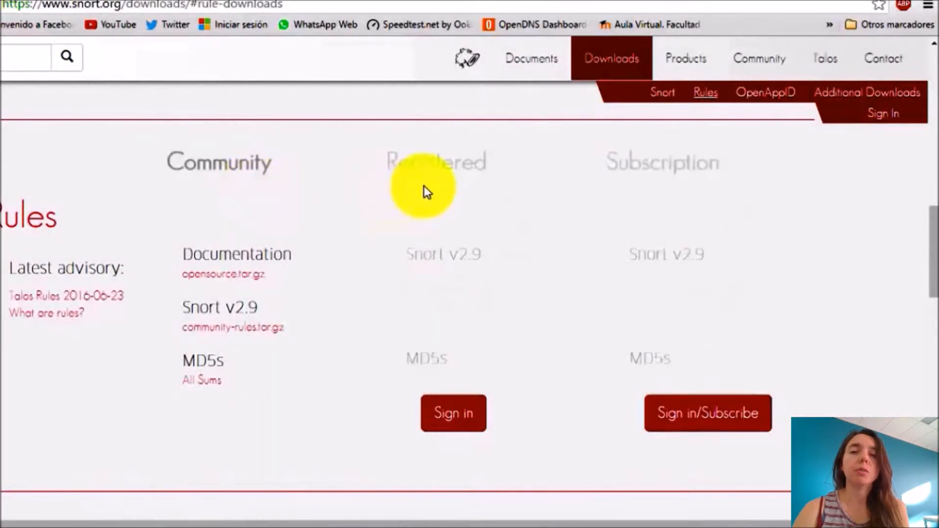
{"action": "mouse_move", "coordinate": [689, 166]}
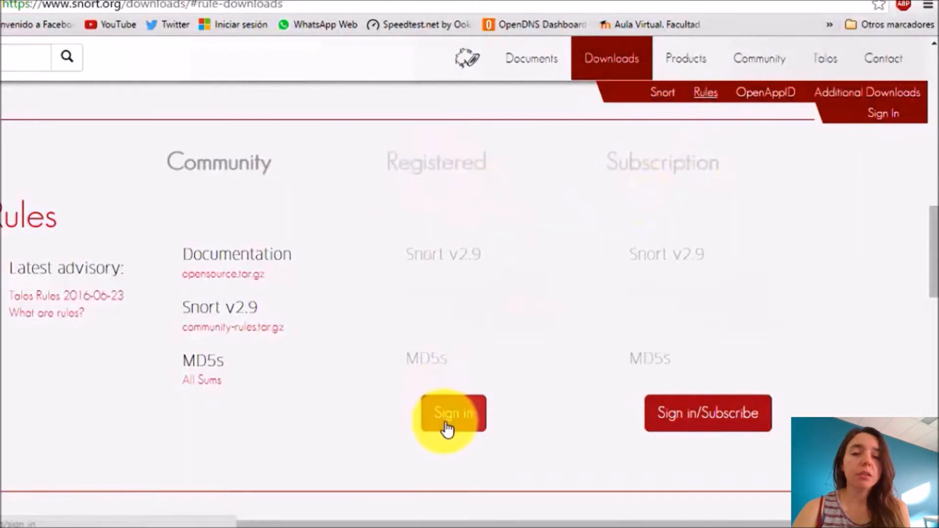
{"action": "left_click", "coordinate": [450, 416]}
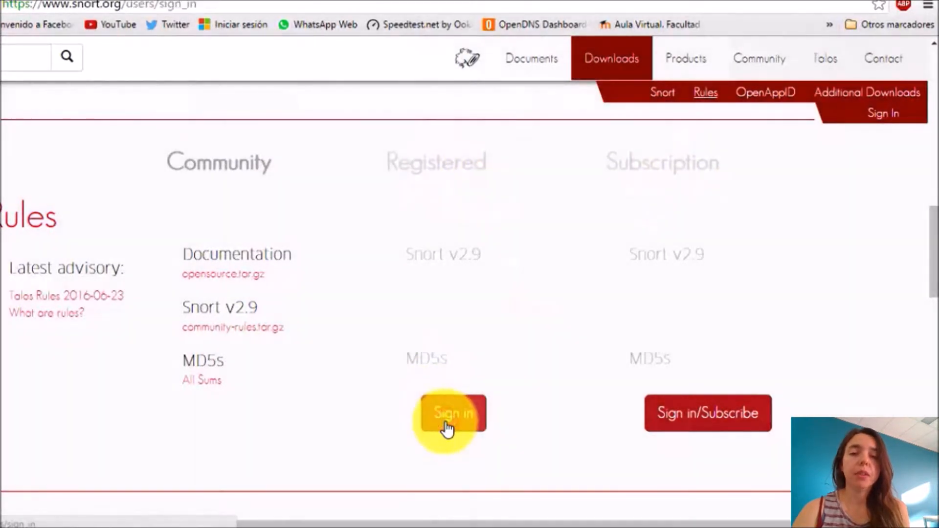
{"action": "left_click", "coordinate": [452, 414]}
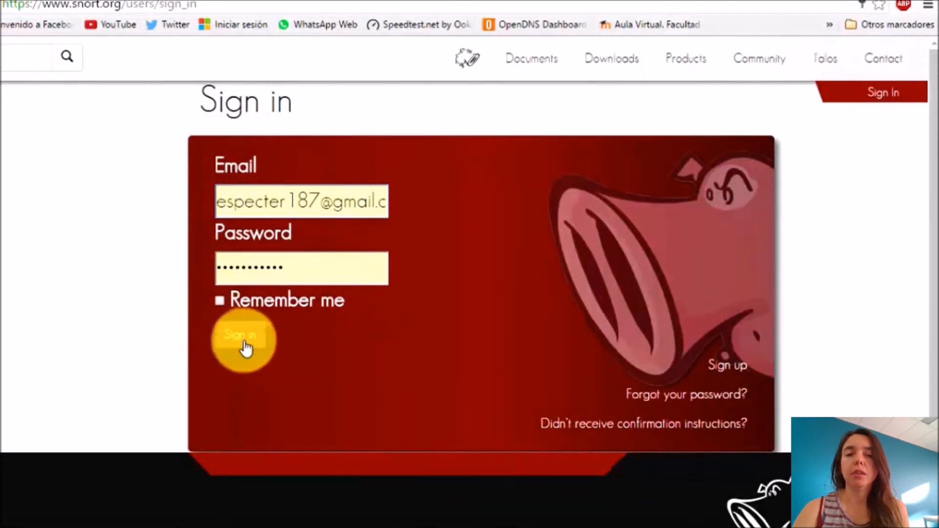
{"action": "left_click", "coordinate": [240, 340]}
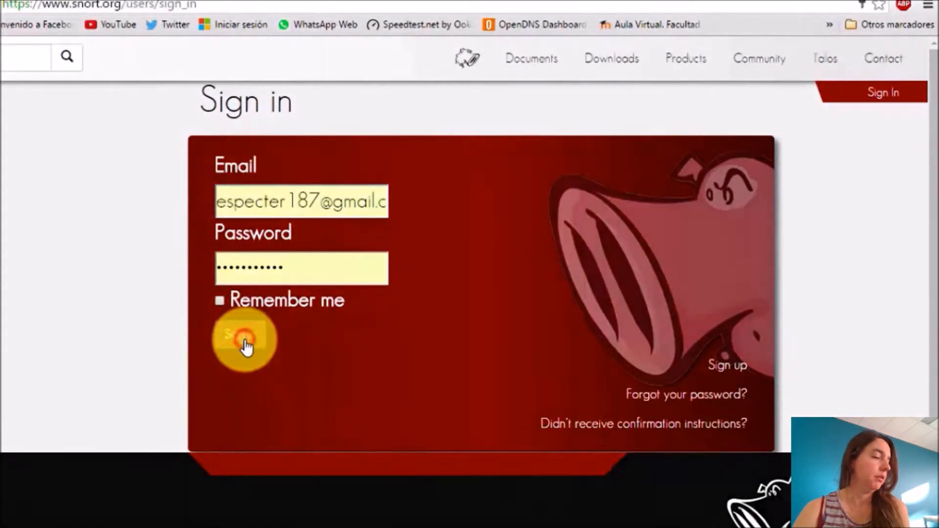
{"action": "left_click", "coordinate": [242, 338]}
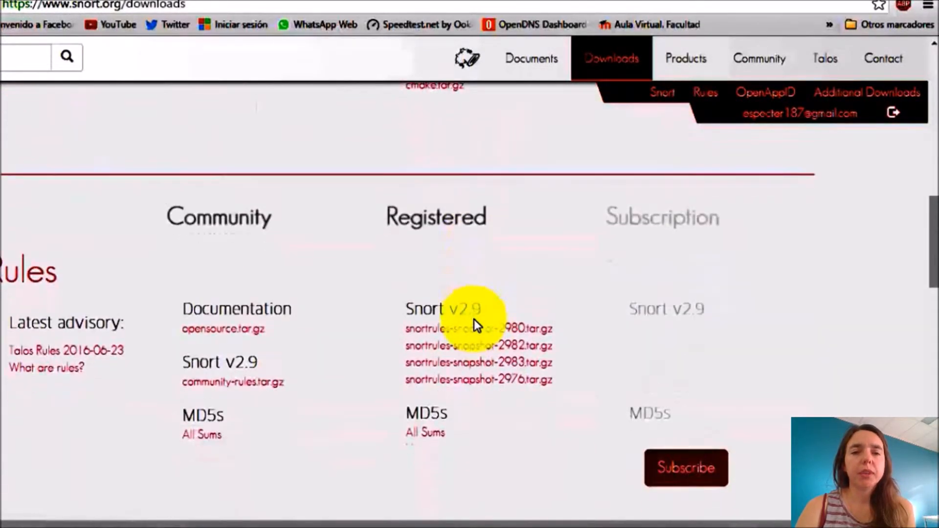
{"action": "mouse_move", "coordinate": [480, 354]}
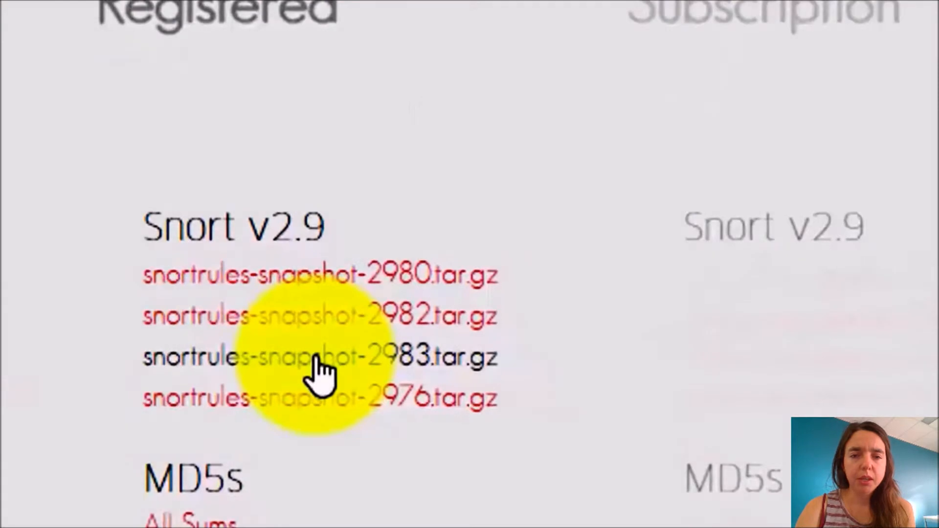
Step: Download snortrules-snapshot-2983.tar.gz and save it into the Snort_Installer folder
{"action": "left_click", "coordinate": [312, 356]}
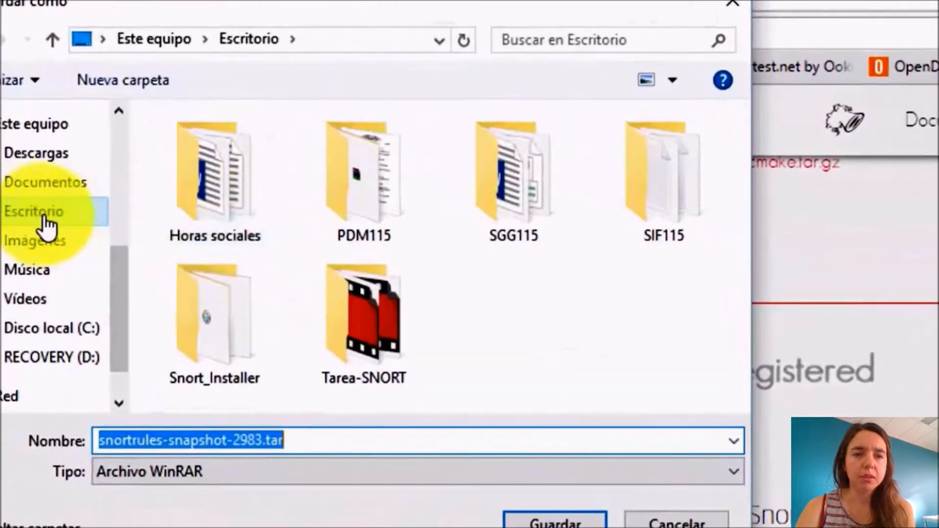
{"action": "double_click", "coordinate": [212, 316]}
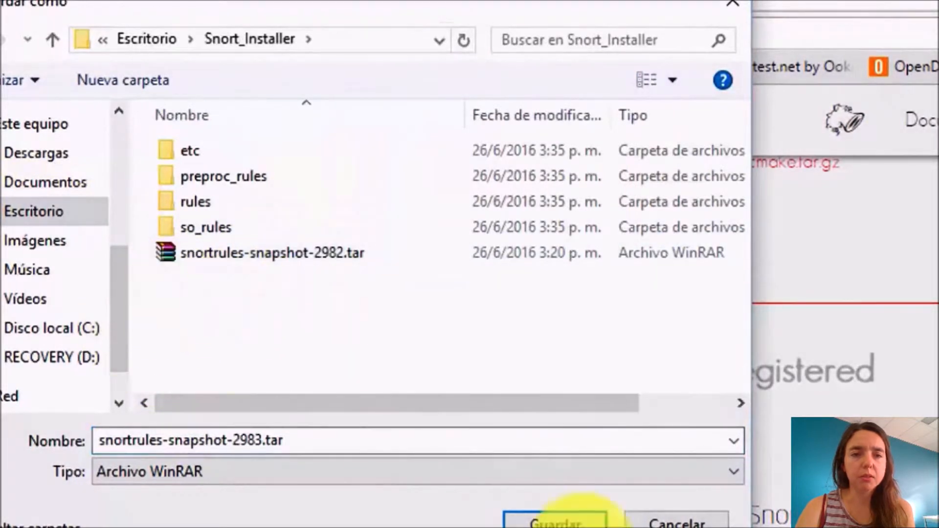
{"action": "left_click", "coordinate": [553, 519]}
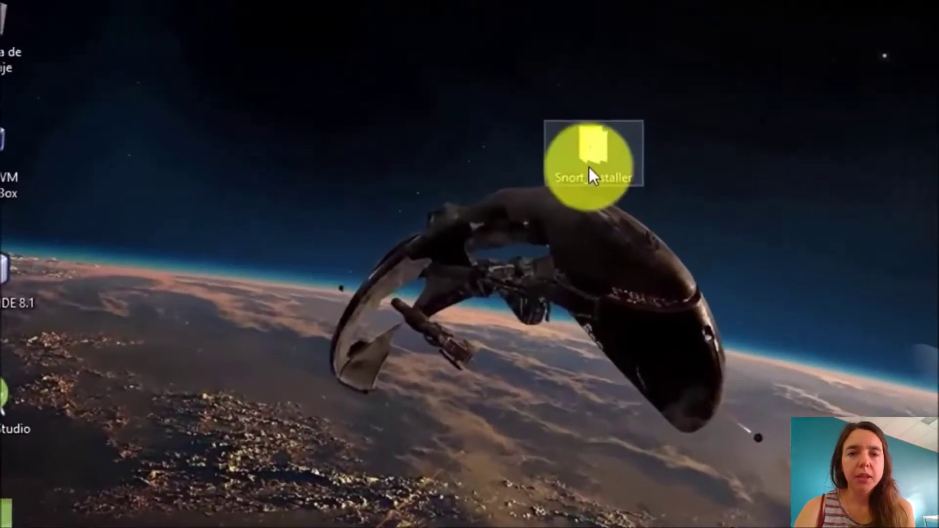
Step: In Snort_Installer, select only the preproc_rules and rules folders and copy them
{"action": "double_click", "coordinate": [591, 147]}
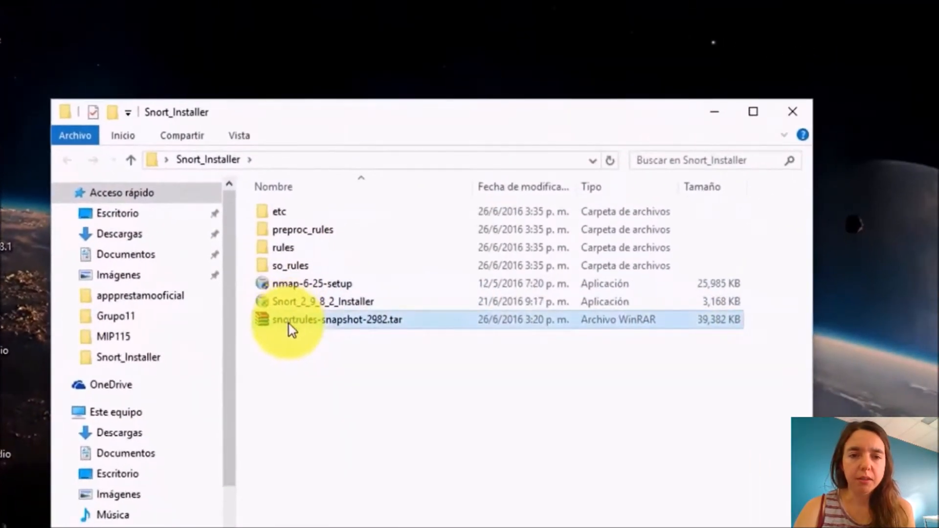
{"action": "right_click", "coordinate": [296, 319]}
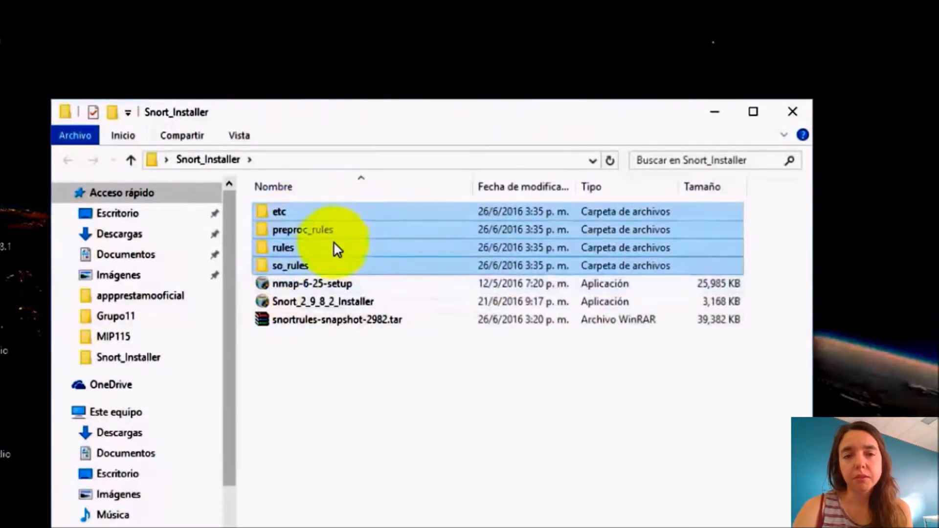
{"action": "left_click", "coordinate": [299, 230]}
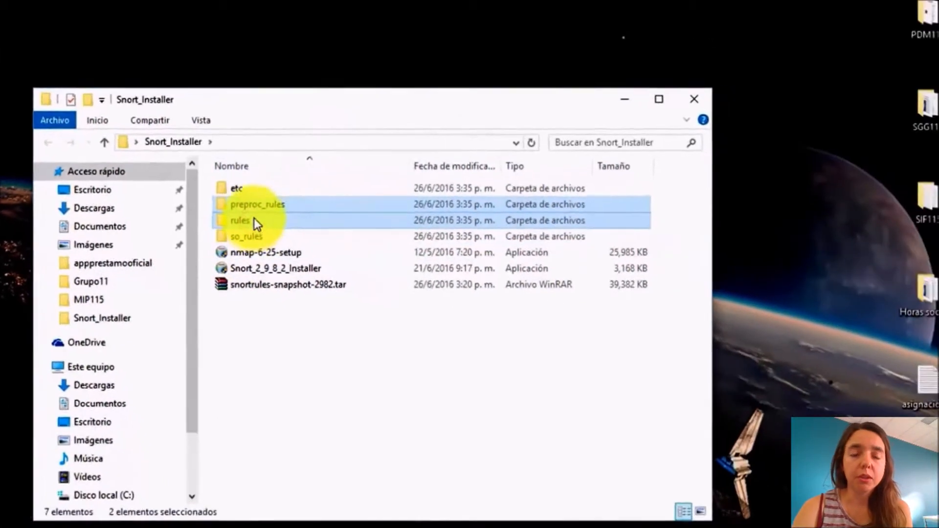
{"action": "right_click", "coordinate": [239, 221]}
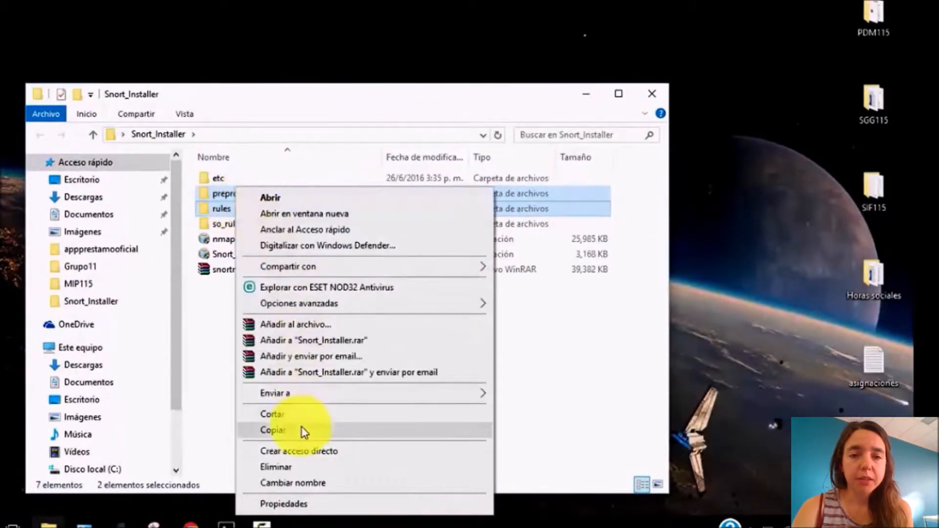
{"action": "left_click", "coordinate": [272, 430]}
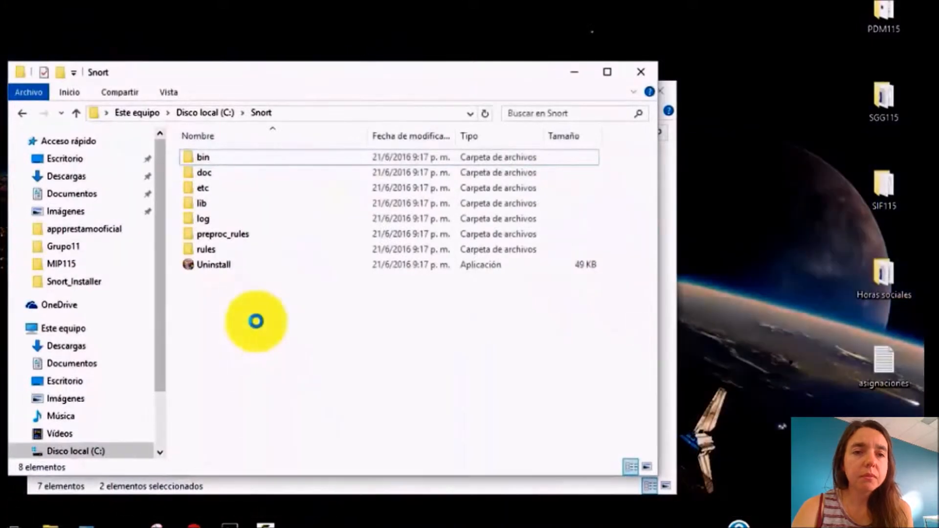
Step: Paste the two folders into C:\Snort, replacing the same-named files
{"action": "right_click", "coordinate": [255, 321]}
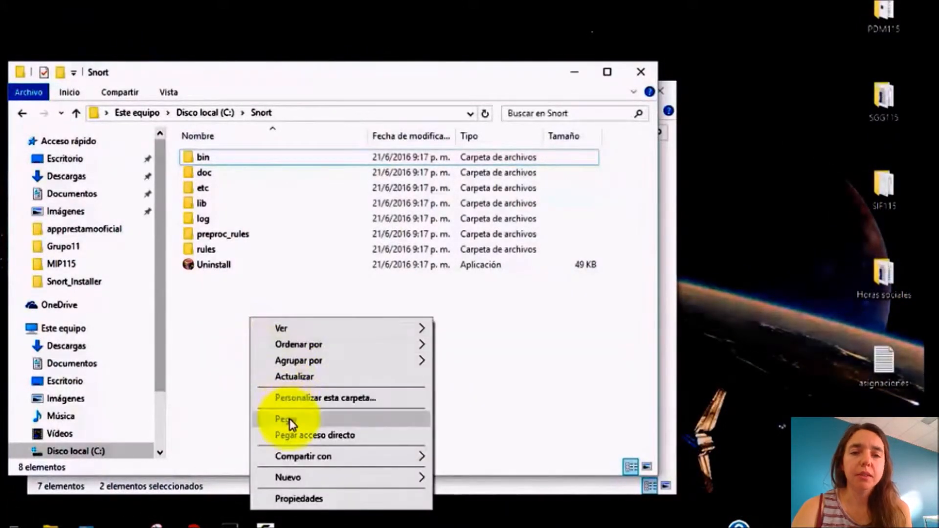
{"action": "left_click", "coordinate": [283, 420]}
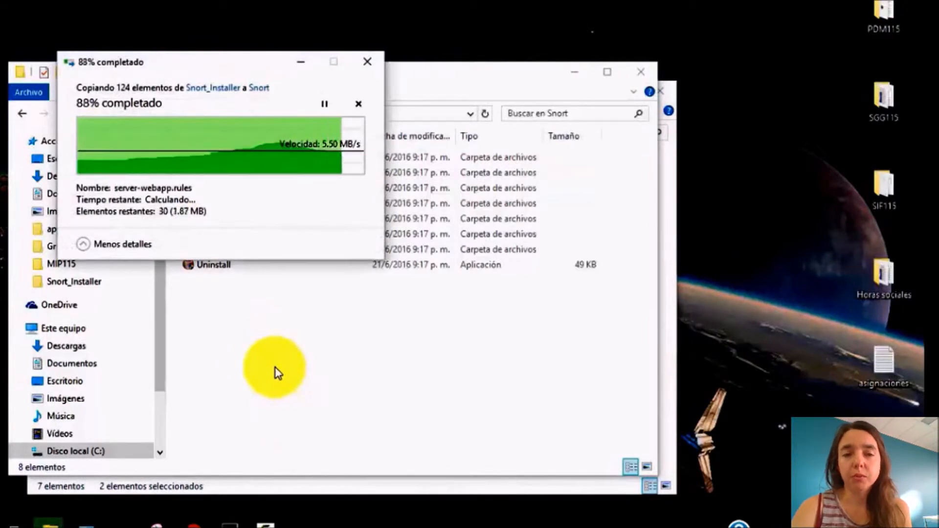
{"action": "left_click", "coordinate": [146, 142]}
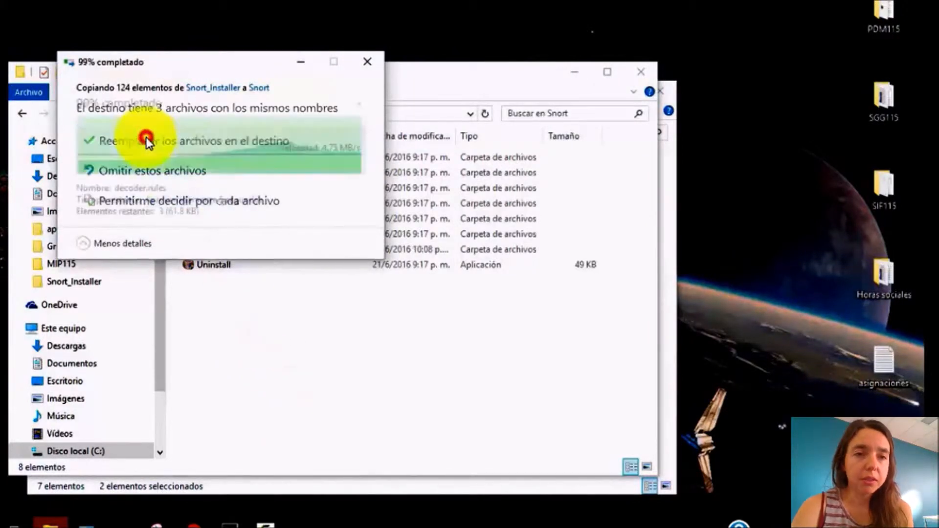
{"action": "left_click", "coordinate": [147, 141]}
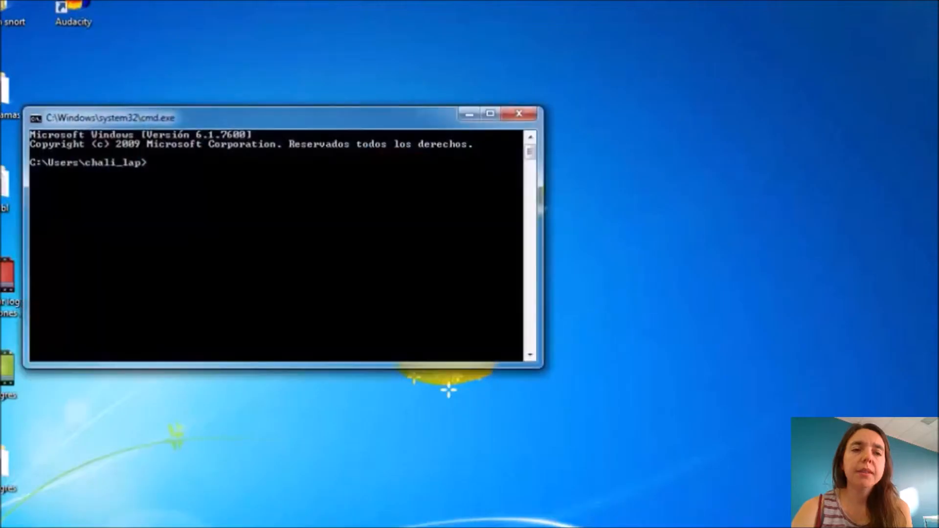
Step: Run cd c:\snort\bin and snort -V to confirm version 2.9.8.2-WIN32, then close cmd
{"action": "type", "text": "cd"}
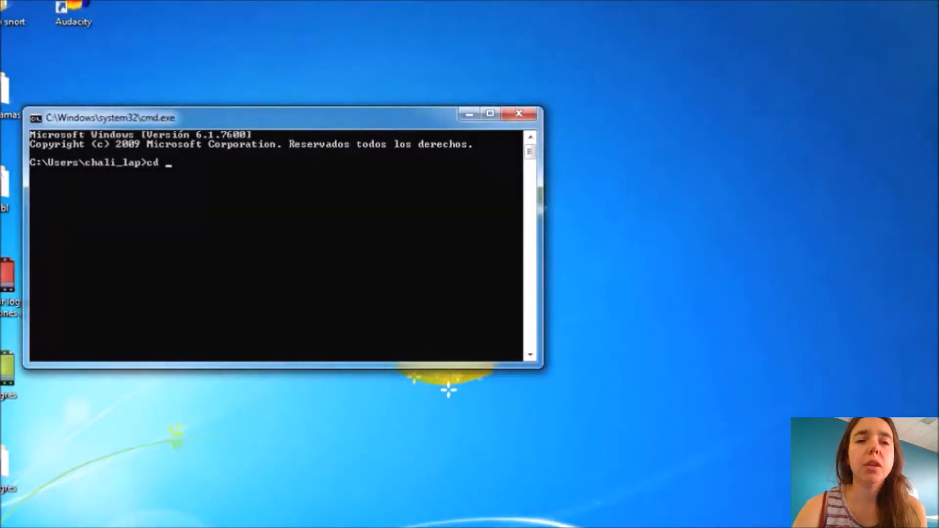
{"action": "type", "text": "c:\\"}
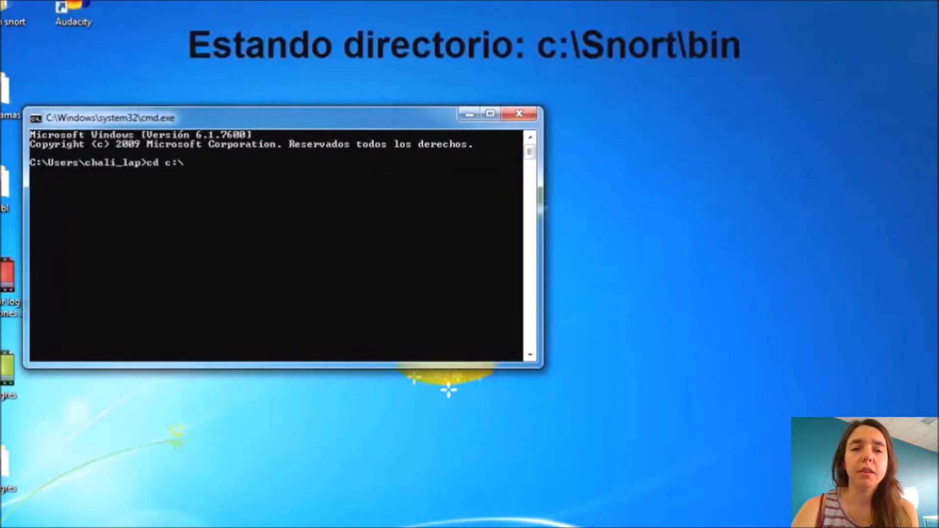
{"action": "type", "text": "snort"}
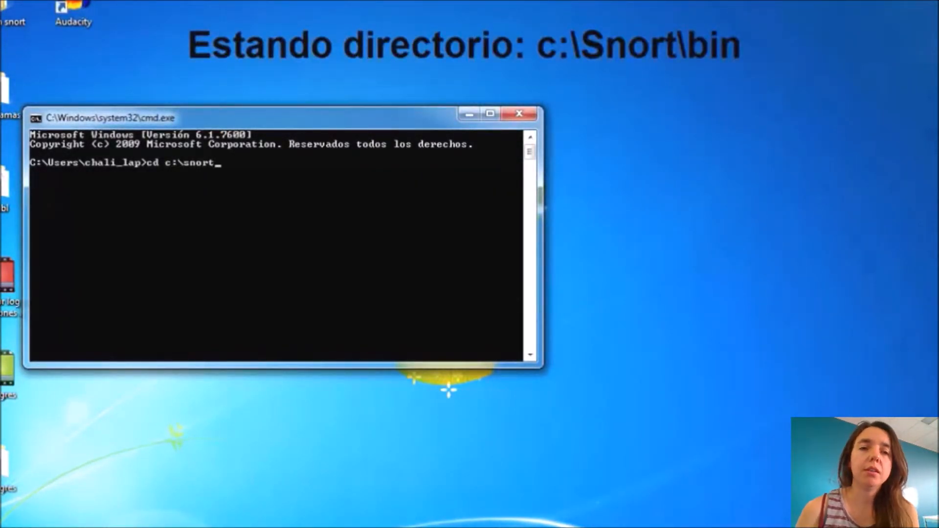
{"action": "type", "text": "\\bin"}
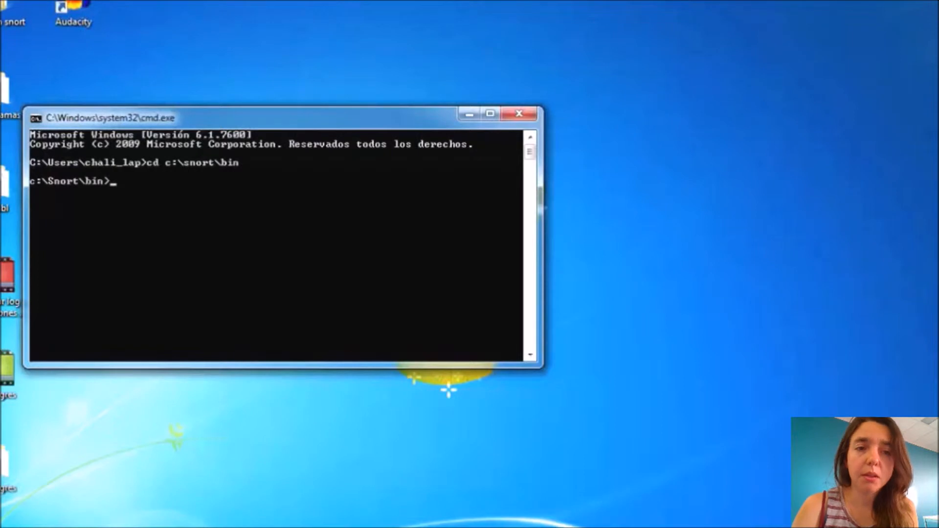
{"action": "type", "text": "snort -V"}
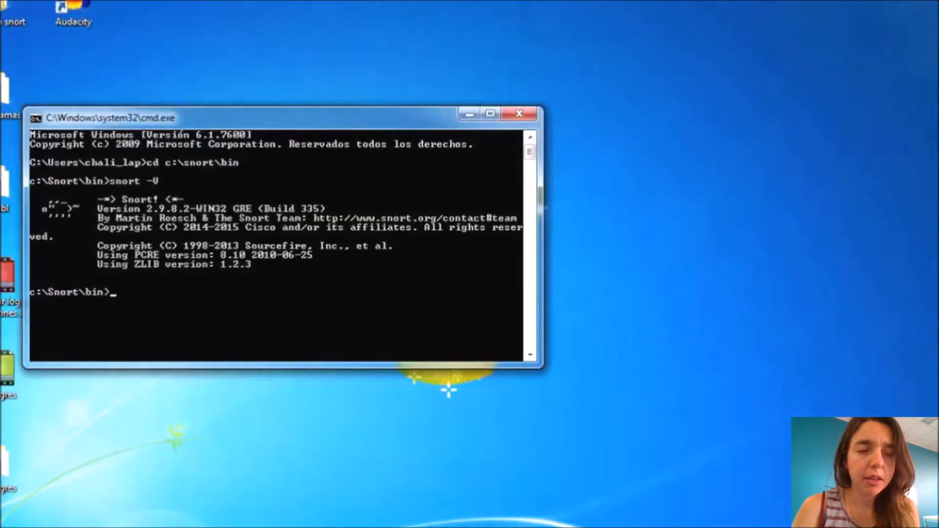
{"action": "mouse_move", "coordinate": [517, 115]}
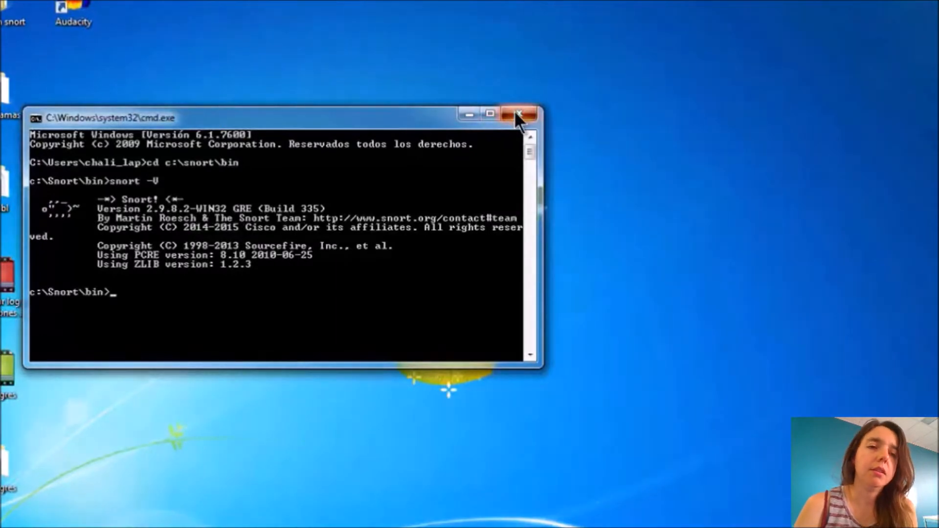
{"action": "left_click", "coordinate": [518, 114]}
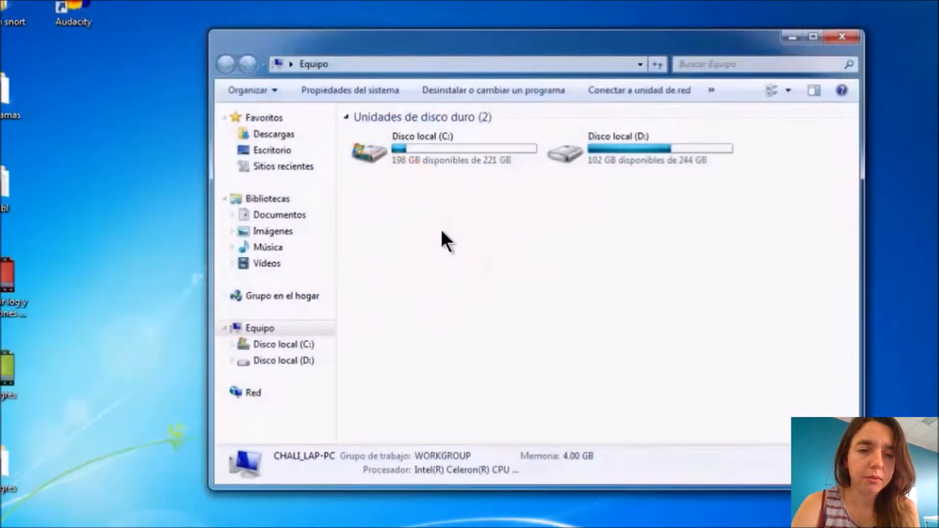
Step: Browse into C:\Snort, then open snortrules-snapshot-2982.tar from the Programas folder
{"action": "double_click", "coordinate": [430, 147]}
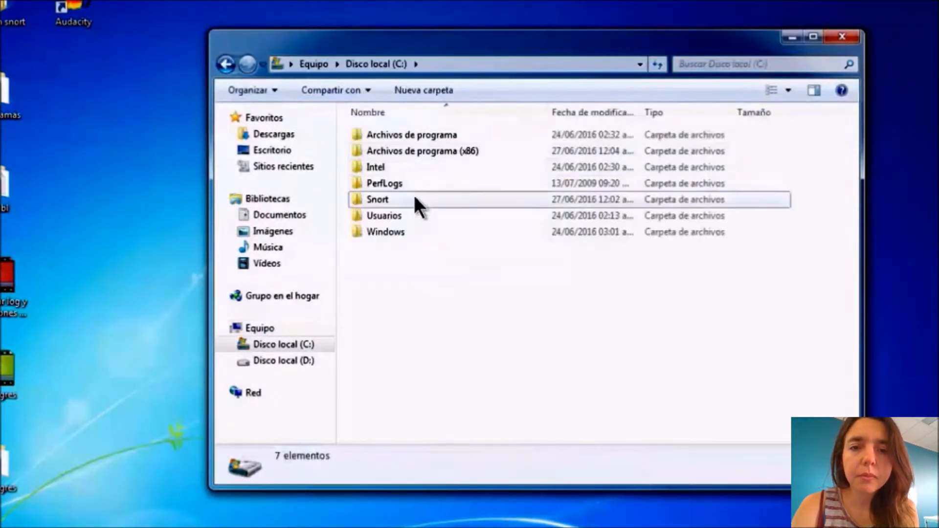
{"action": "double_click", "coordinate": [377, 199]}
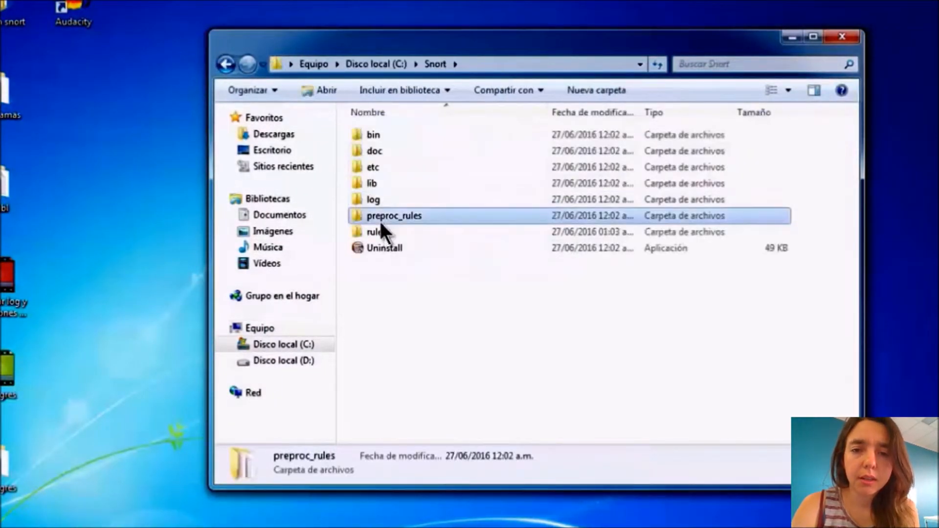
{"action": "double_click", "coordinate": [375, 231]}
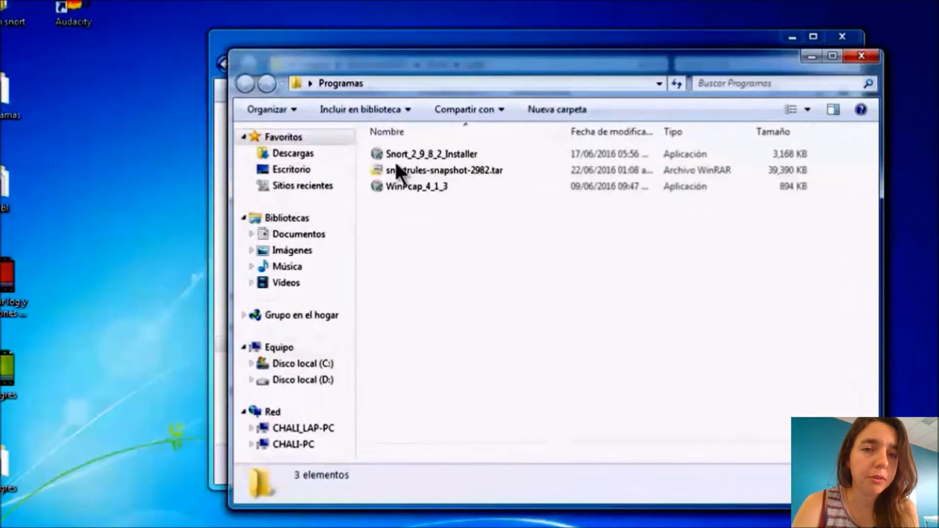
{"action": "double_click", "coordinate": [439, 170]}
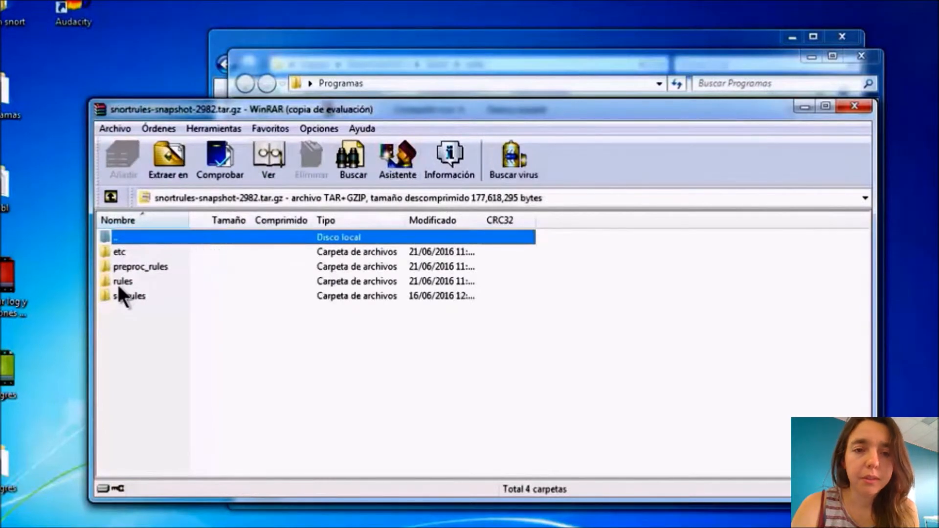
Step: Extract all 119 files of the archive's rules folder into C:\Snort\rules
{"action": "double_click", "coordinate": [122, 282]}
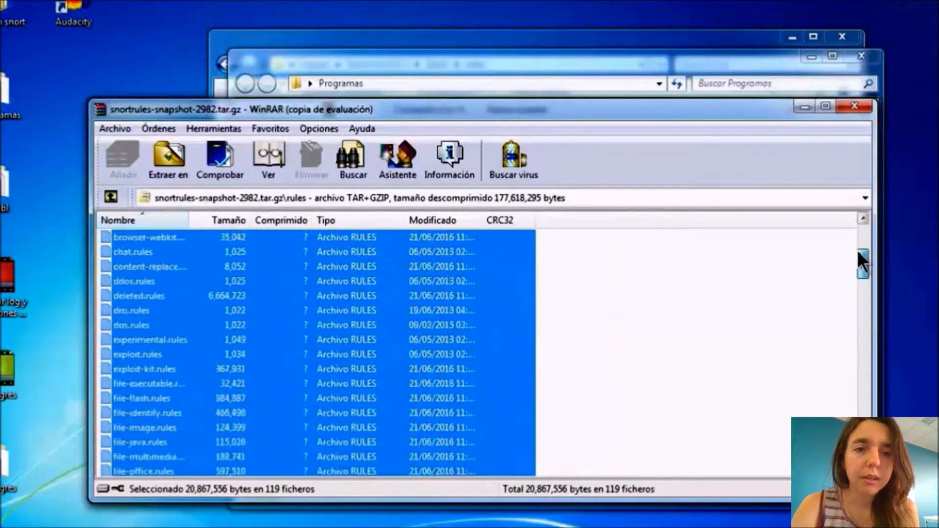
{"action": "left_click", "coordinate": [168, 156]}
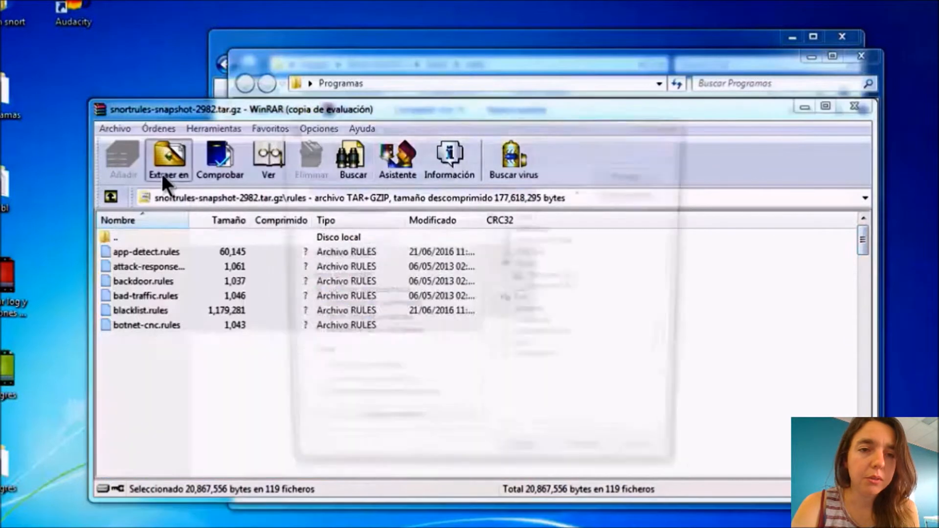
{"action": "left_click", "coordinate": [168, 157]}
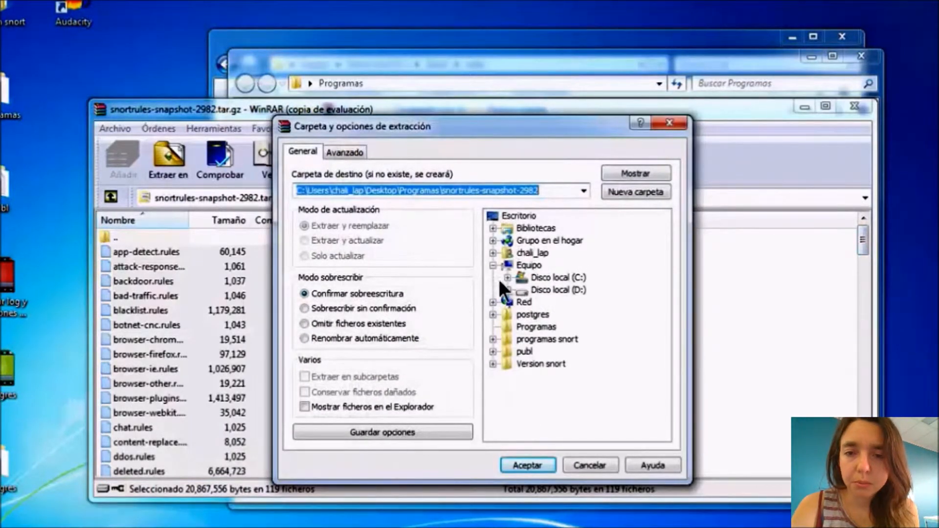
{"action": "left_click", "coordinate": [510, 278]}
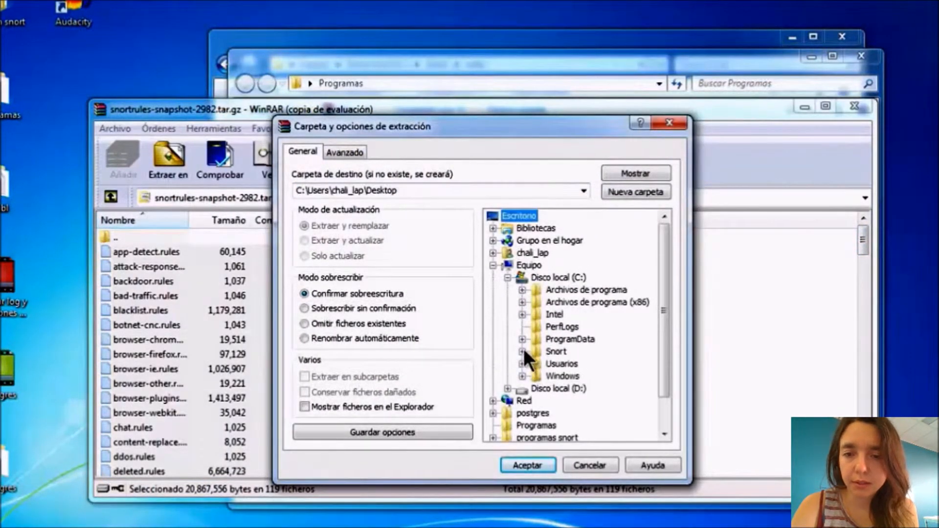
{"action": "left_click", "coordinate": [522, 352]}
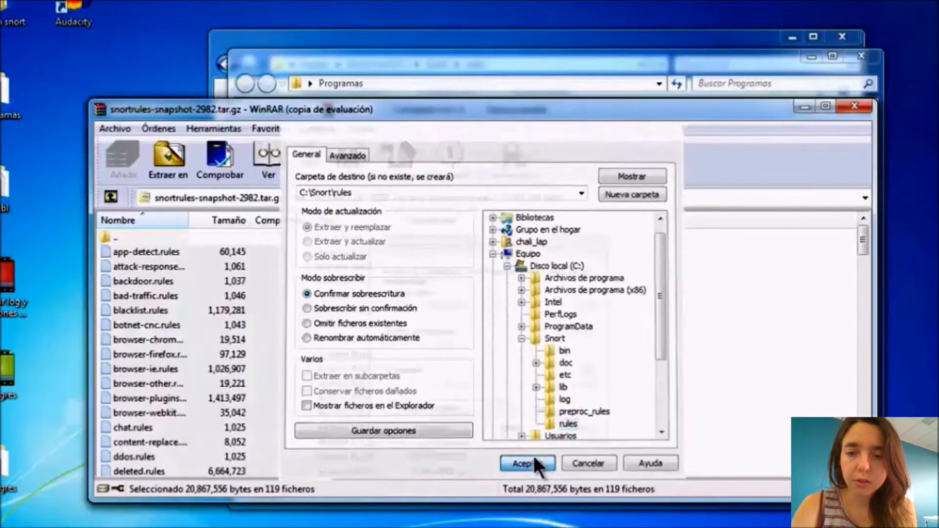
{"action": "left_click", "coordinate": [528, 464]}
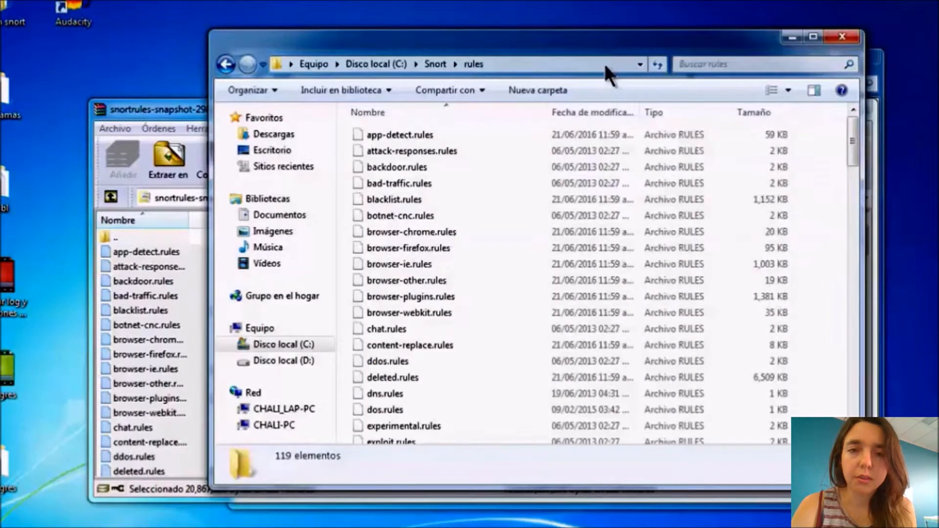
{"action": "mouse_move", "coordinate": [857, 157]}
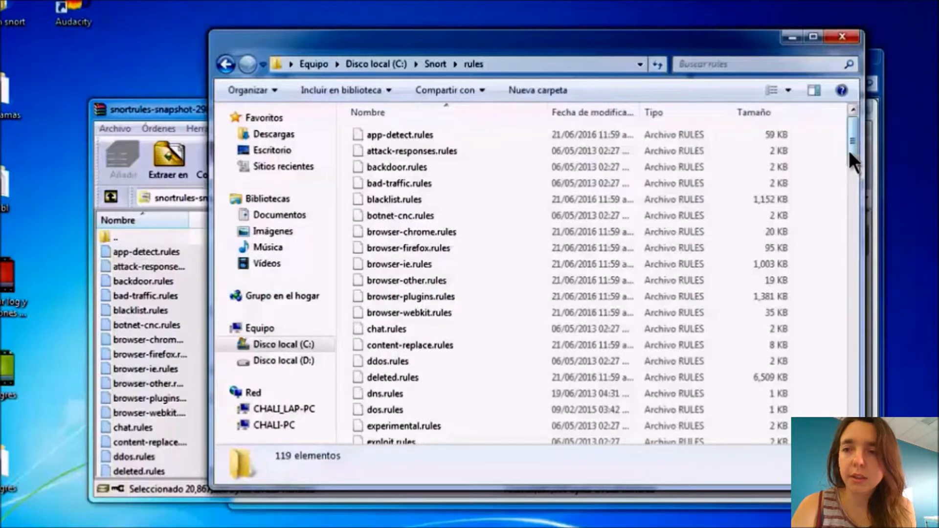
{"action": "scroll", "scroll_direction": "down", "scroll_amount": 3}
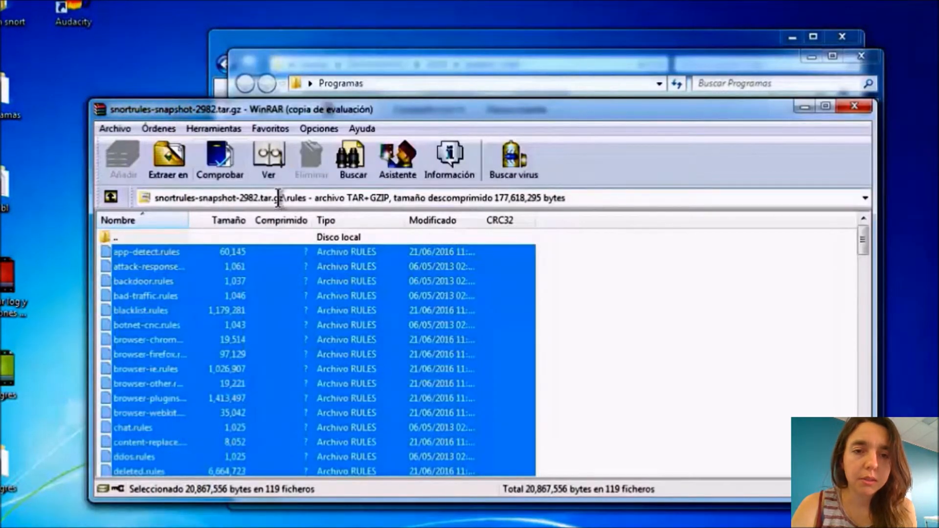
Step: Extract the archive's preproc_rules files into C:\Snort\preproc_rules with 'Sí a todo' overwrite
{"action": "left_click", "coordinate": [111, 195]}
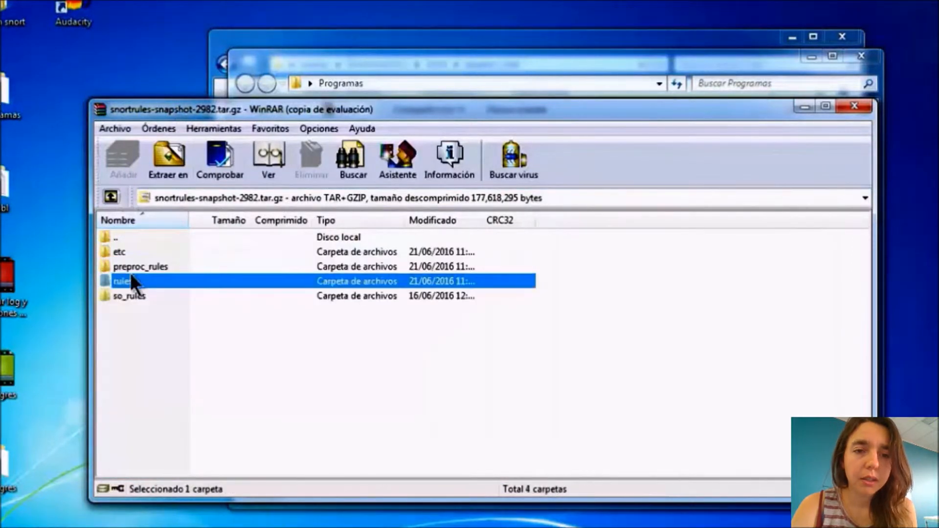
{"action": "double_click", "coordinate": [137, 266]}
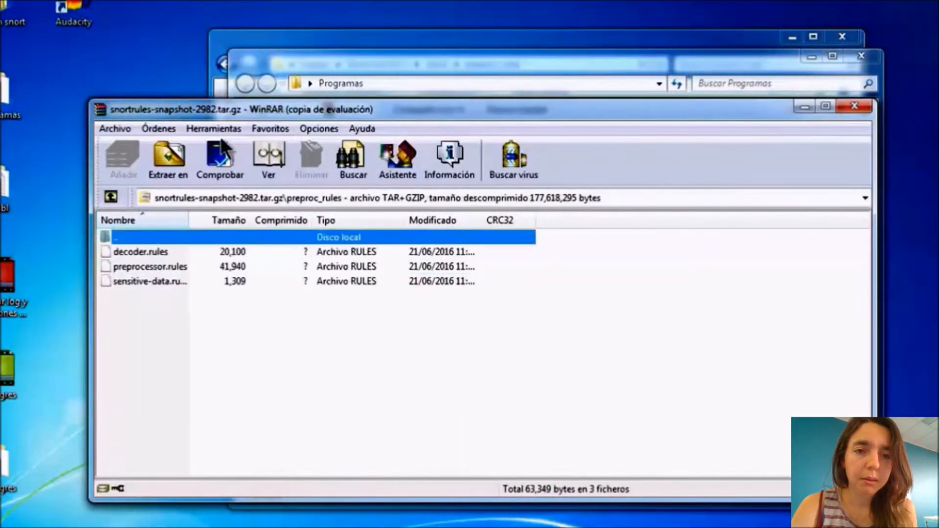
{"action": "left_click", "coordinate": [167, 155]}
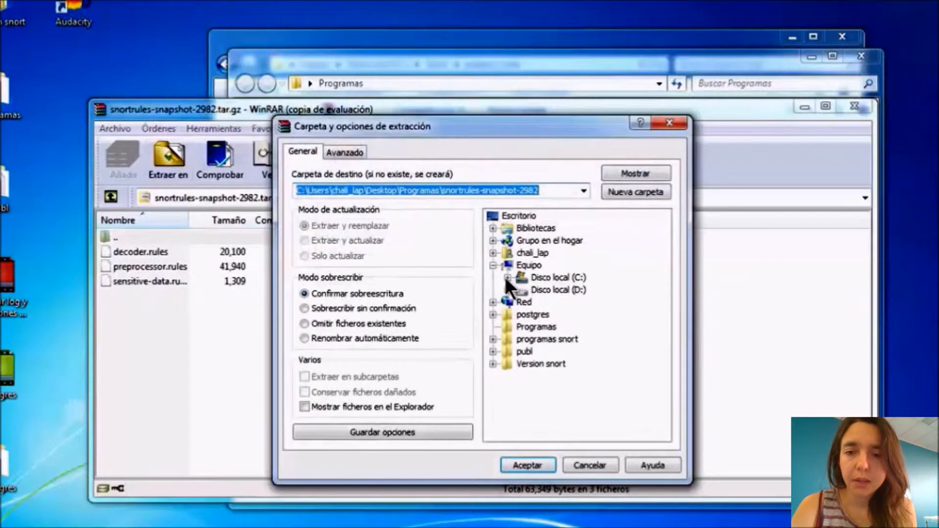
{"action": "left_click", "coordinate": [507, 277]}
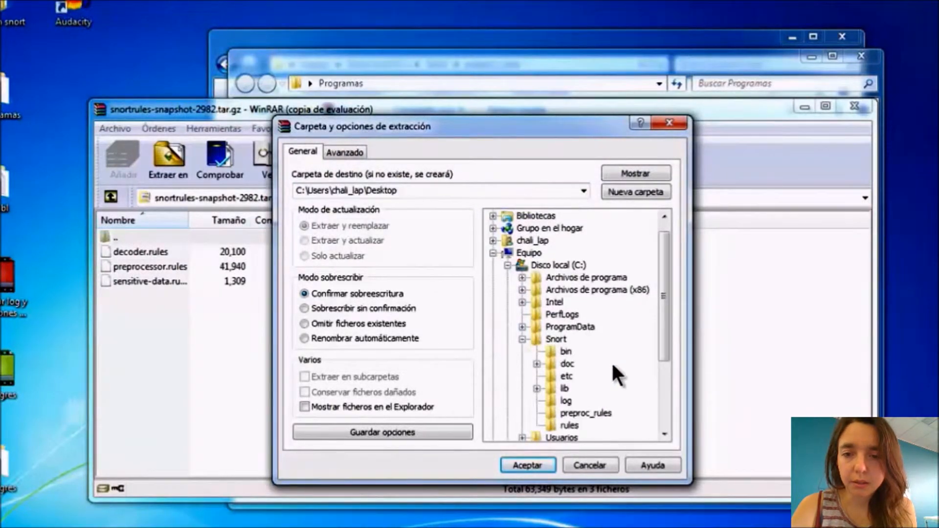
{"action": "left_click", "coordinate": [585, 413]}
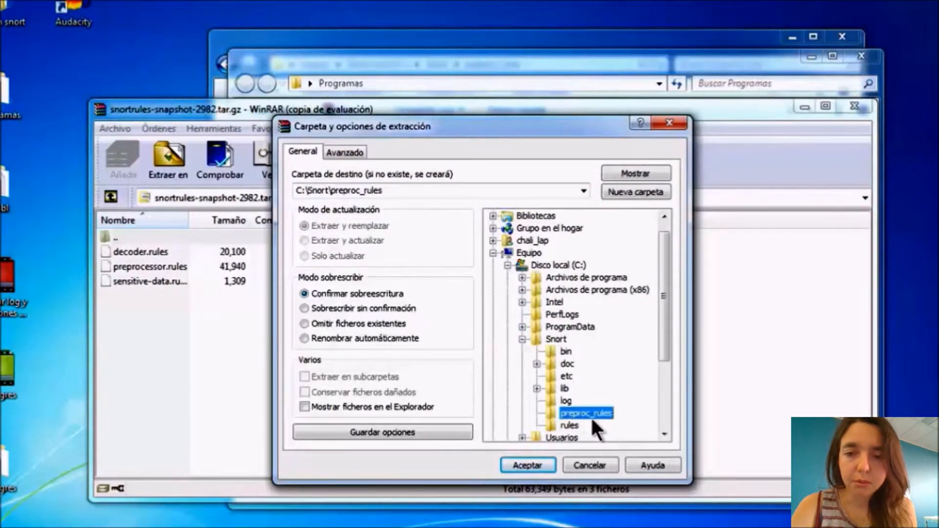
{"action": "mouse_move", "coordinate": [539, 470]}
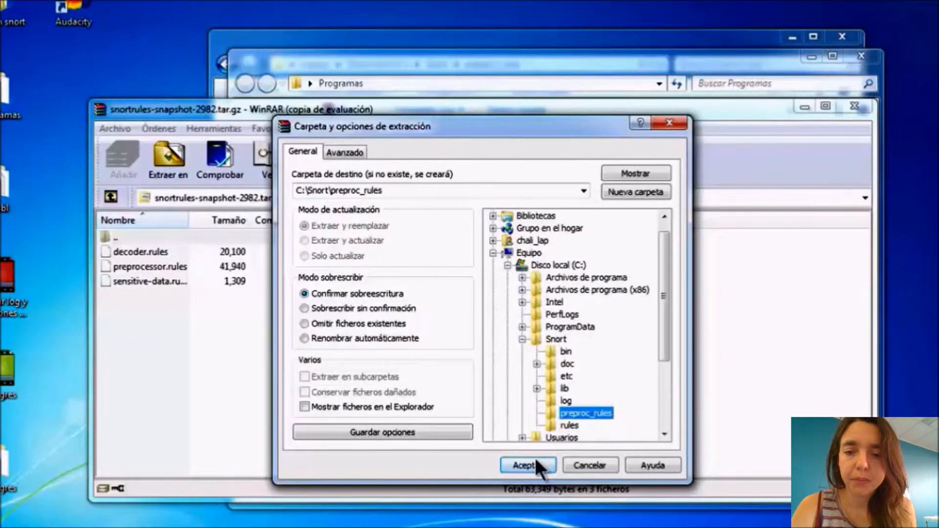
{"action": "left_click", "coordinate": [528, 465]}
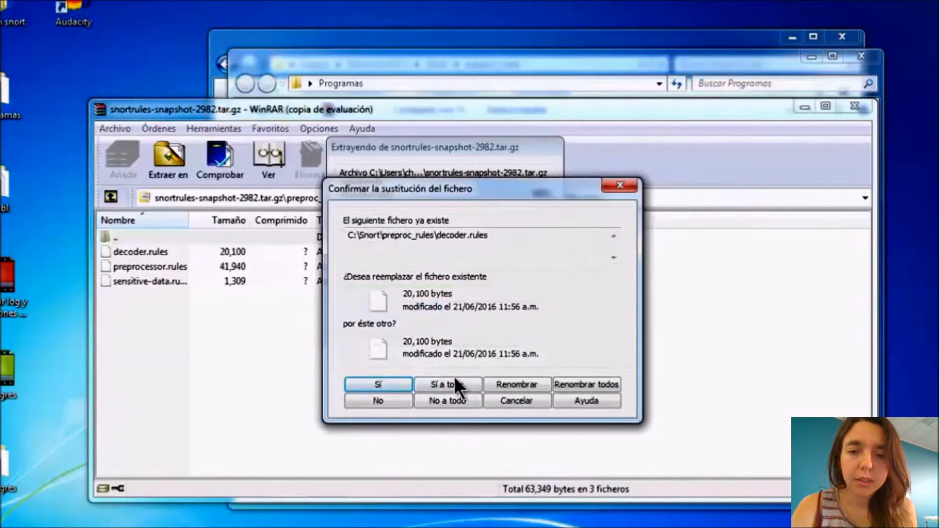
{"action": "left_click", "coordinate": [447, 384]}
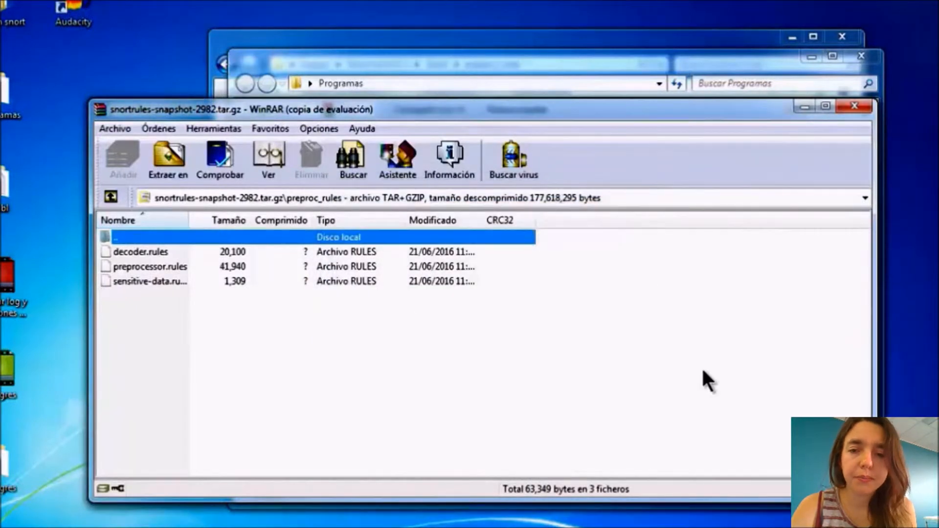
{"action": "mouse_move", "coordinate": [805, 205]}
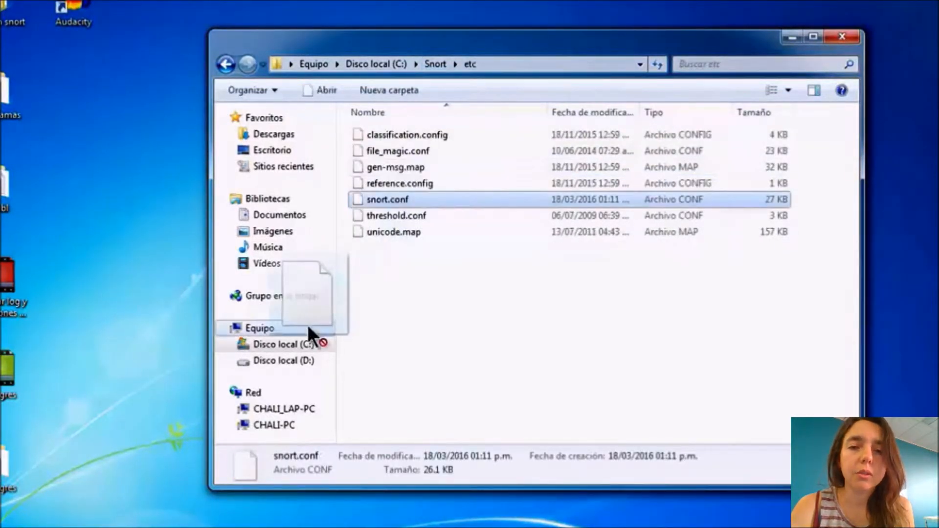
Step: Open snort.conf from C:\Snort\etc in the text editor
{"action": "double_click", "coordinate": [390, 199]}
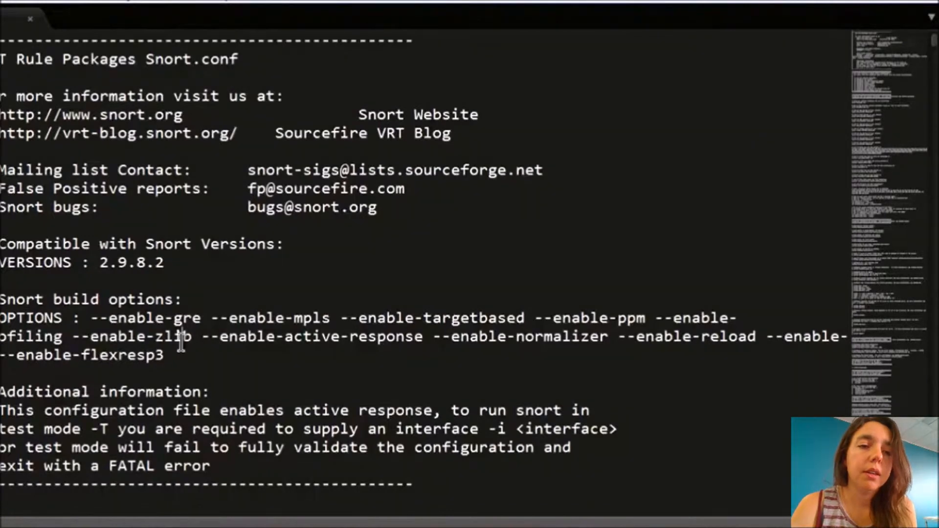
Step: Set HOME_NET to 192.168.43.0/16 in snort.conf step #1
{"action": "scroll", "scroll_direction": "down", "scroll_amount": 3}
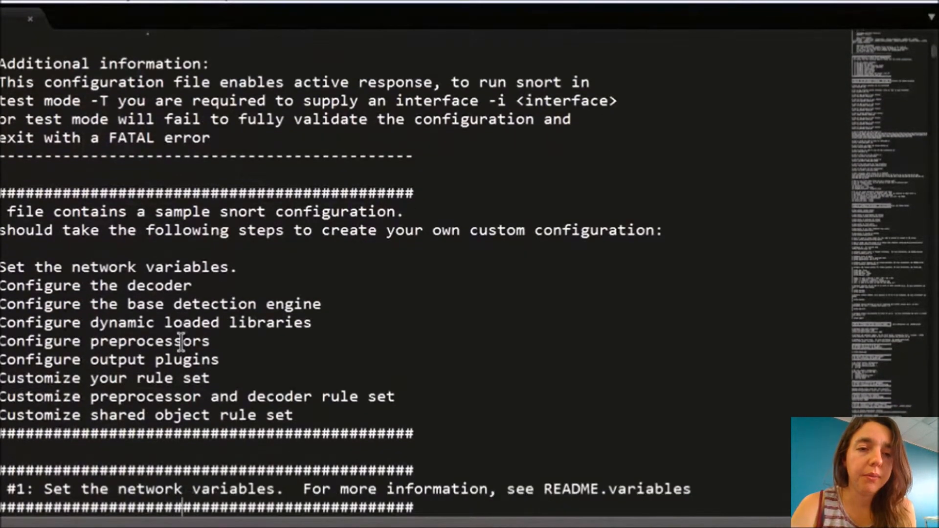
{"action": "scroll", "scroll_direction": "down", "scroll_amount": 3}
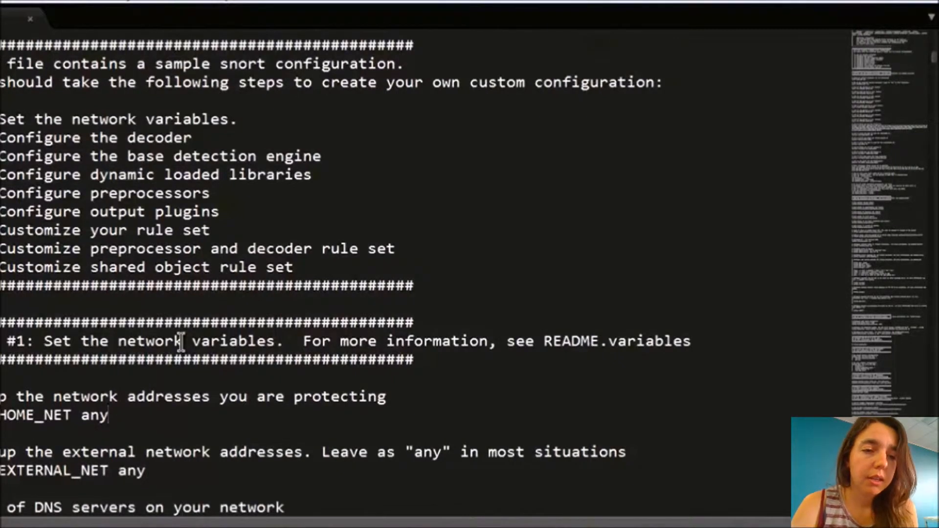
{"action": "type", "text": "192"}
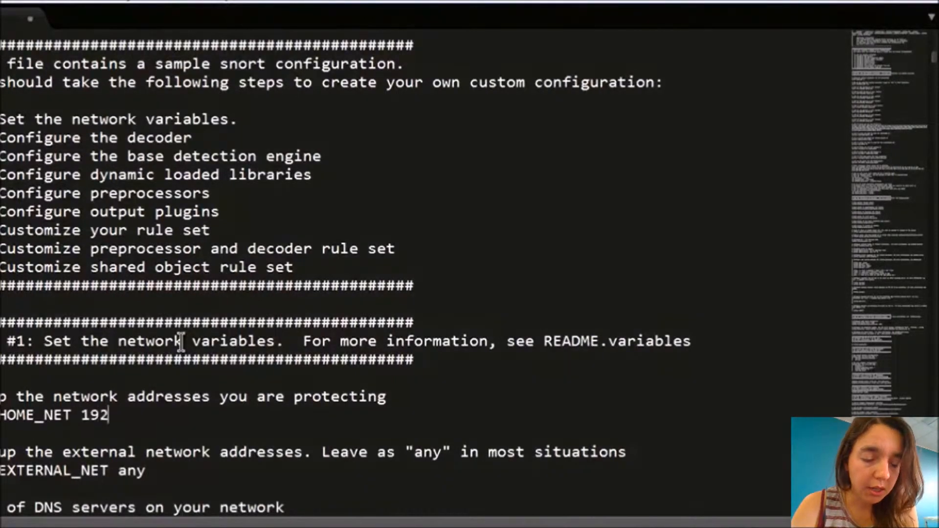
{"action": "type", "text": ".168"}
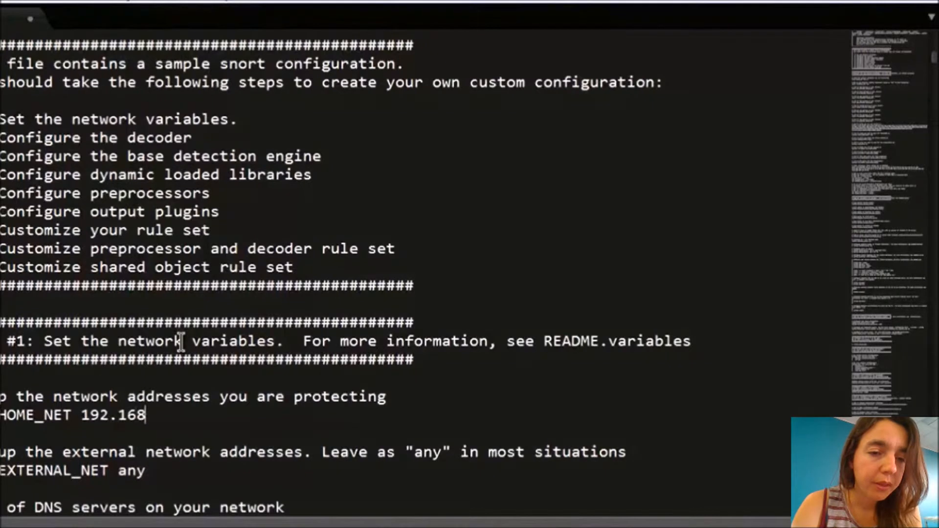
{"action": "type", "text": ".43"}
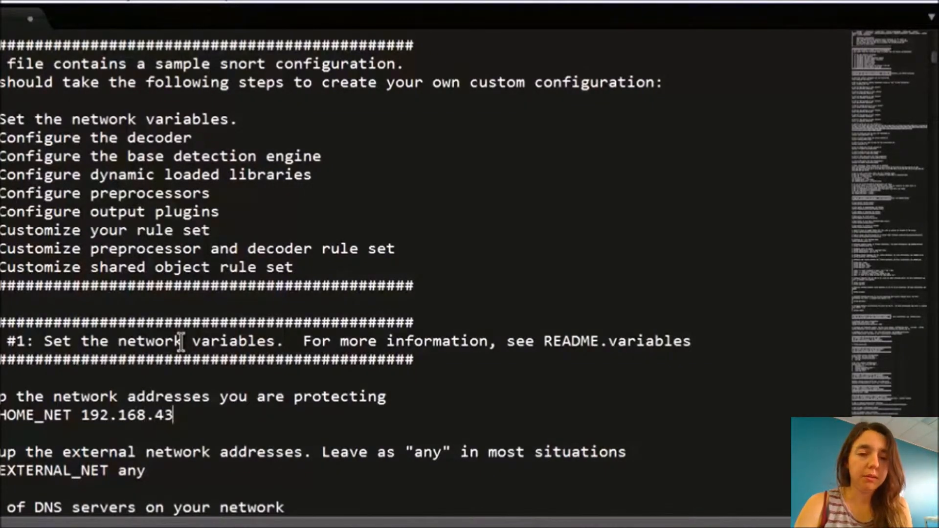
{"action": "type", "text": ".0"}
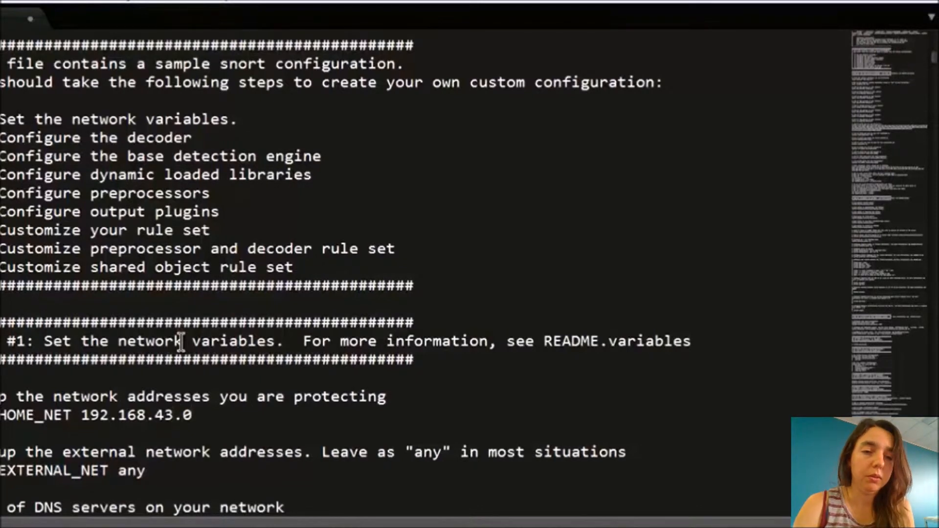
{"action": "type", "text": "/"}
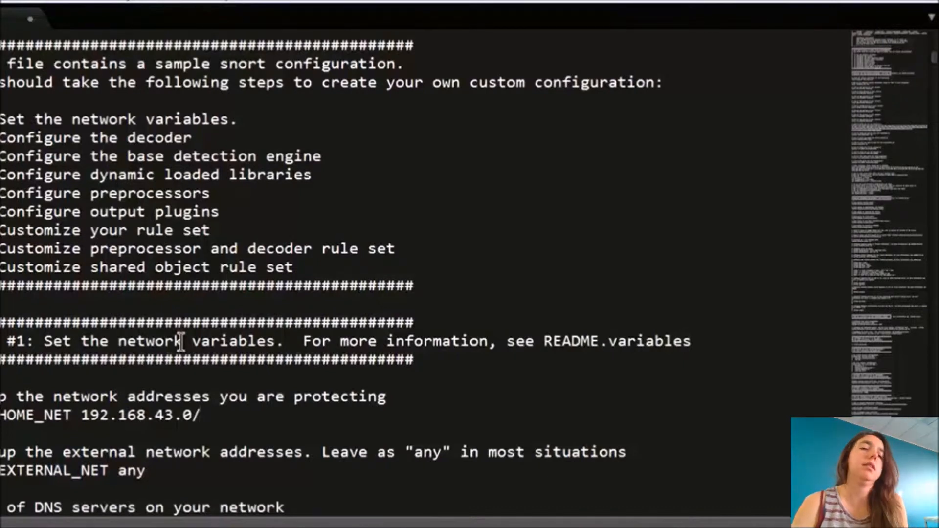
{"action": "type", "text": "16"}
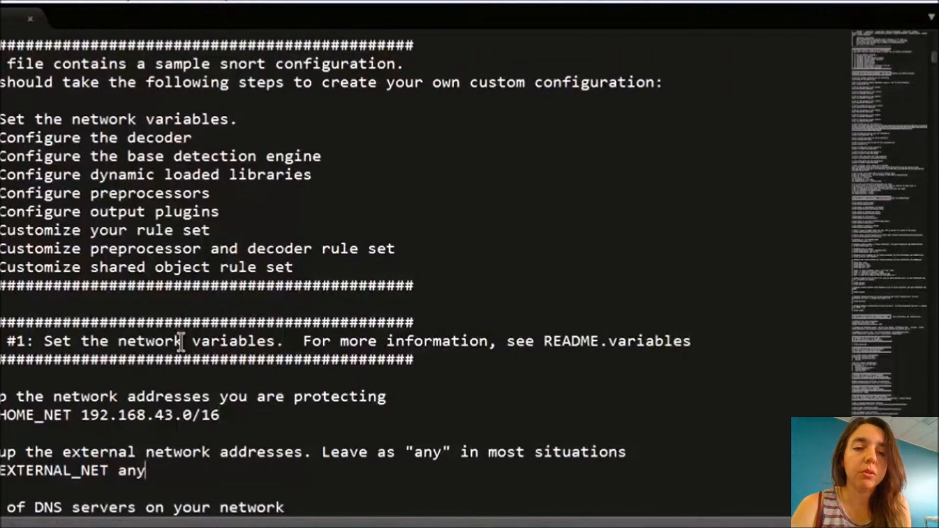
Step: Replace EXTERNAL_NET's default any with !$HOME_NET
{"action": "key", "text": "BackSpace"}
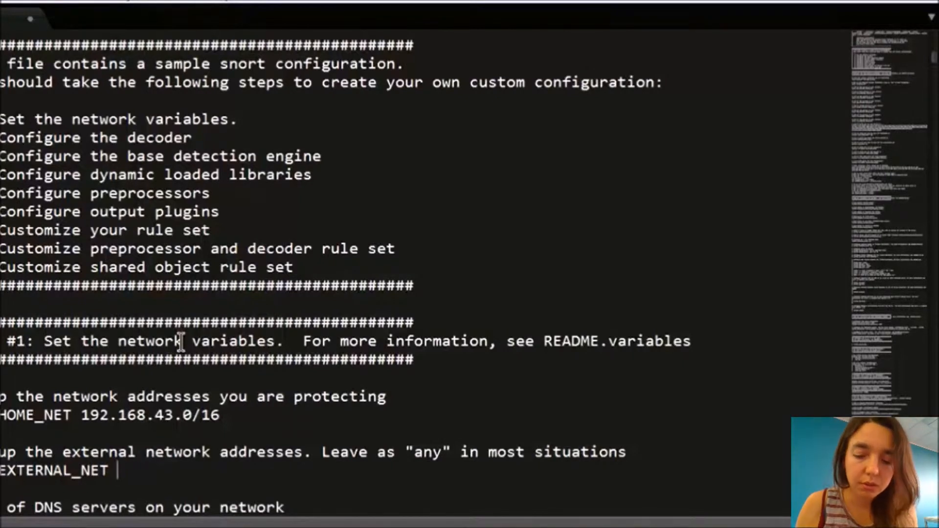
{"action": "type", "text": "!"}
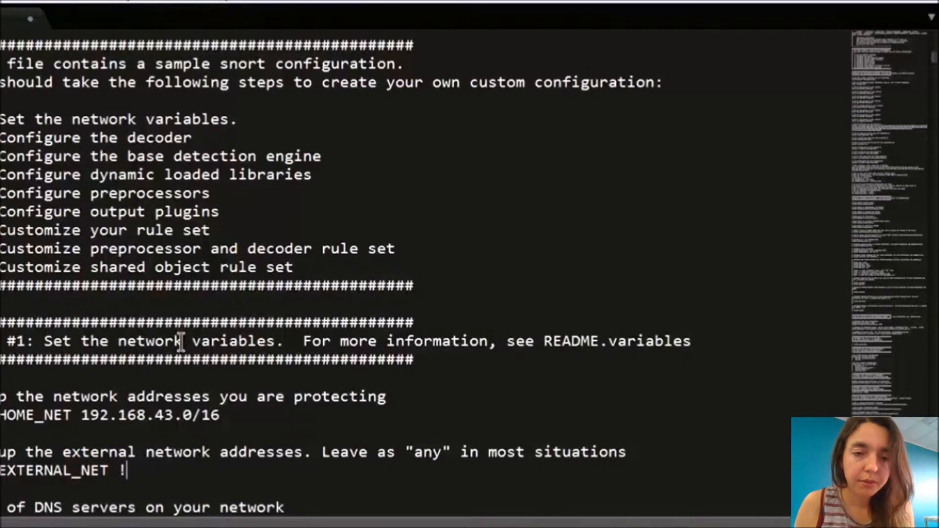
{"action": "type", "text": "$"}
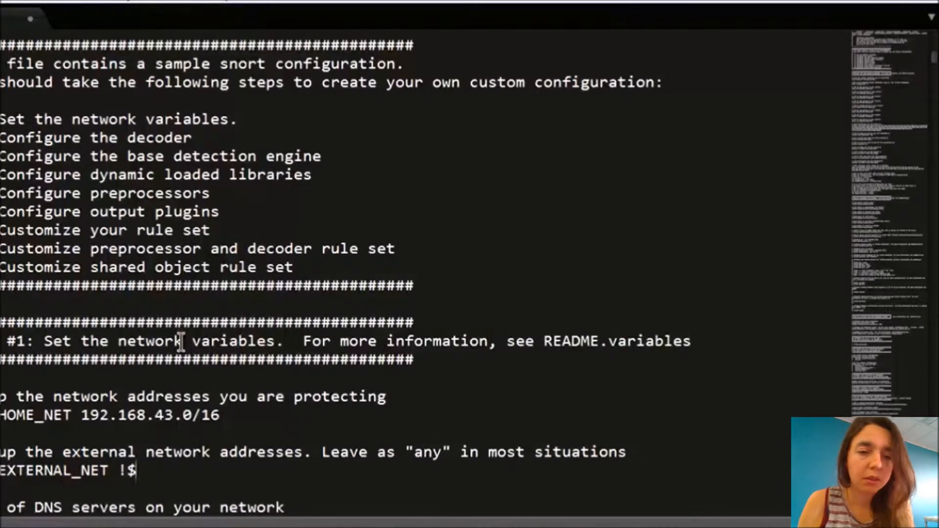
{"action": "type", "text": "HOME"}
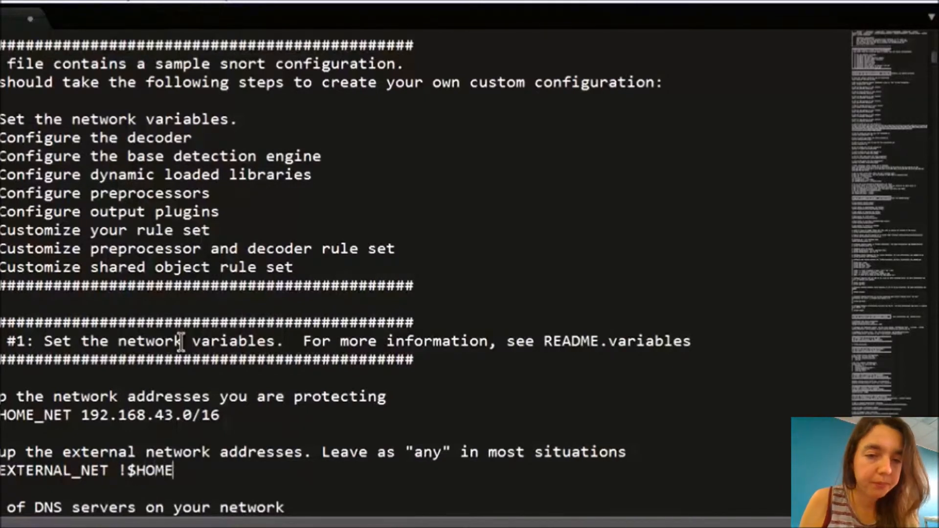
{"action": "type", "text": "_NET"}
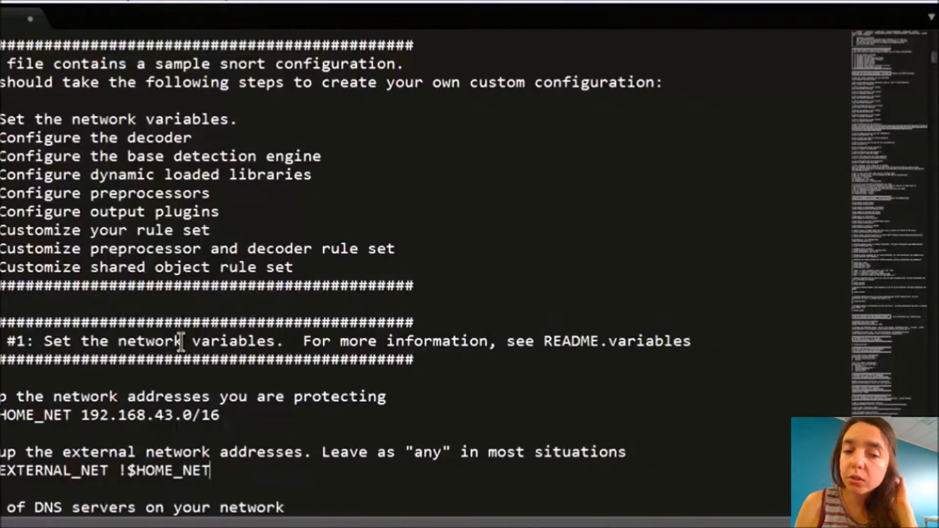
Step: Scroll snort.conf down past the port variables and rule paths to the reputation whitelist/blacklist settings
{"action": "scroll", "scroll_direction": "down", "scroll_amount": 3}
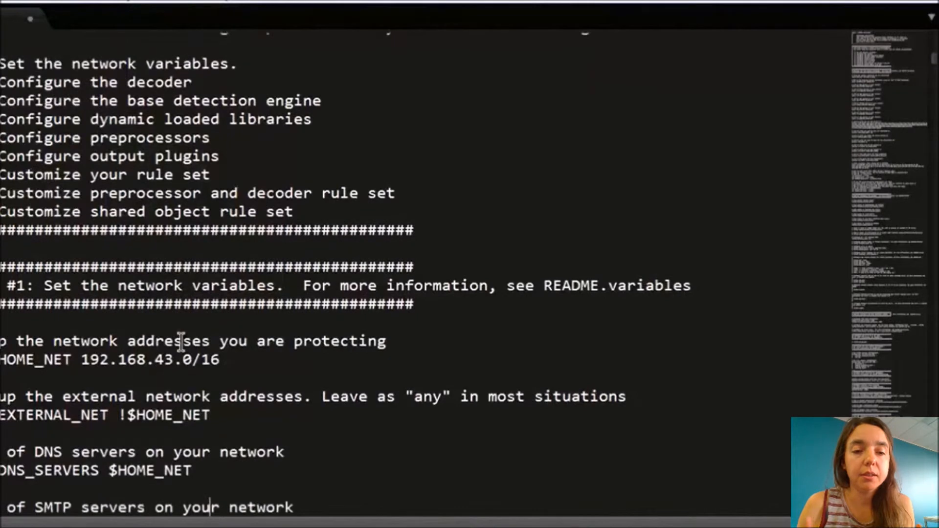
{"action": "scroll", "scroll_direction": "down", "scroll_amount": 3}
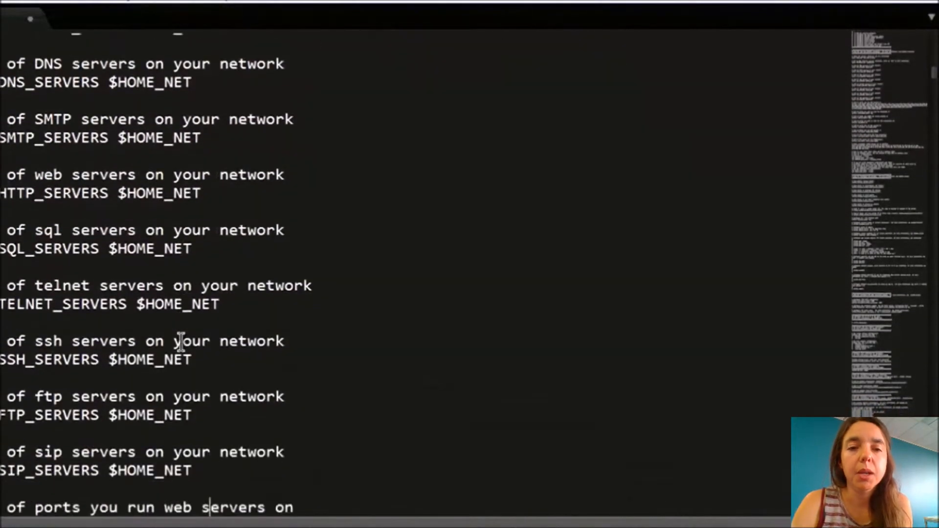
{"action": "scroll", "scroll_direction": "down", "scroll_amount": 3}
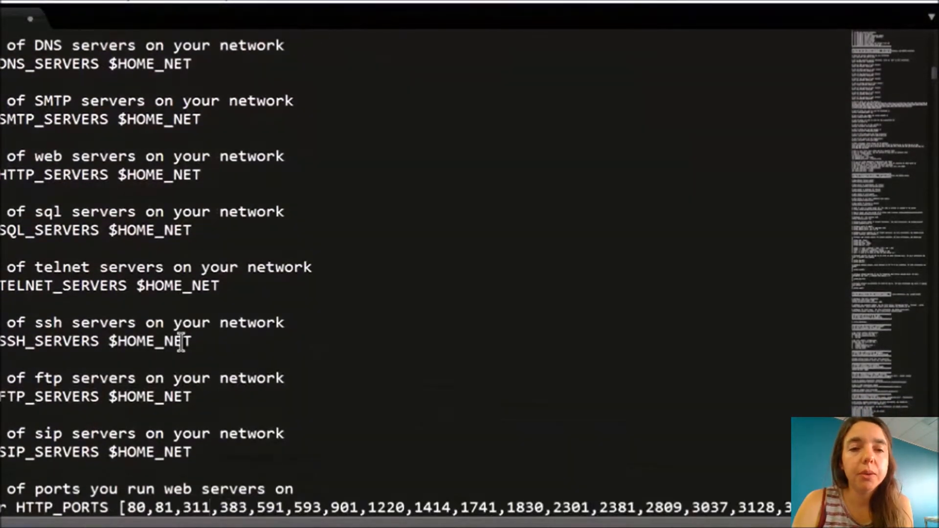
{"action": "scroll", "scroll_direction": "down", "scroll_amount": 3}
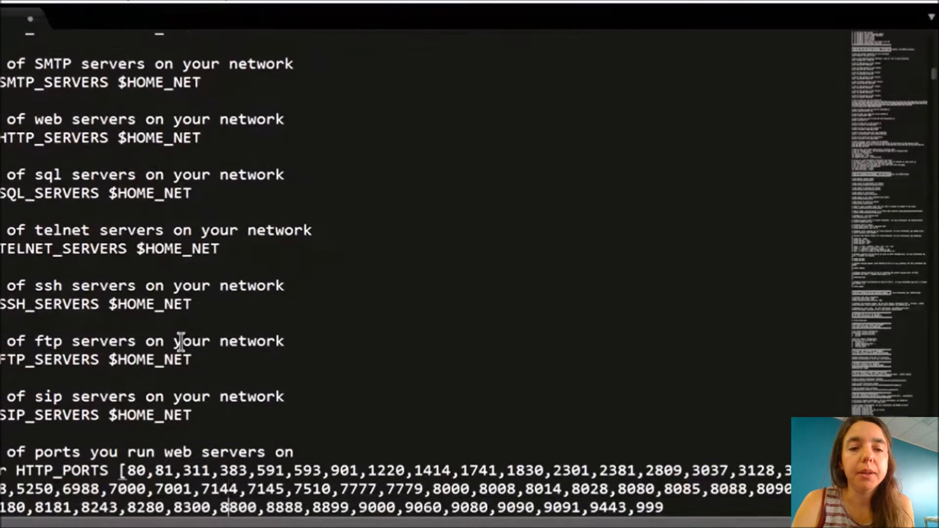
{"action": "scroll", "scroll_direction": "down", "scroll_amount": 3}
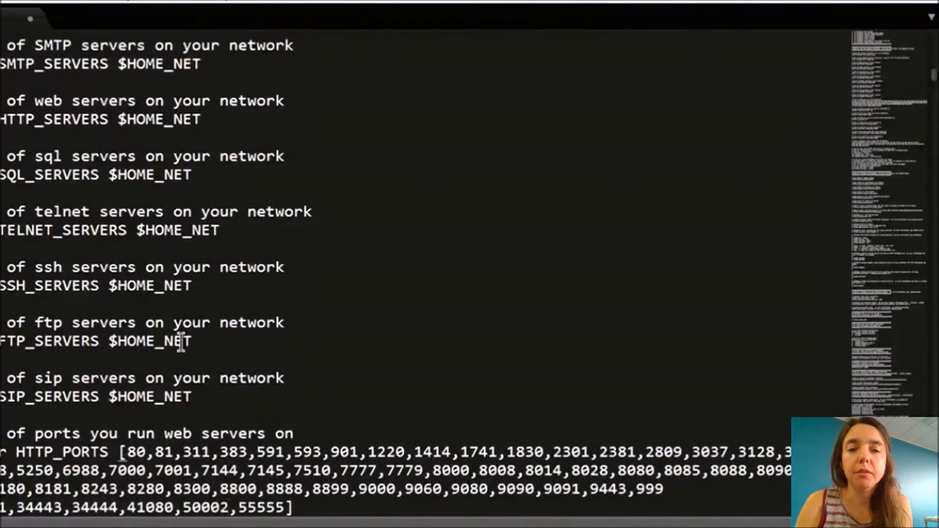
{"action": "scroll", "scroll_direction": "down", "scroll_amount": 3}
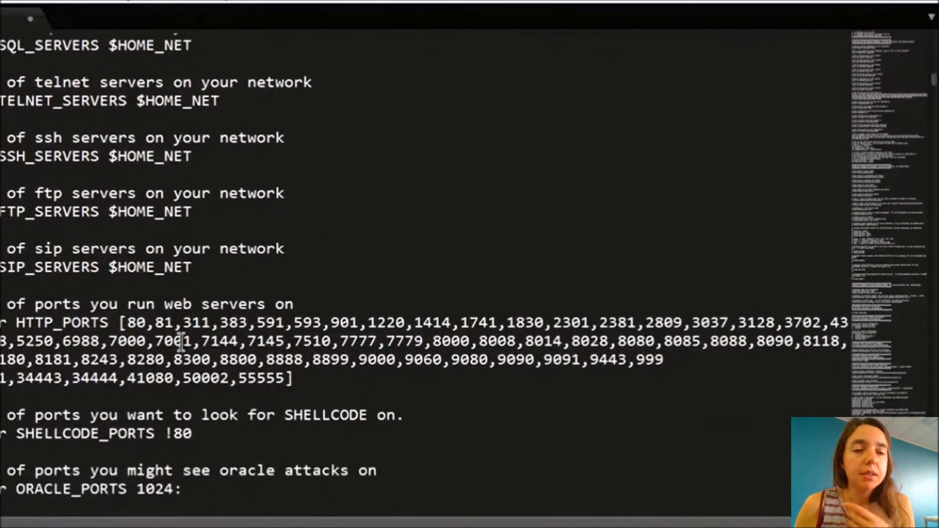
{"action": "scroll", "scroll_direction": "down", "scroll_amount": 3}
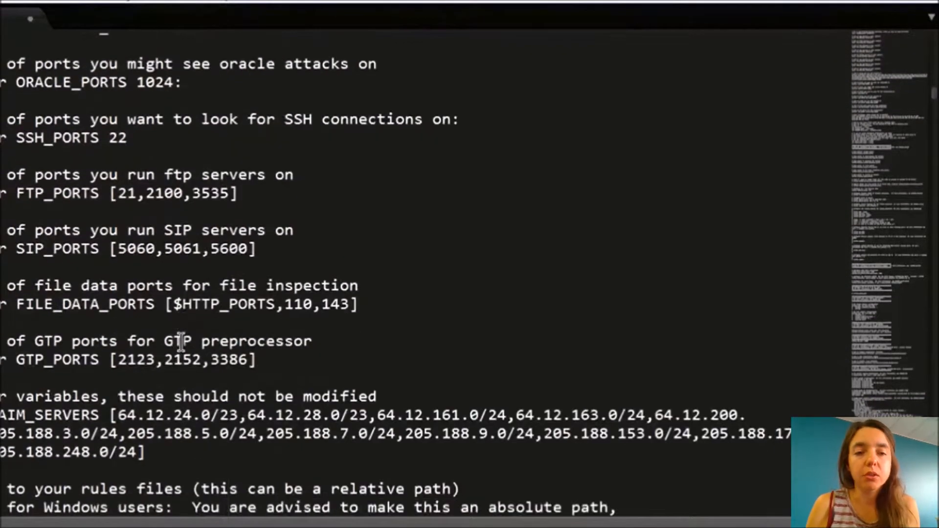
{"action": "scroll", "scroll_direction": "down", "scroll_amount": 3}
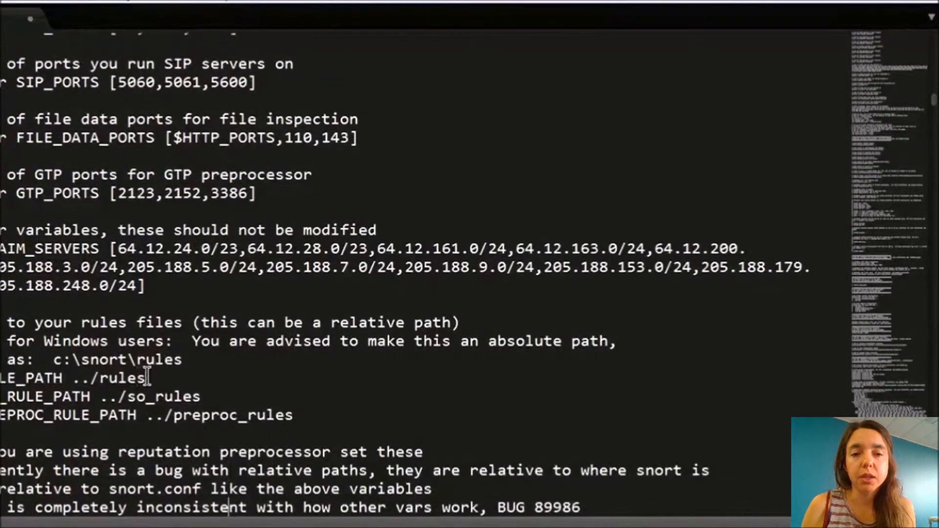
{"action": "scroll", "scroll_direction": "down", "scroll_amount": 3}
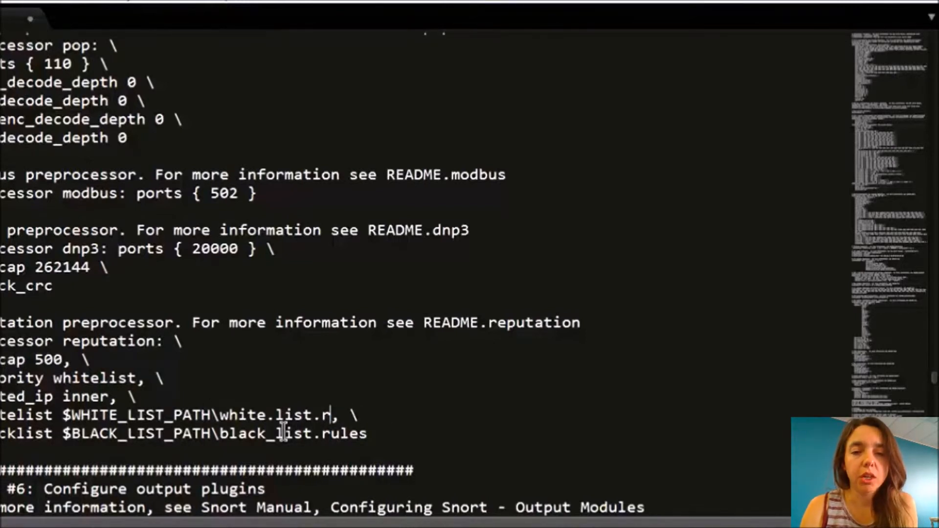
Step: Save a new blank file as white.list into C:\Snort\rules
{"action": "key", "text": "Backspace"}
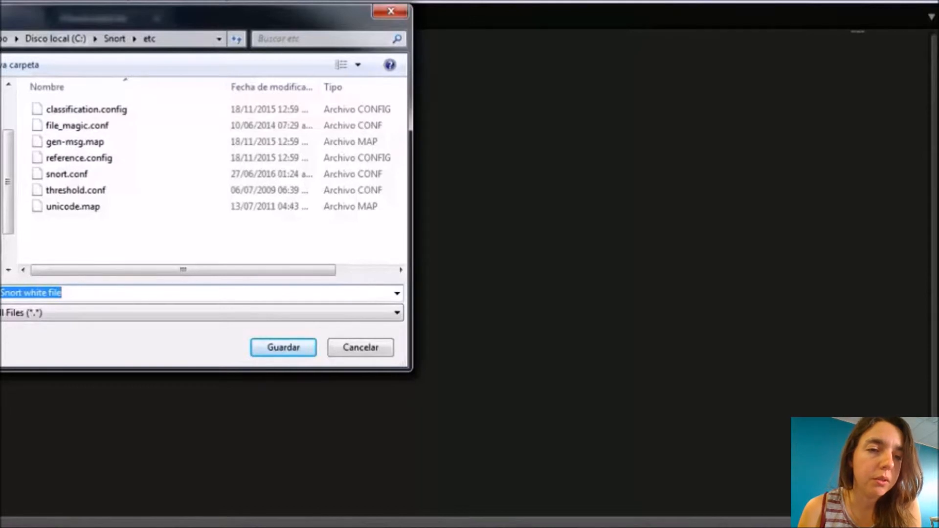
{"action": "mouse_move", "coordinate": [168, 96]}
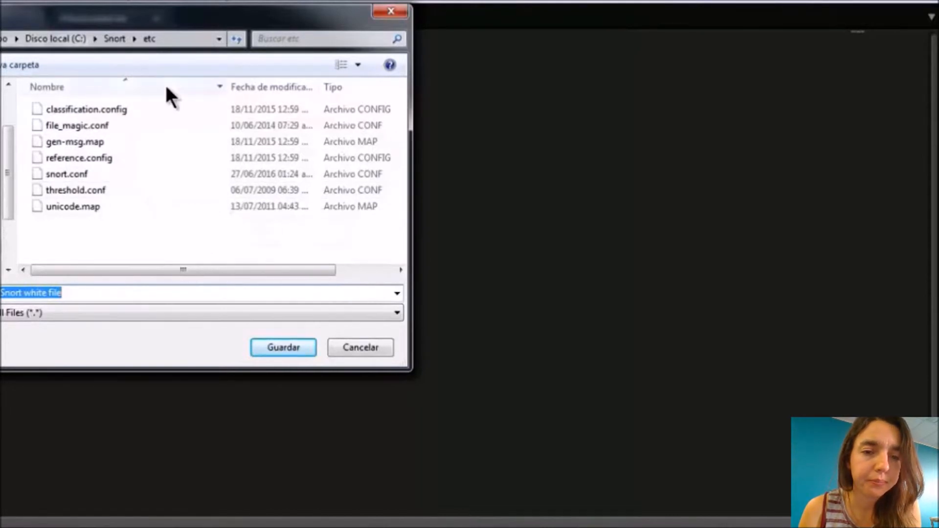
{"action": "left_click", "coordinate": [114, 39]}
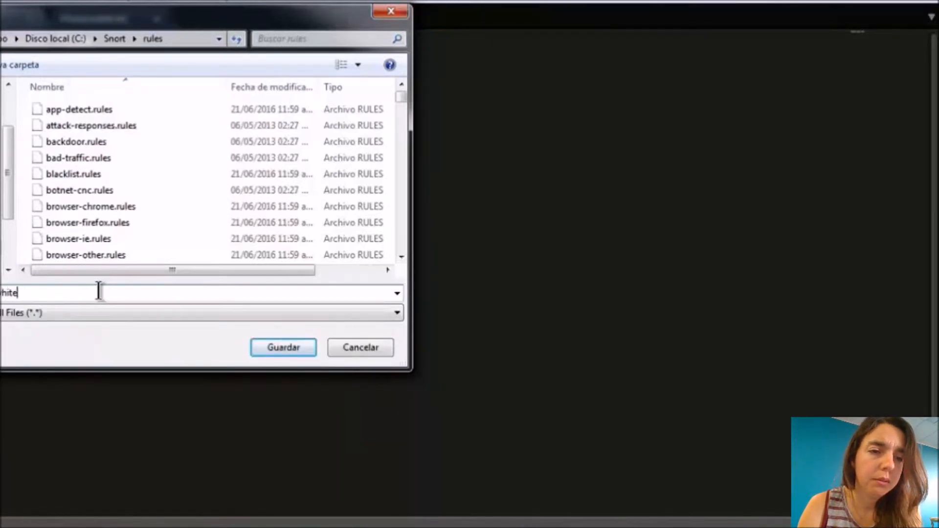
{"action": "type", "text": ".list"}
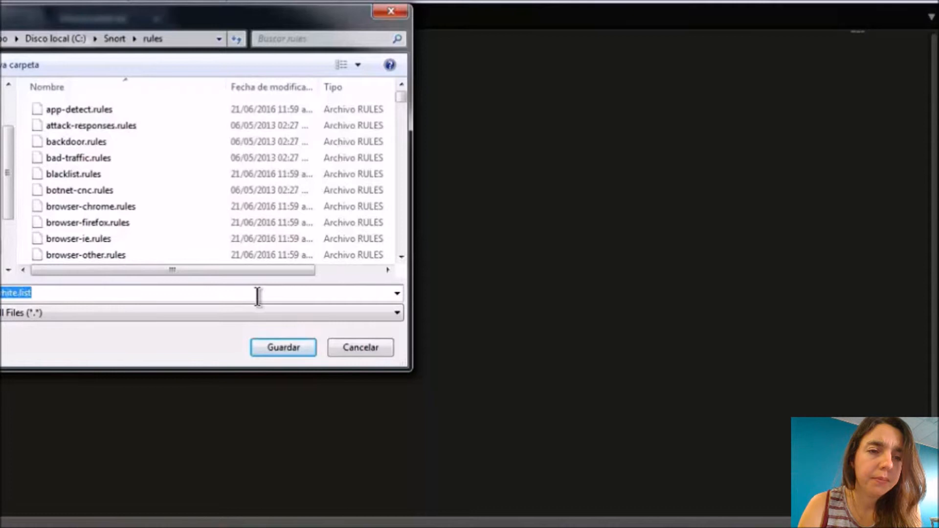
{"action": "mouse_move", "coordinate": [298, 343]}
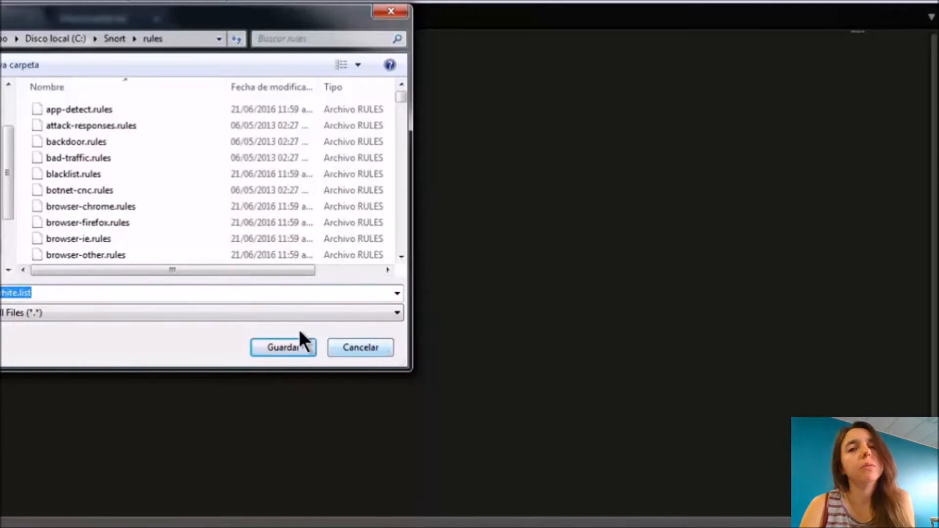
{"action": "left_click", "coordinate": [283, 347]}
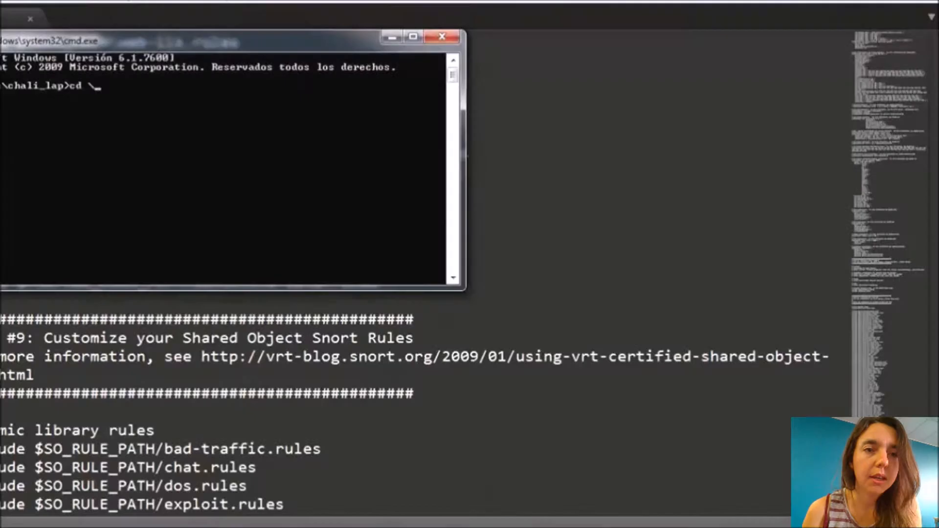
Step: Change to c:\snort\bin and run snort to list its version and network interfaces
{"action": "type", "text": "c:"}
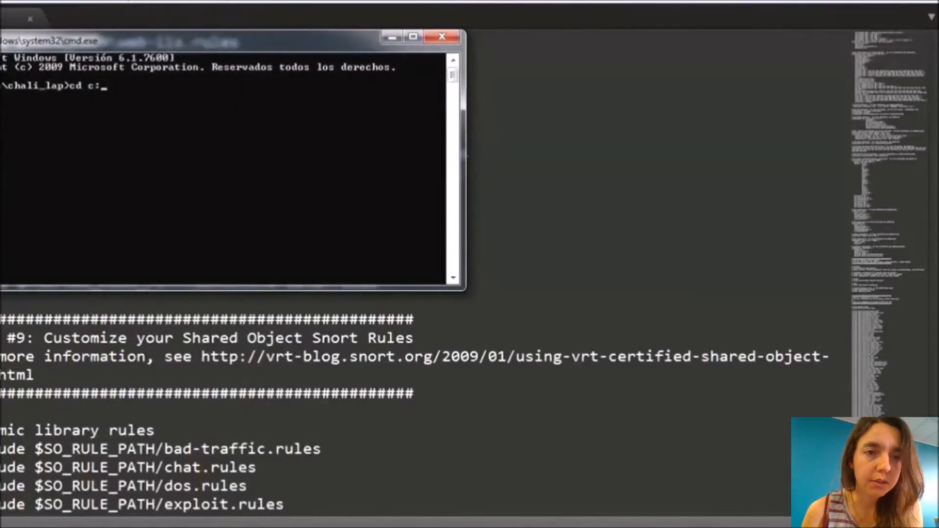
{"action": "type", "text": "\\snort"}
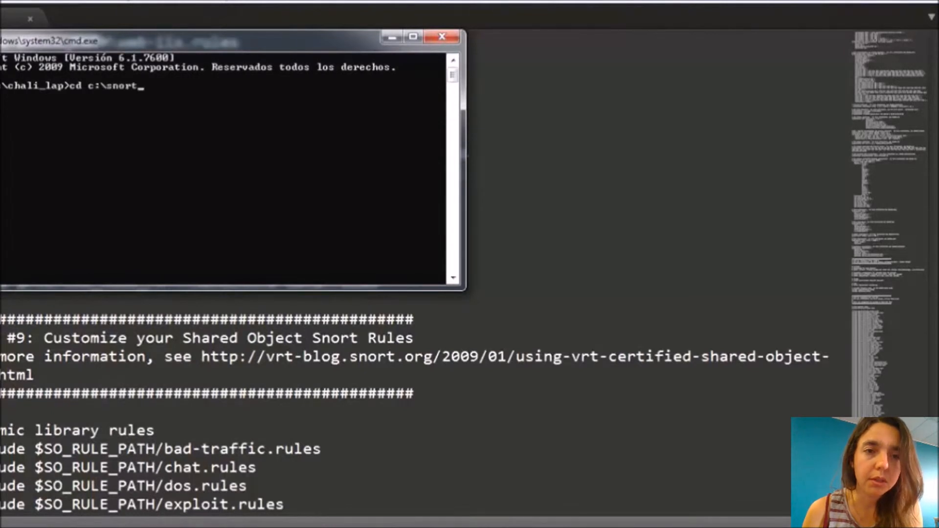
{"action": "type", "text": "\\bin"}
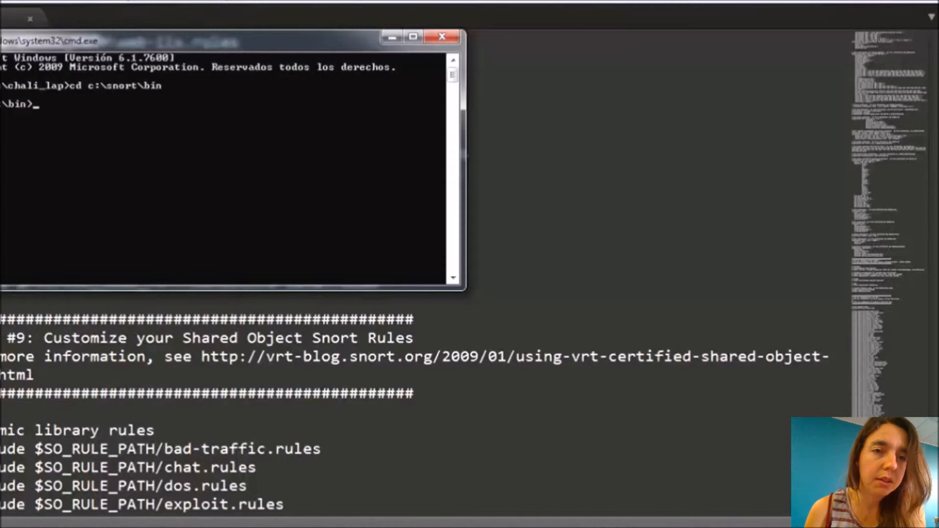
{"action": "type", "text": "snort"}
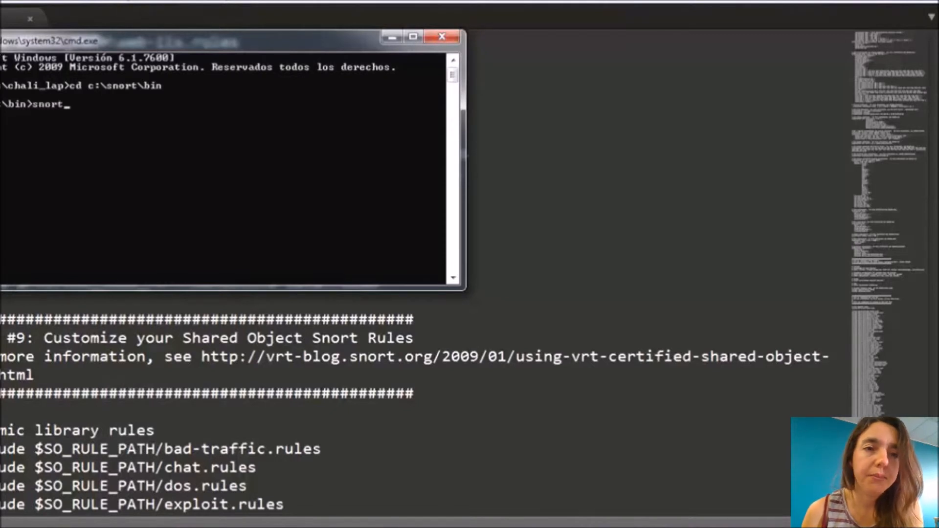
{"action": "type", "text": "-V"}
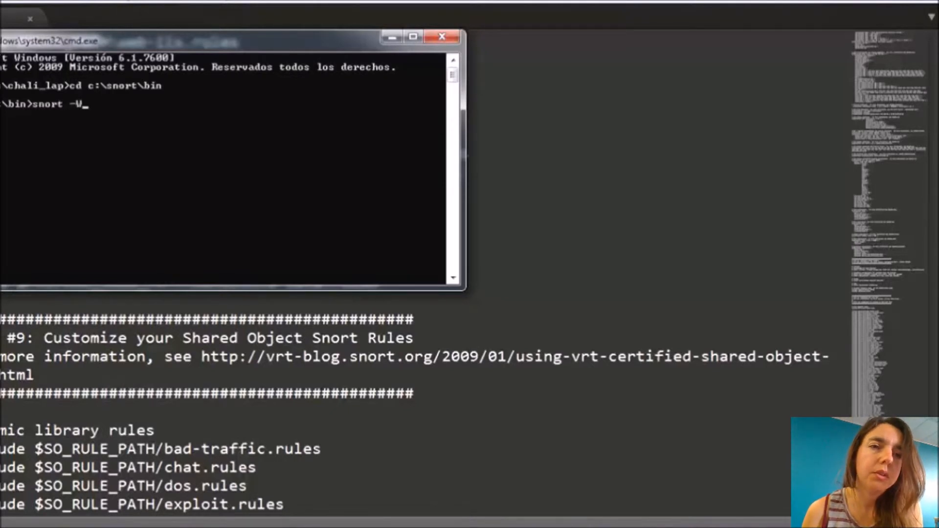
{"action": "key", "text": "Enter"}
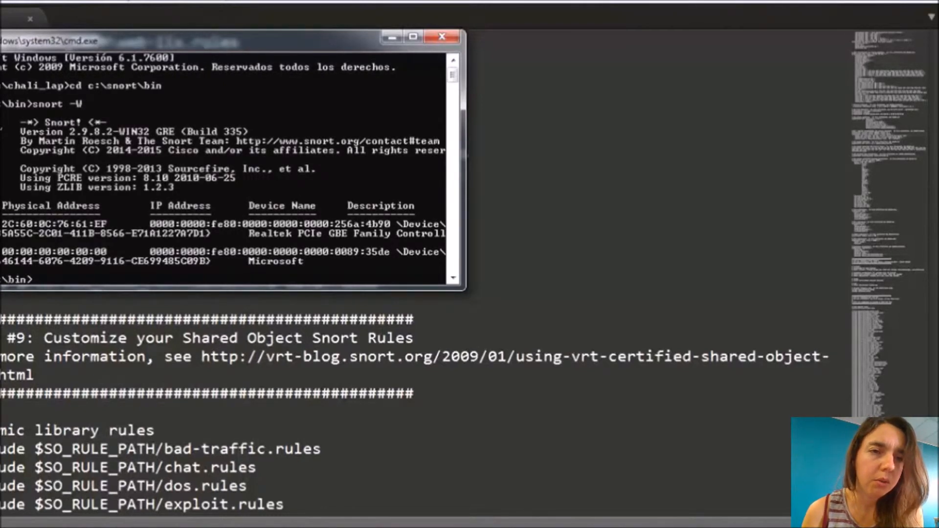
{"action": "mouse_move", "coordinate": [253, 168]}
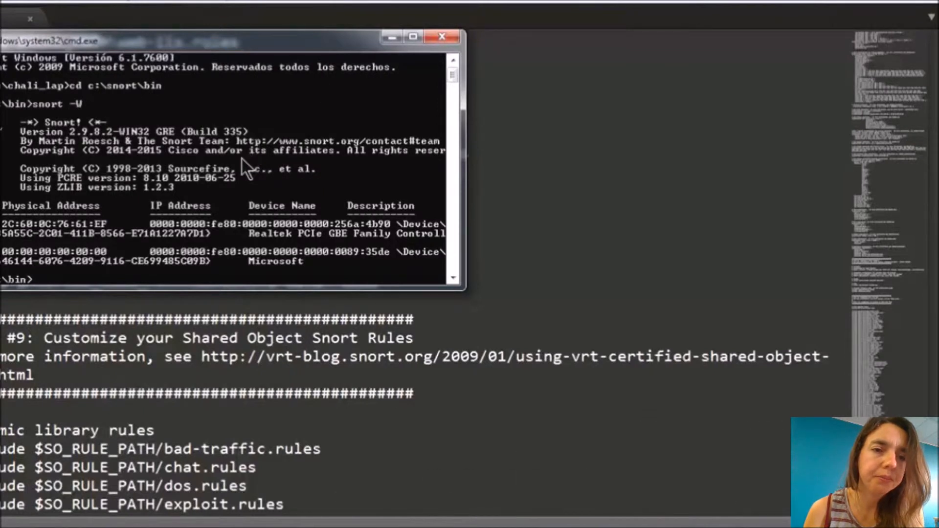
Step: Run snort -i 2 -c c:\Snort\etc\snort.conf -T to test the configuration
{"action": "type", "text": "snort"}
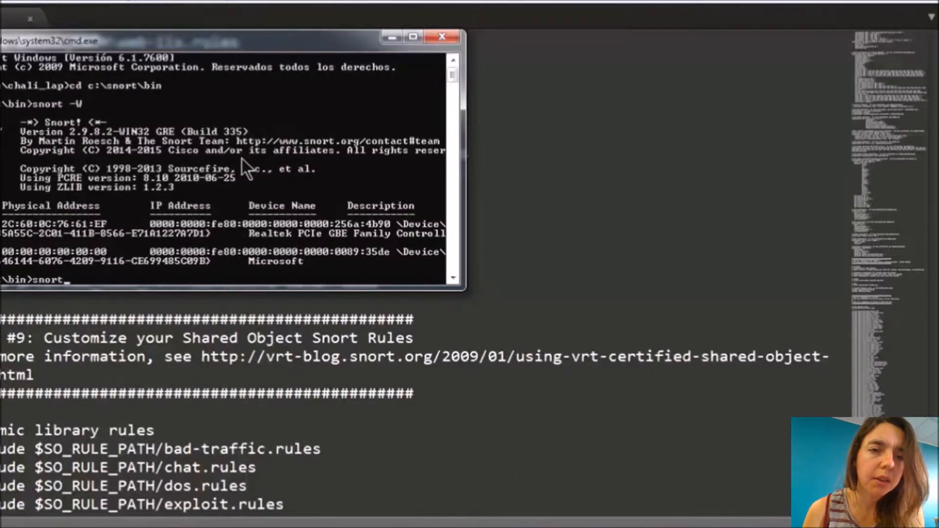
{"action": "type", "text": "-"}
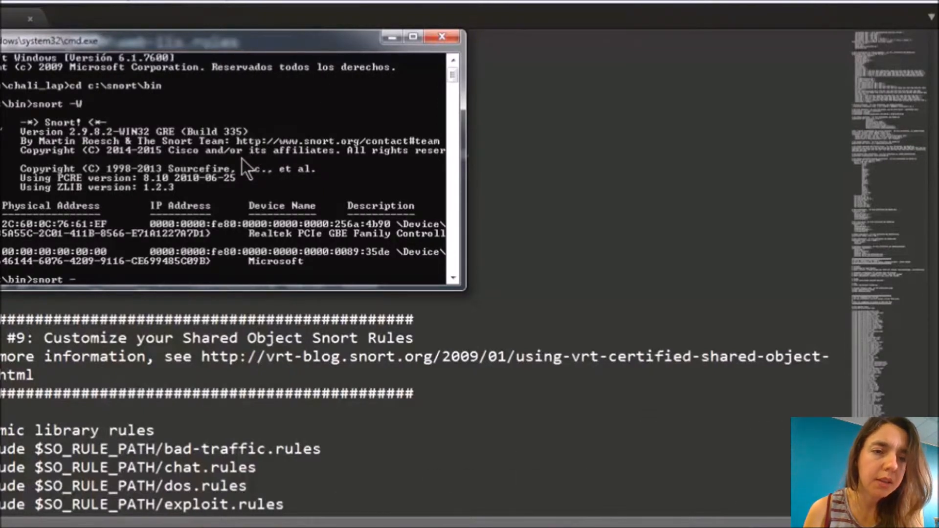
{"action": "type", "text": "i"}
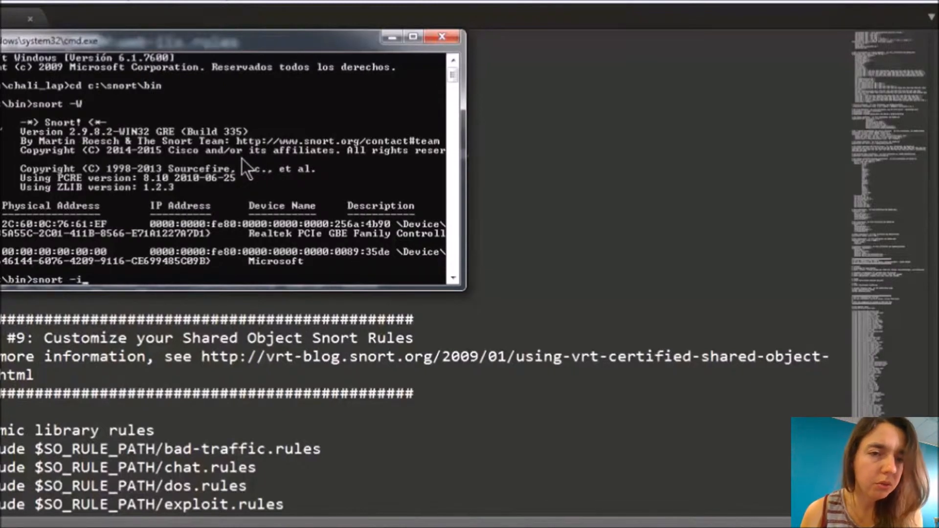
{"action": "type", "text": "2 -"}
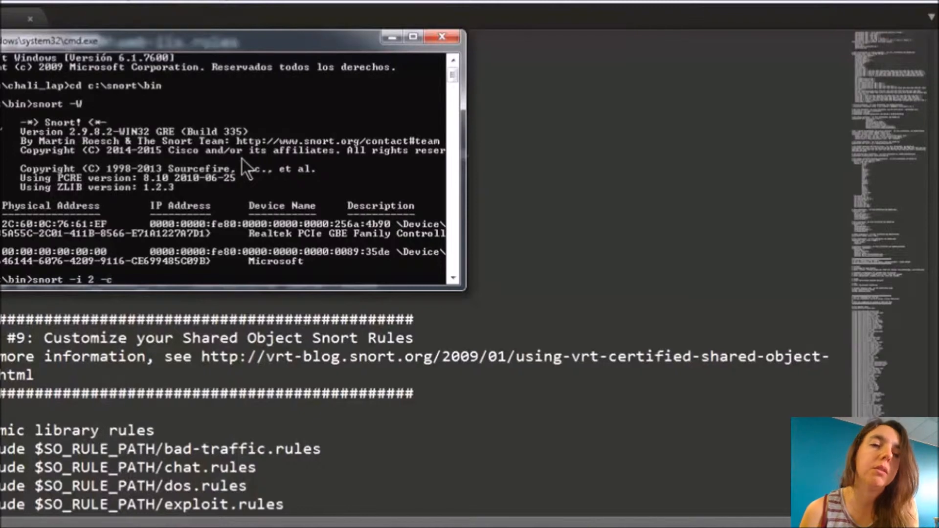
{"action": "type", "text": "c:\\"}
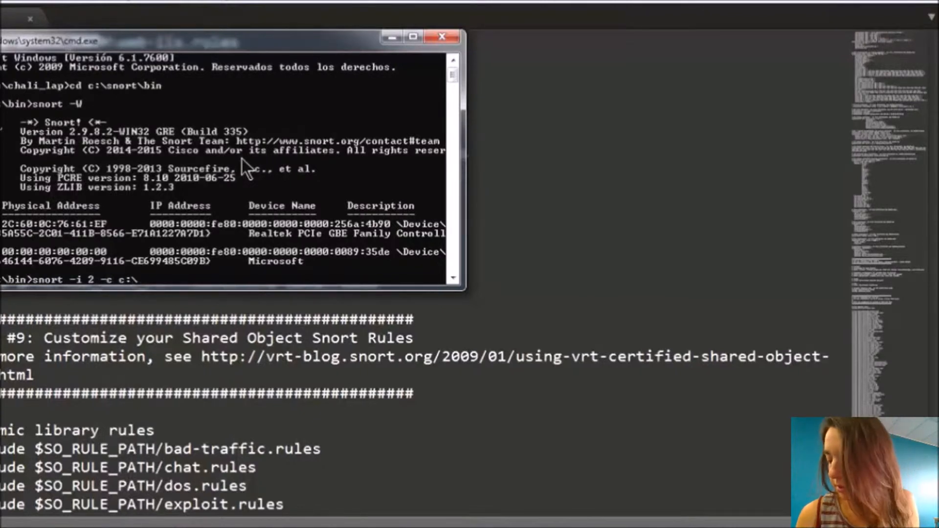
{"action": "type", "text": "Sno"}
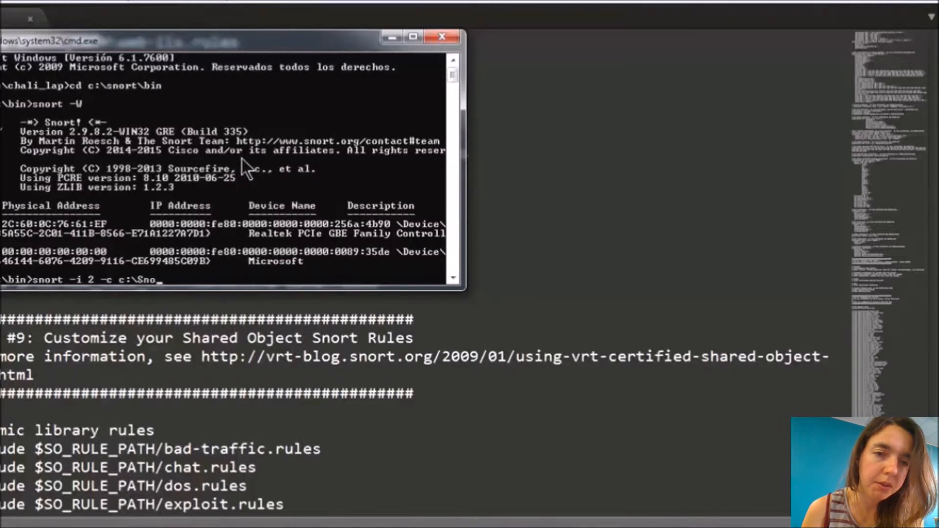
{"action": "type", "text": "rt"}
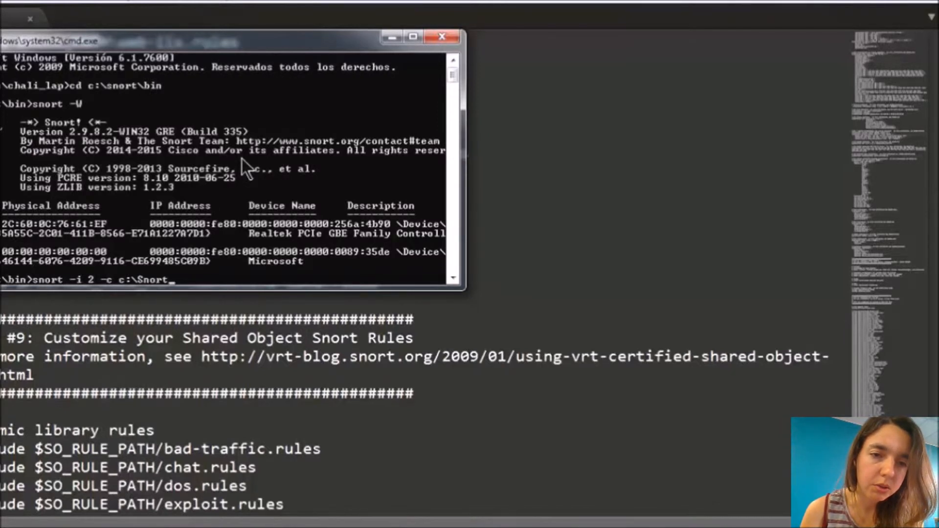
{"action": "type", "text": "e"}
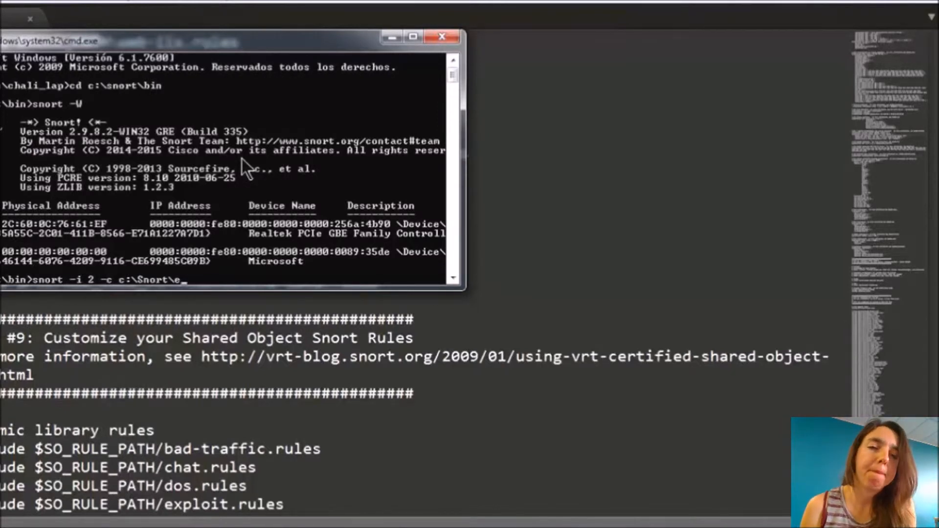
{"action": "type", "text": "tc"}
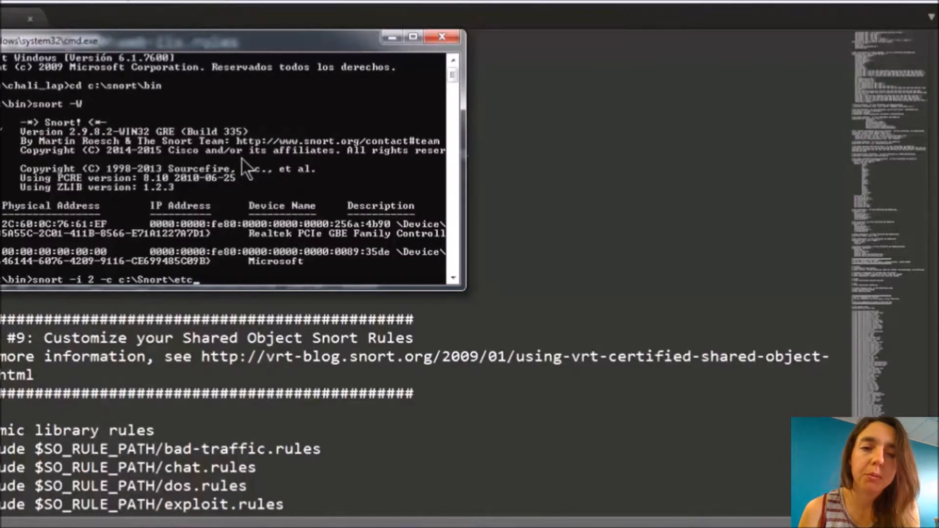
{"action": "type", "text": "\\"}
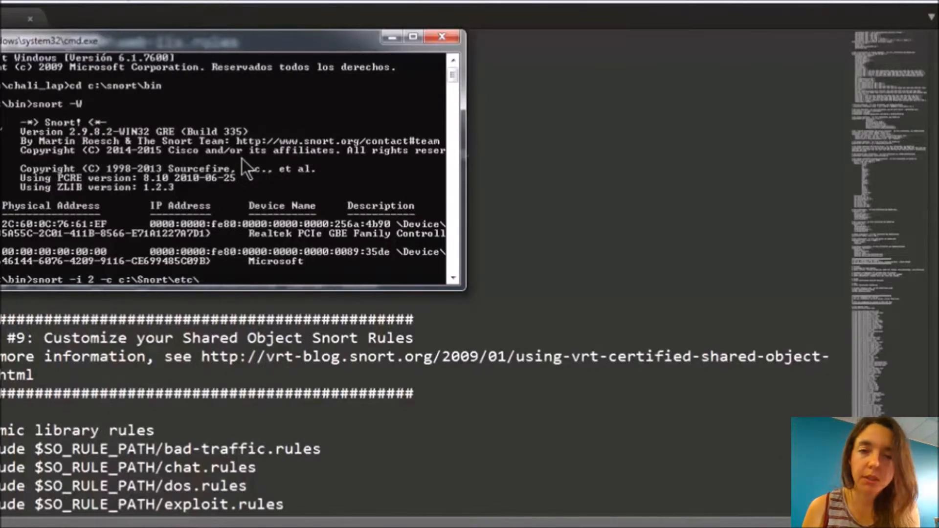
{"action": "type", "text": "snort"}
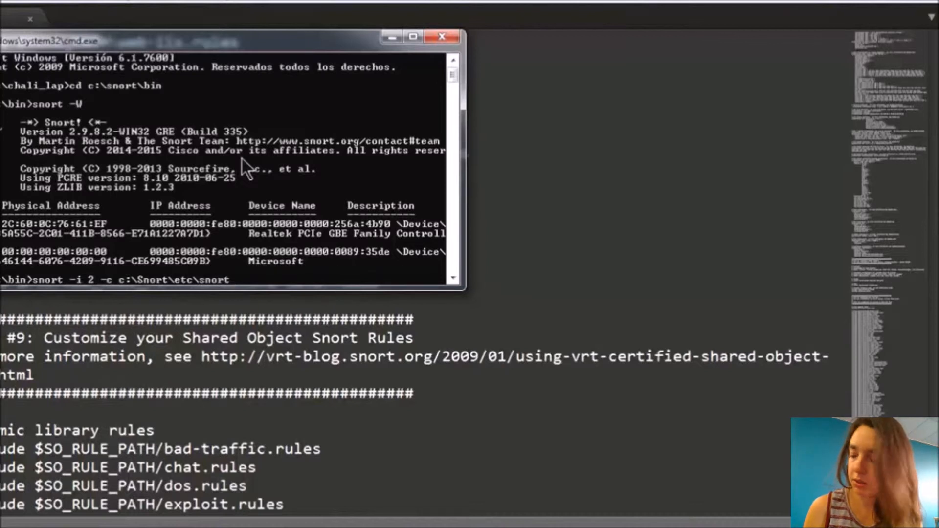
{"action": "type", "text": ".con"}
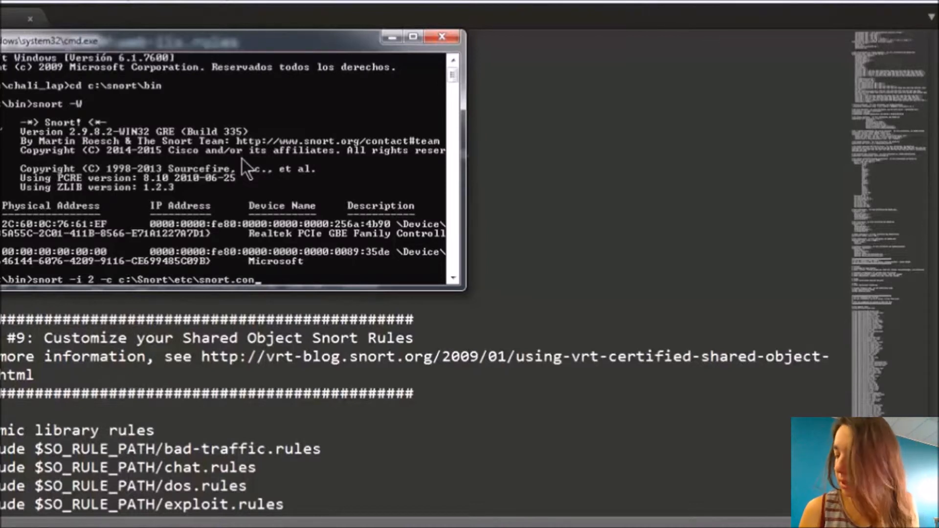
{"action": "type", "text": "f"}
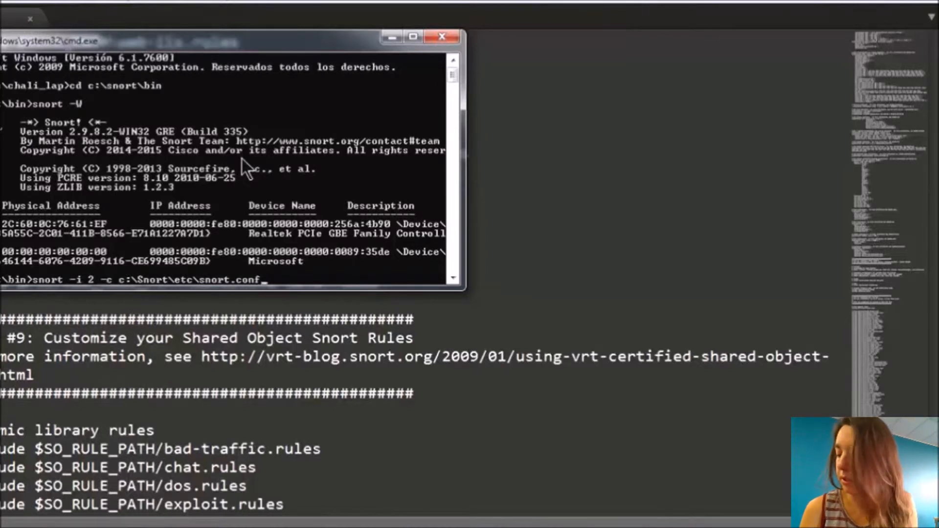
{"action": "type", "text": "-T"}
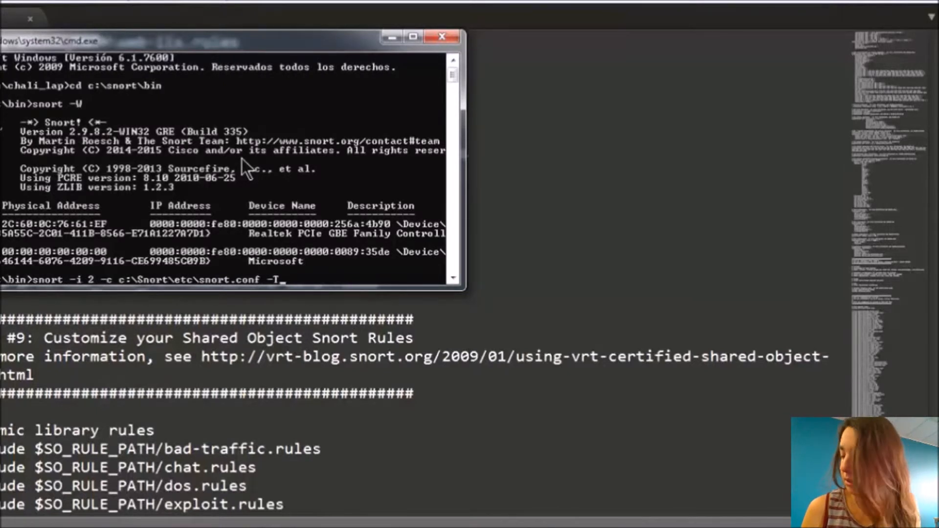
{"action": "key", "text": "Return"}
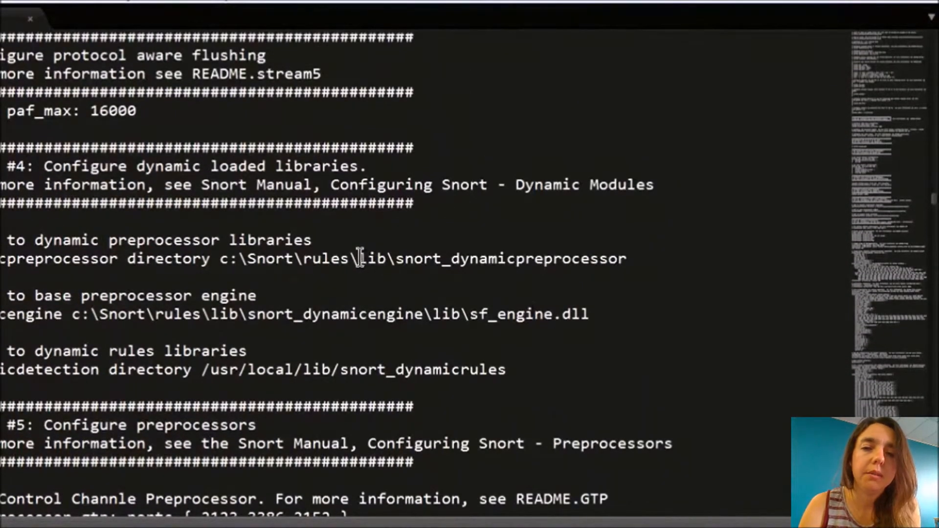
Step: Remove the extra rules\ folder so the dynamic library paths point to C:\Snort\lib
{"action": "double_click", "coordinate": [327, 259]}
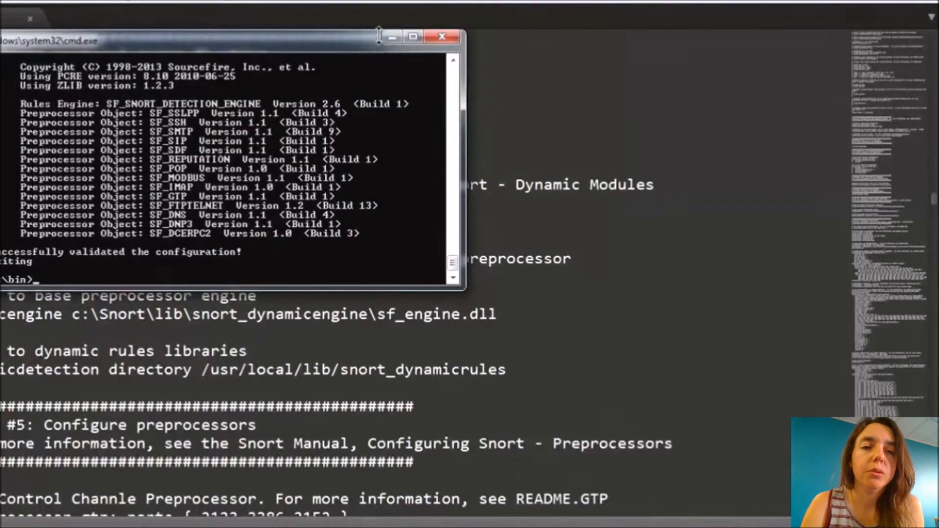
{"action": "left_click", "coordinate": [439, 36]}
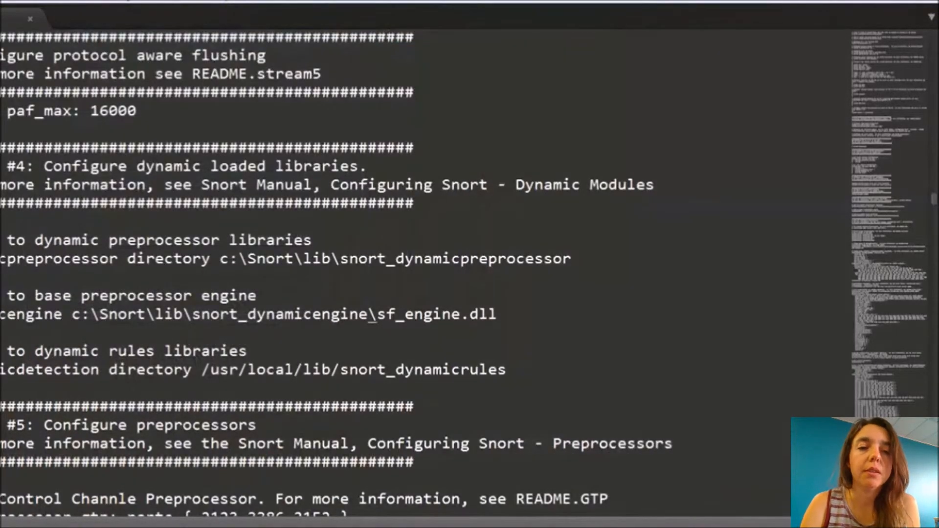
{"action": "mouse_move", "coordinate": [25, 477]}
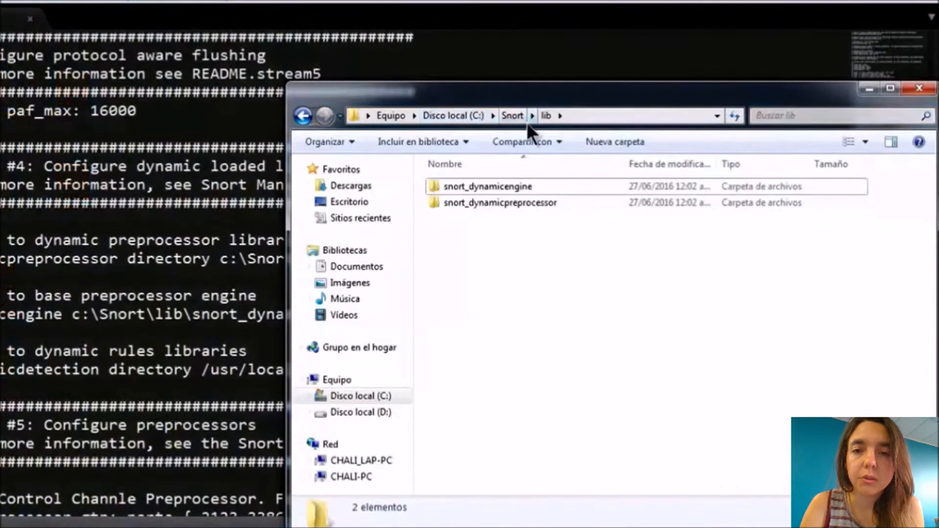
Step: Browse to C:\Snort\rules in Explorer and open local.rules in the editor
{"action": "left_click", "coordinate": [512, 116]}
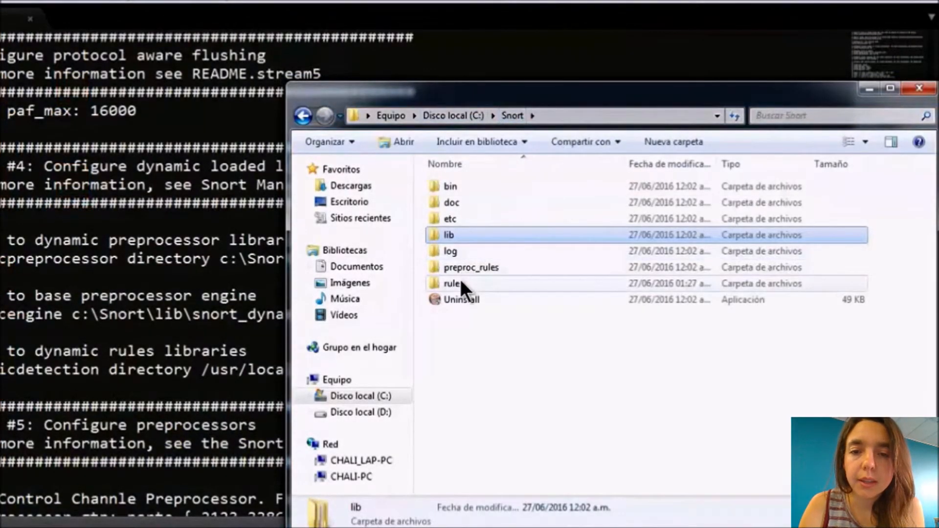
{"action": "double_click", "coordinate": [448, 284]}
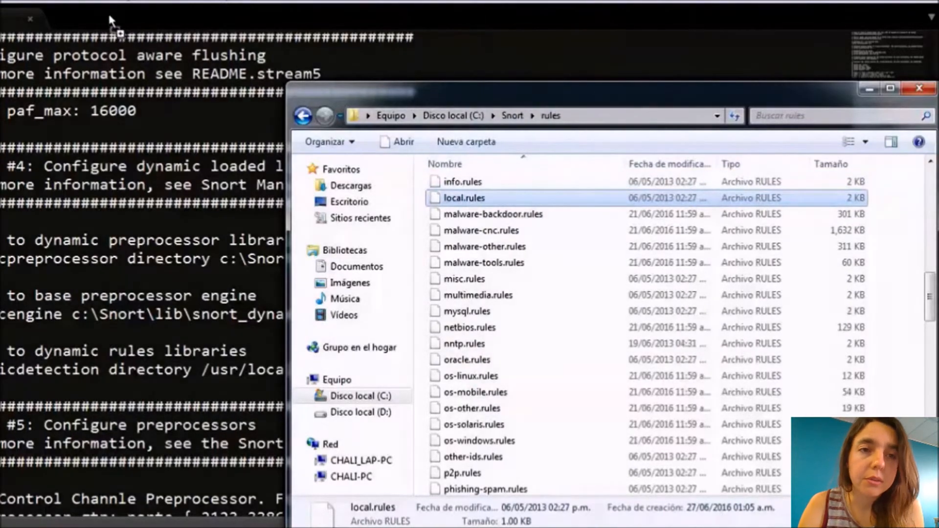
{"action": "double_click", "coordinate": [464, 197]}
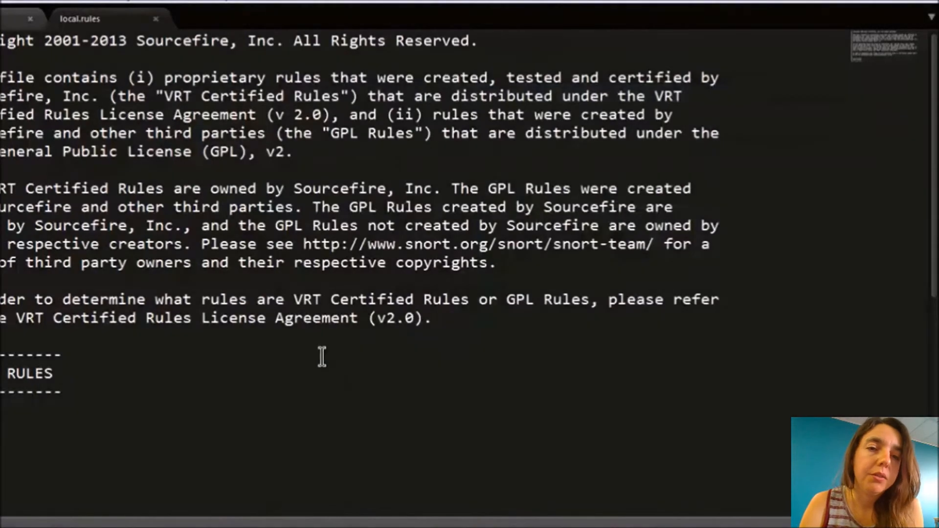
{"action": "mouse_move", "coordinate": [224, 433]}
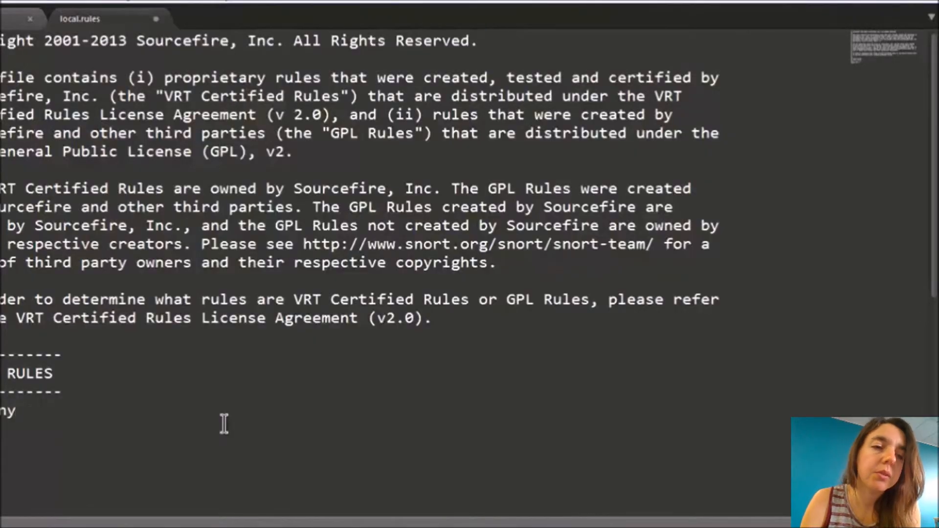
Step: Write alert tcp any any -> any any with msg "Prueba TCP" in local.rules
{"action": "type", "text": "any -> any any"}
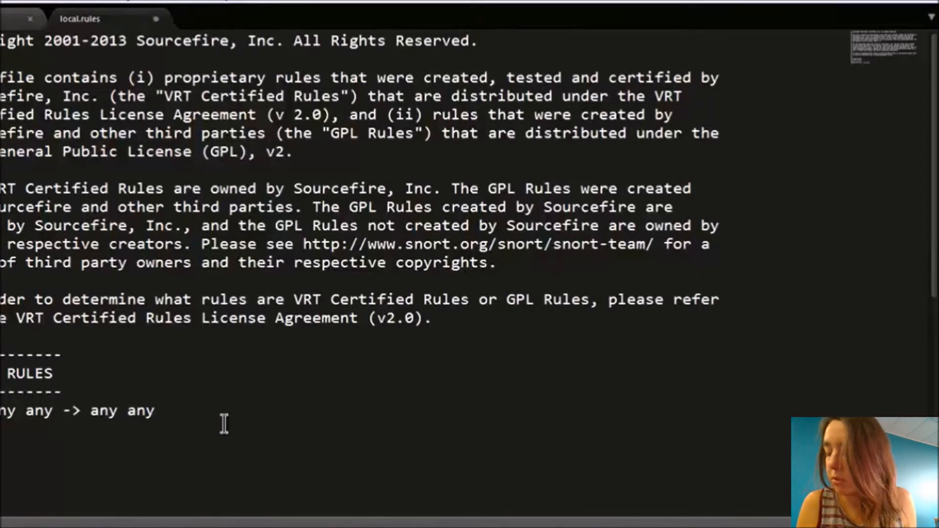
{"action": "type", "text": "cp a"}
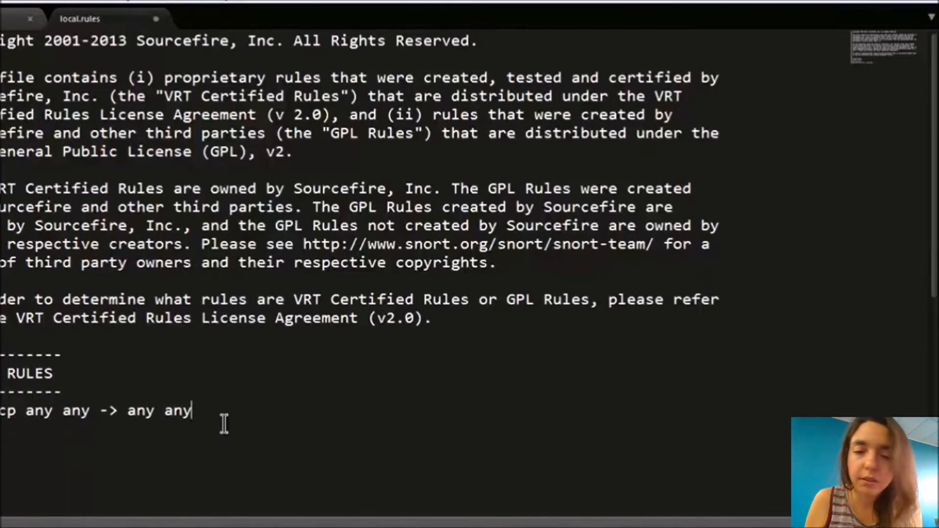
{"action": "type", "text": "()"}
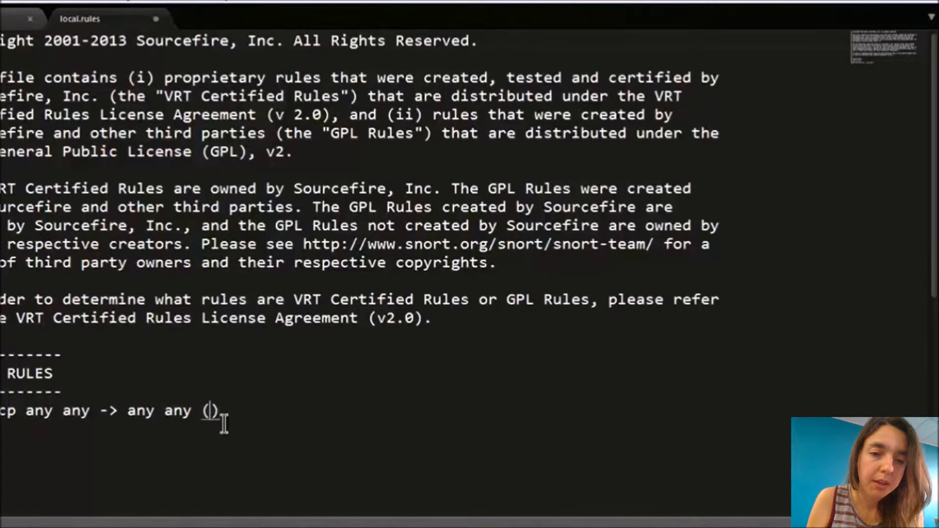
{"action": "type", "text": "ms"}
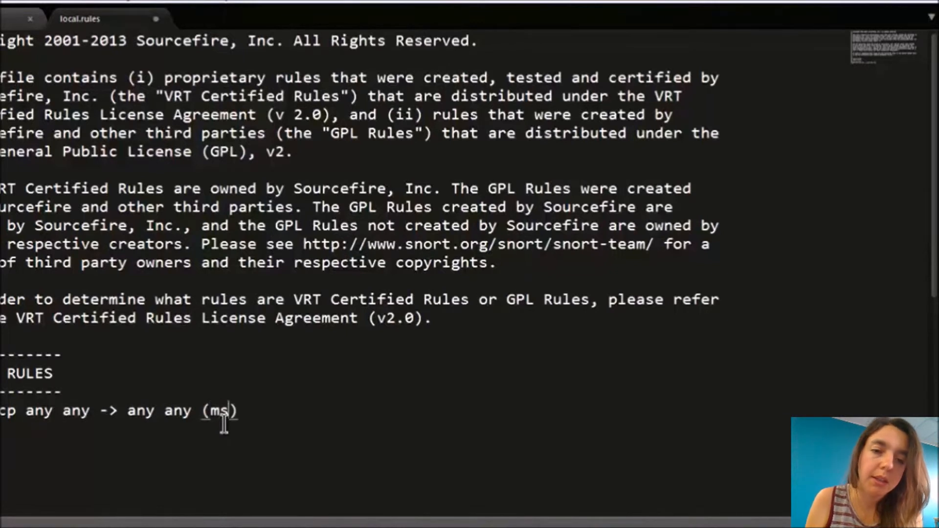
{"action": "type", "text": "g:"}
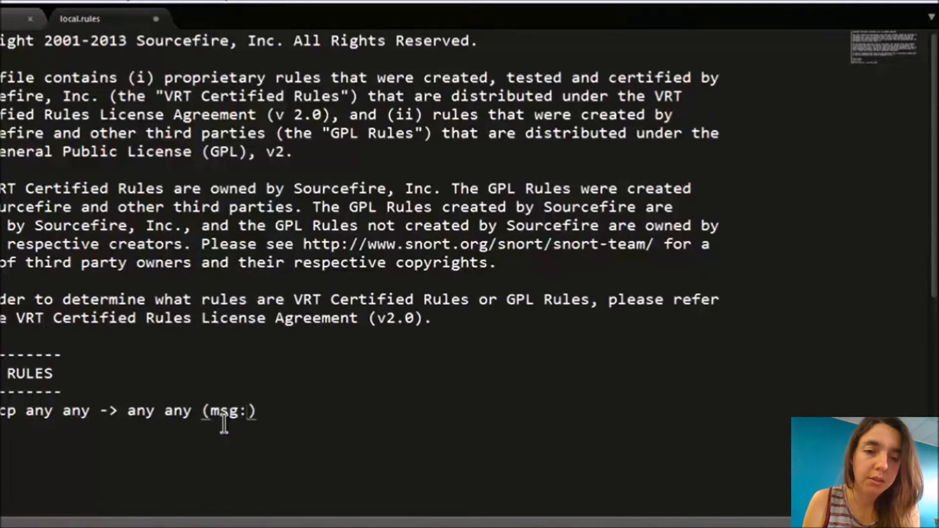
{"action": "type", "text": "\"Pru\""}
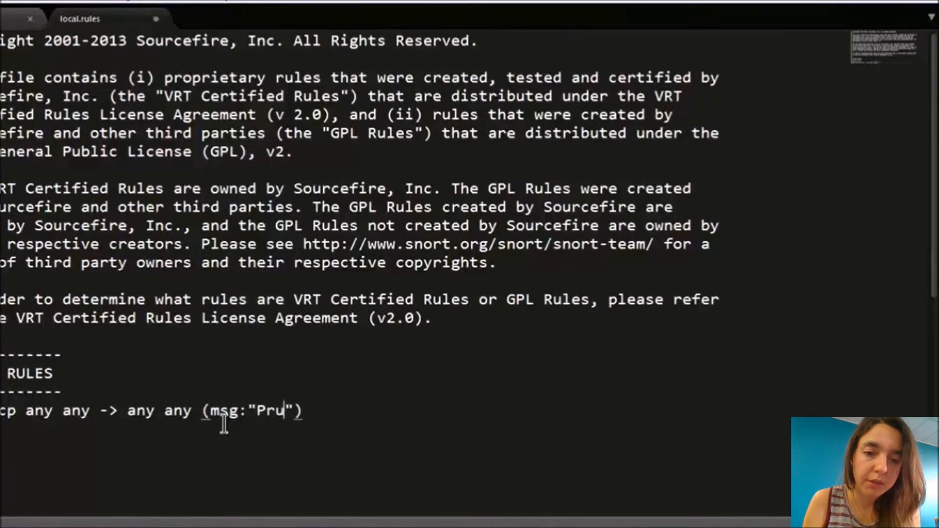
{"action": "type", "text": "eba T"}
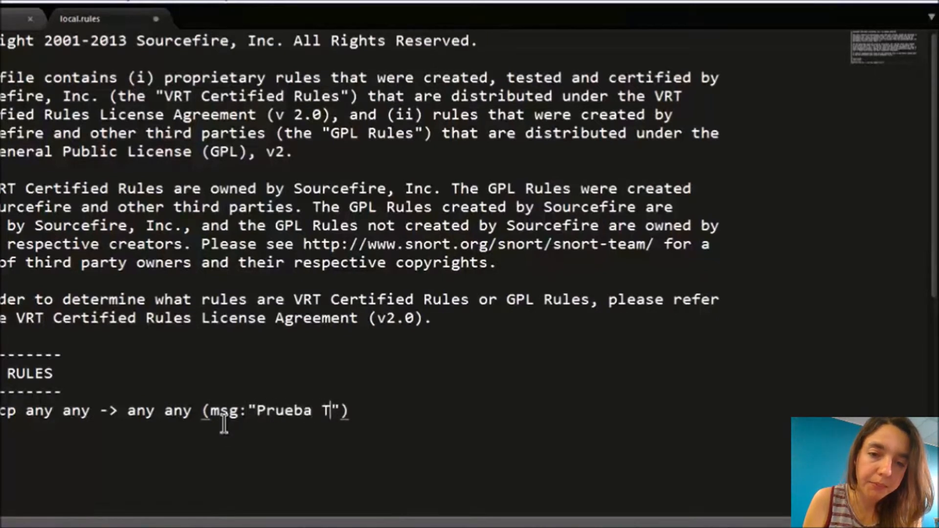
{"action": "type", "text": "CP"}
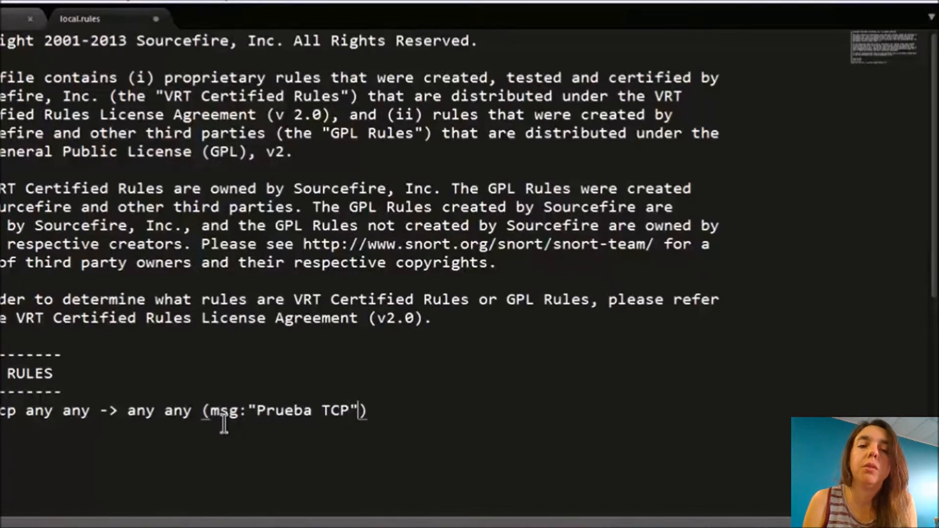
Step: Add sid:1000001 to complete the TCP alert rule
{"action": "type", "text": ";sid"}
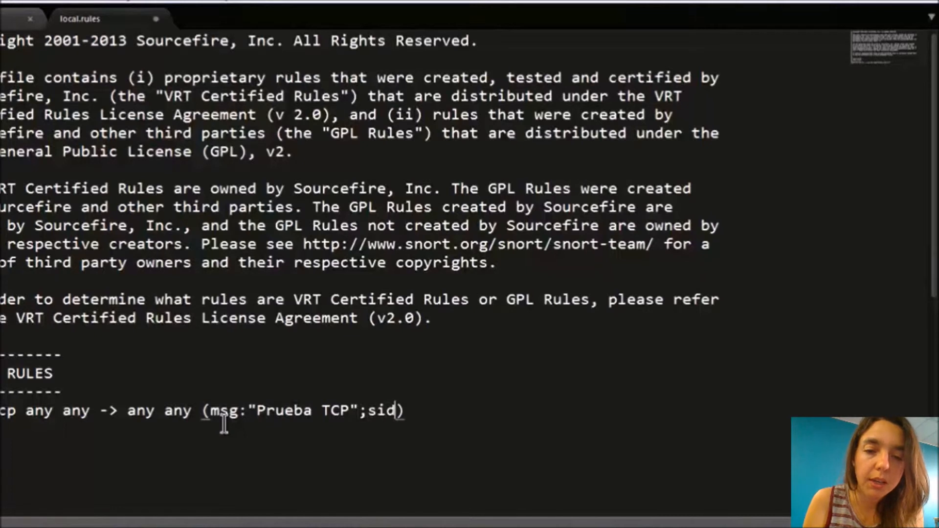
{"action": "type", "text": ":"}
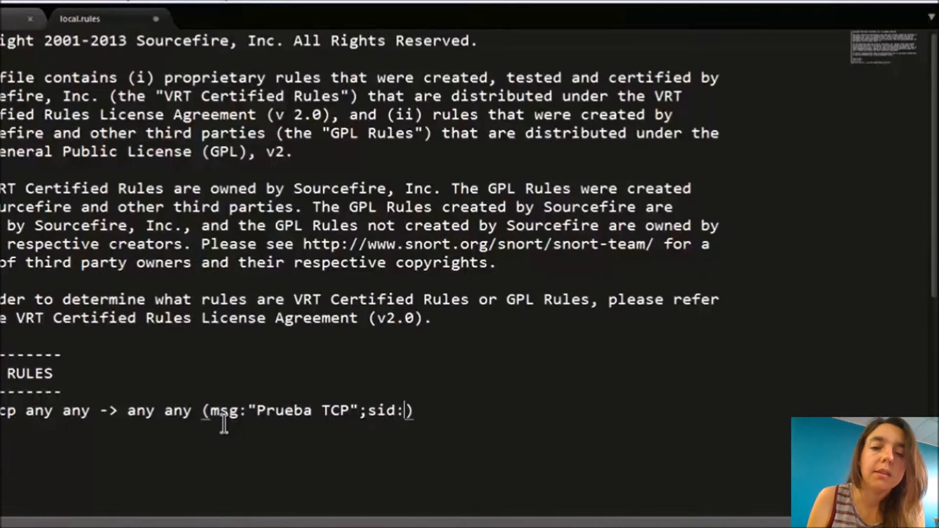
{"action": "type", "text": "100"}
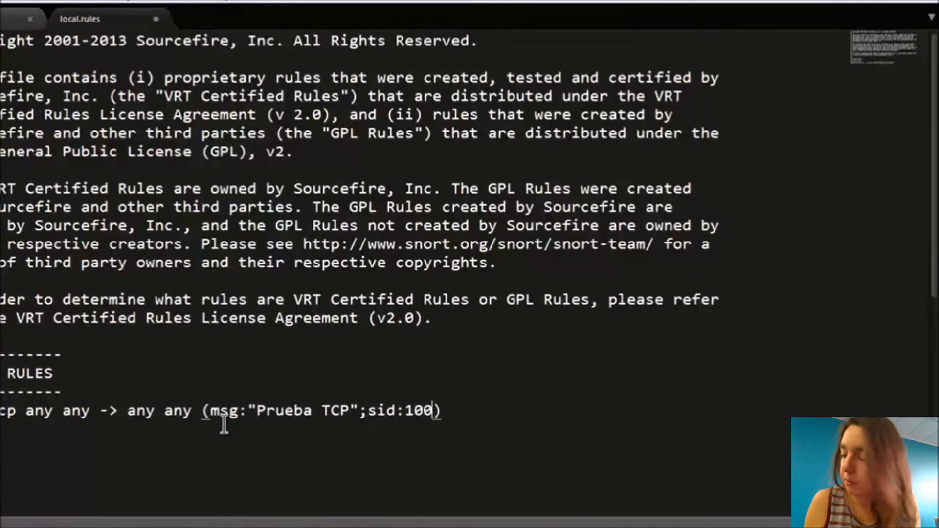
{"action": "type", "text": "00"}
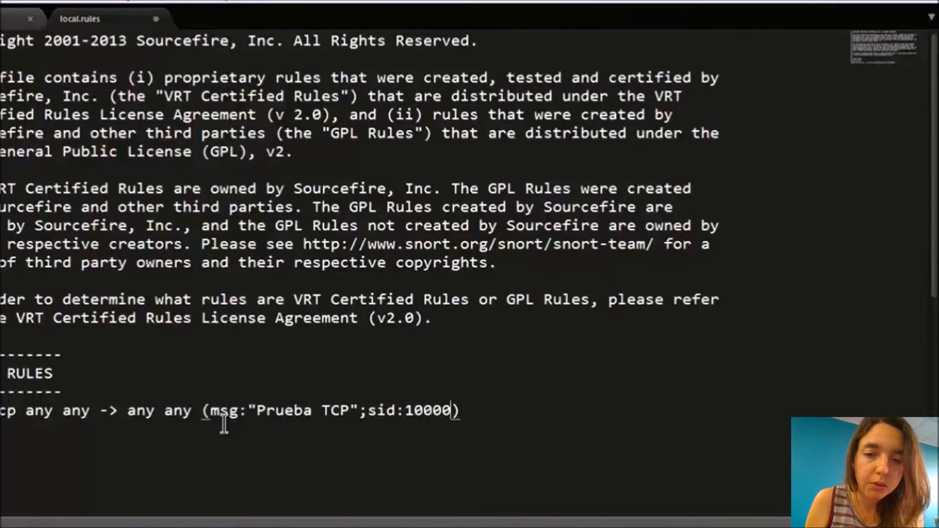
{"action": "type", "text": "01;"}
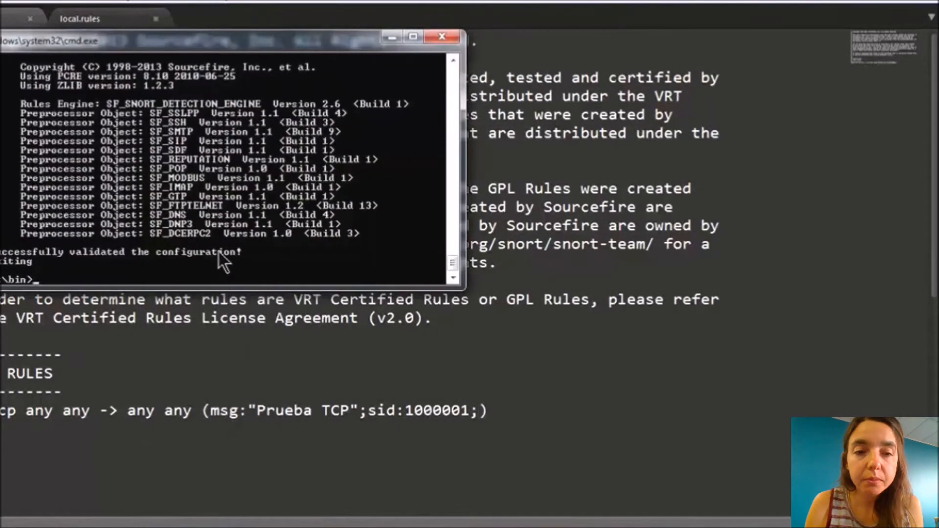
{"action": "type", "text": "snort -i 2 -c c:\\Snort\\etc\\snort.conf -A conso"}
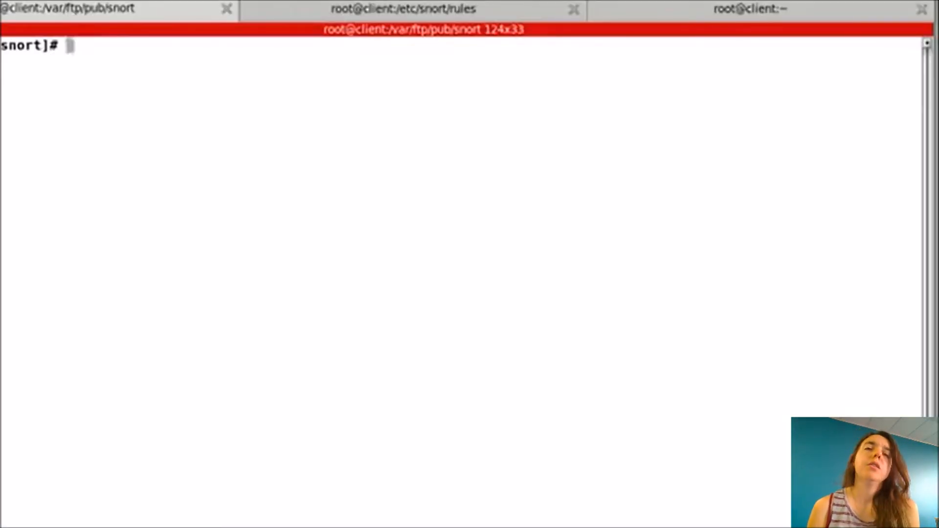
Step: Clear the terminal and run snort to sniff and print captured packet headers
{"action": "type", "text": "clear"}
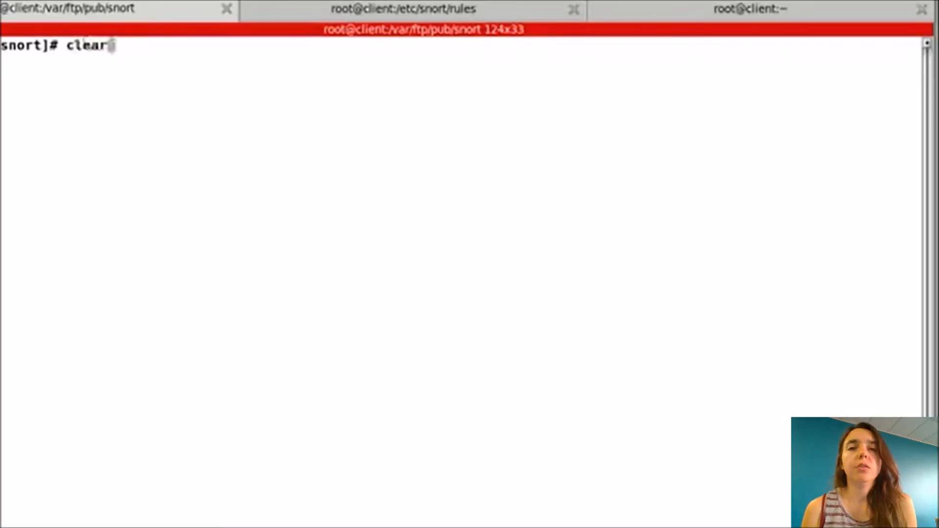
{"action": "type", "text": "snort"}
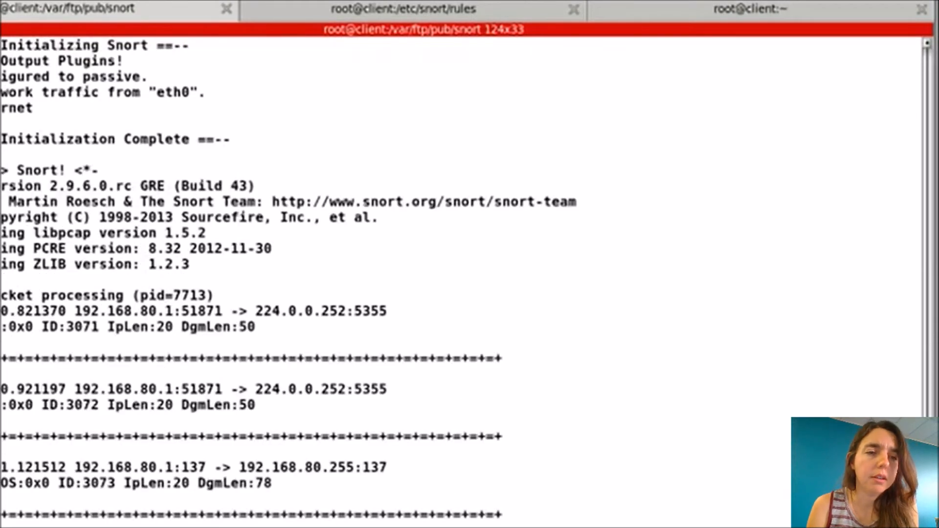
{"action": "scroll", "scroll_direction": "down", "scroll_amount": 3}
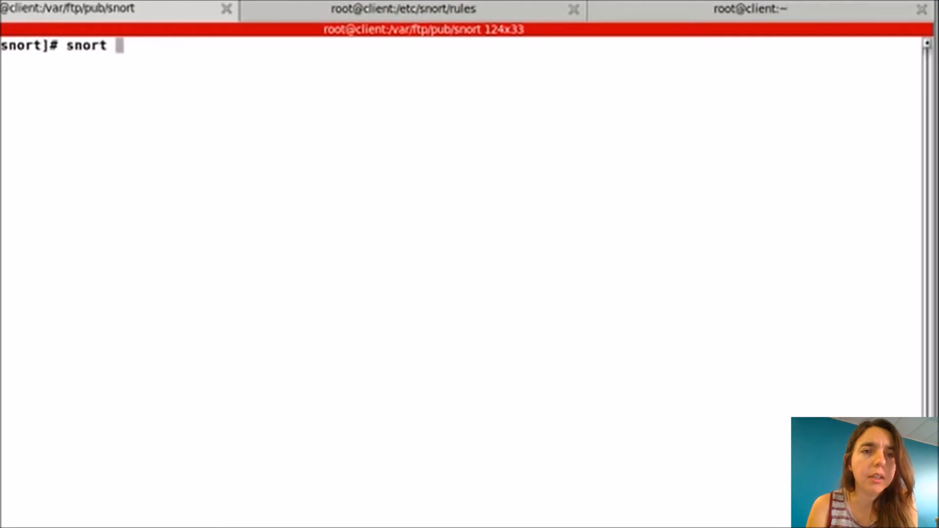
Step: Run snort -vd then snort -vde to dump packets with headers and hex/ASCII payloads
{"action": "type", "text": "-vd"}
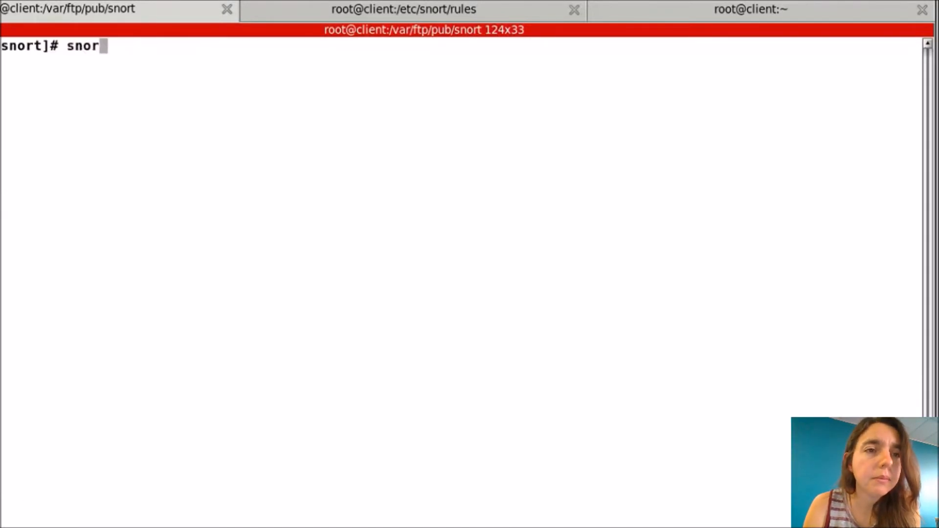
{"action": "type", "text": "-vd"}
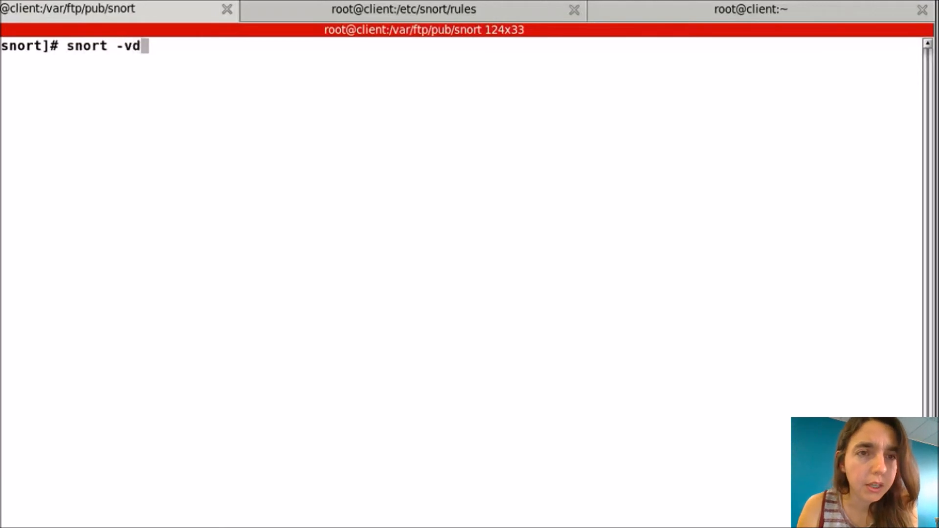
{"action": "type", "text": "e"}
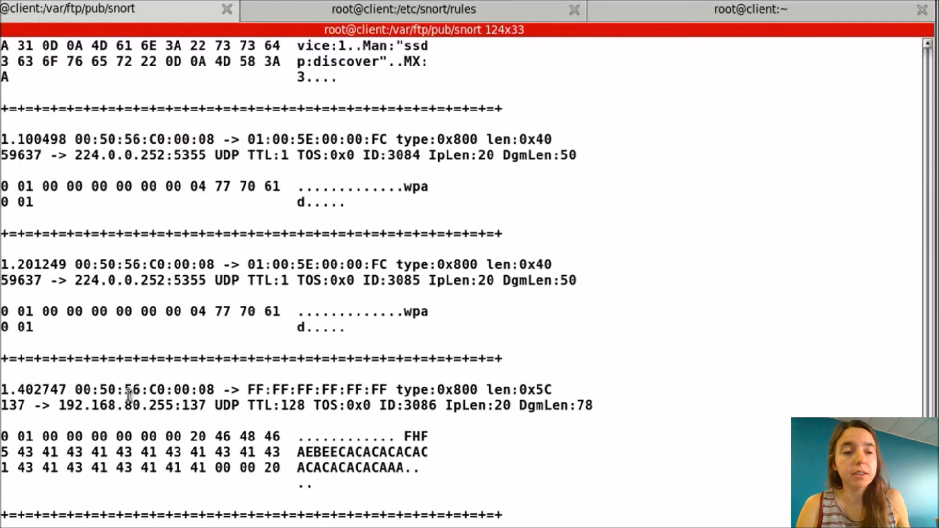
{"action": "scroll", "scroll_direction": "down", "scroll_amount": 3}
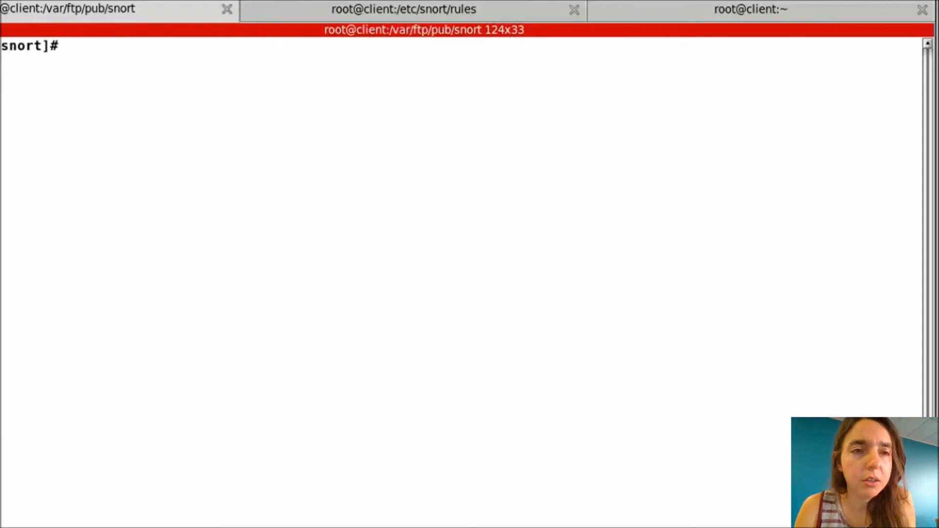
Step: Start Snort in binary packet-logging mode with snort -dev -b -l /var/log/snort
{"action": "type", "text": "snort6"}
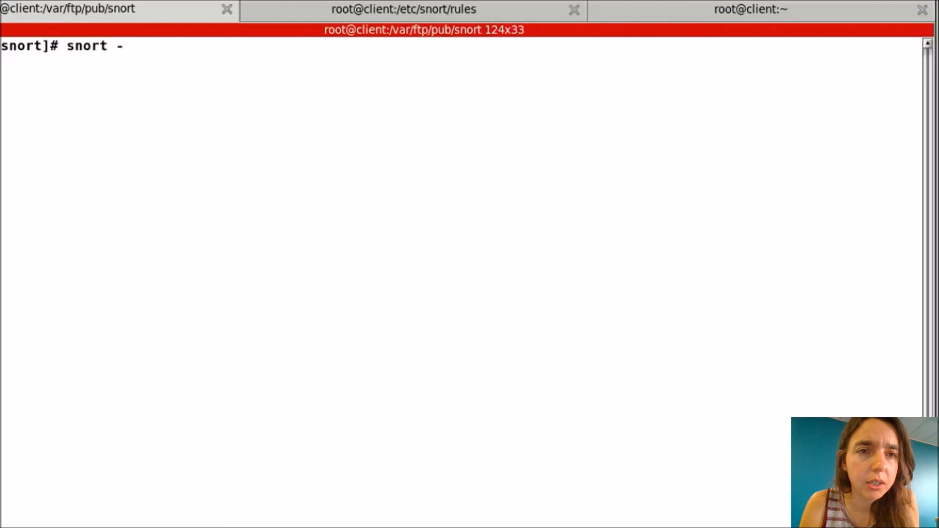
{"action": "type", "text": "dev -b -l"}
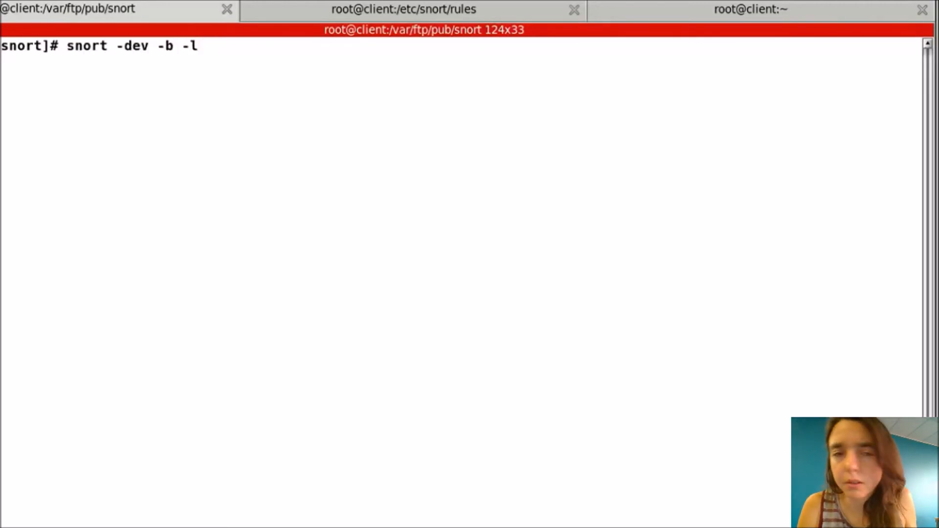
{"action": "type", "text": "/var/og/snort"}
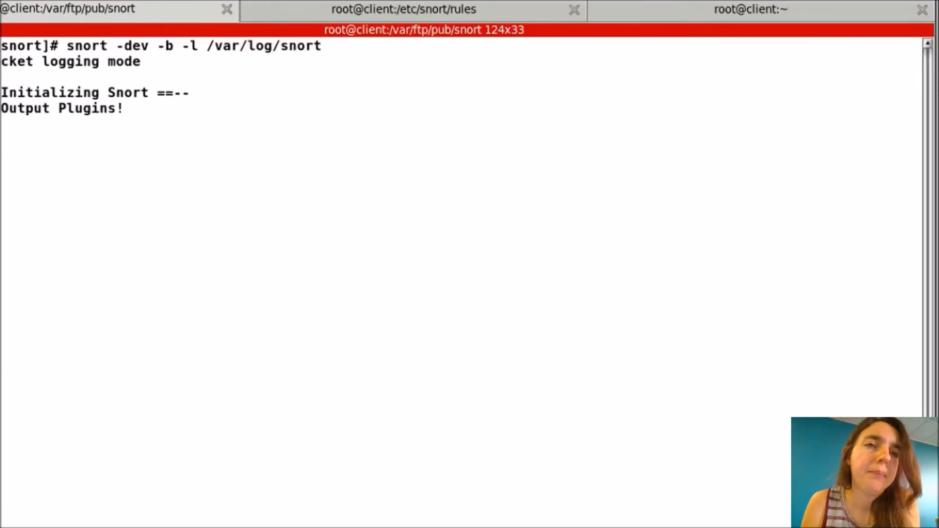
Step: In the second terminal, list /var/log/snort to confirm snort.log files and flood-ping 192.168.80.6
{"action": "left_click", "coordinate": [406, 9]}
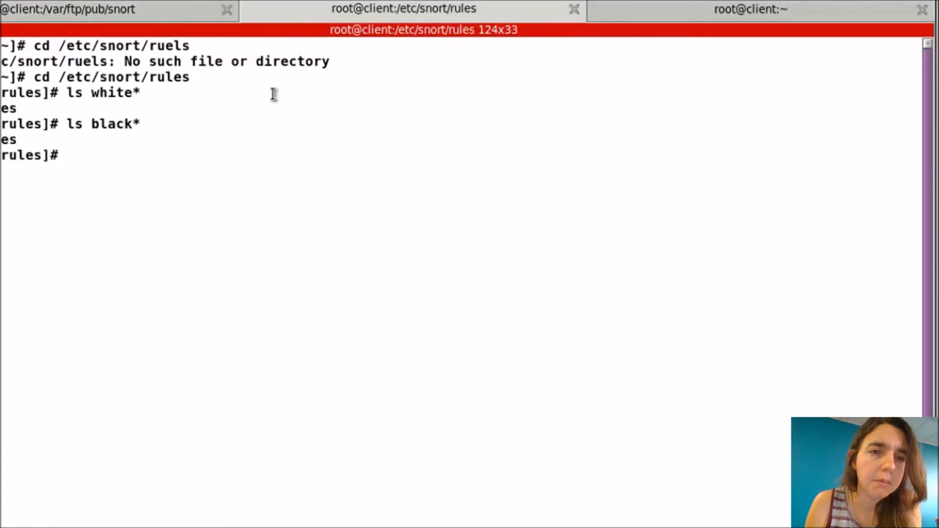
{"action": "type", "text": "cd /var/log/"}
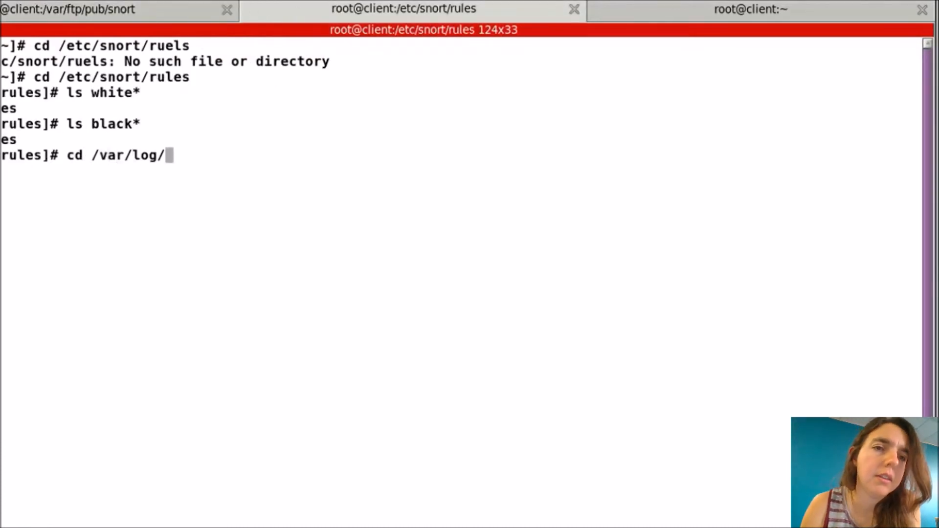
{"action": "type", "text": "snort"}
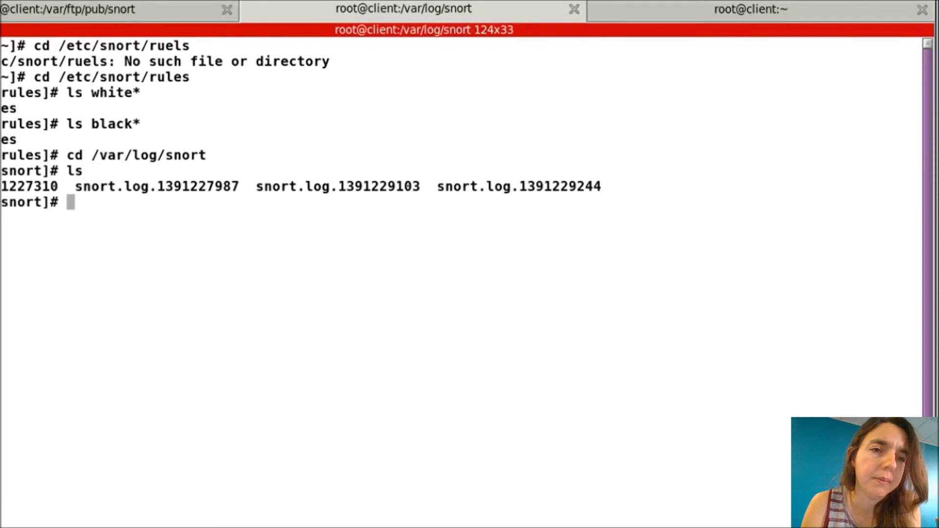
{"action": "type", "text": "ls -l"}
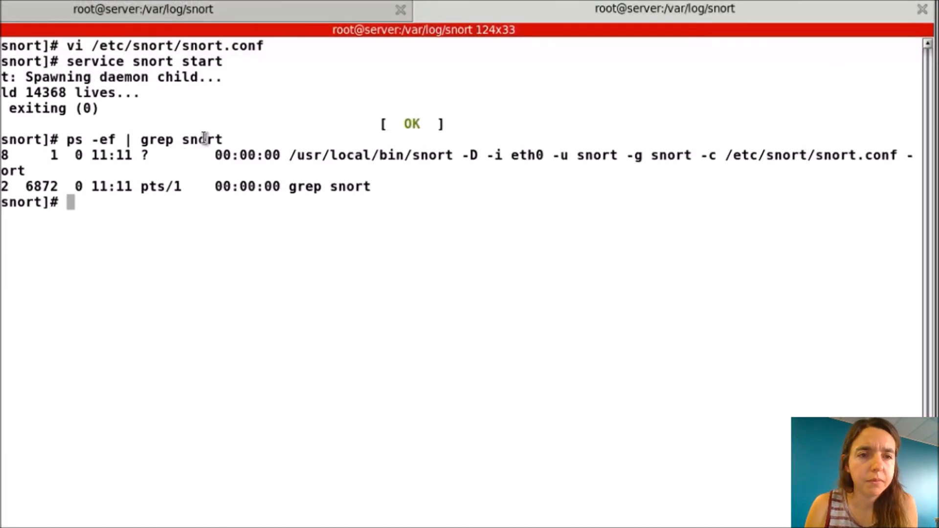
{"action": "type", "text": "ping -f 192.168.80.6"}
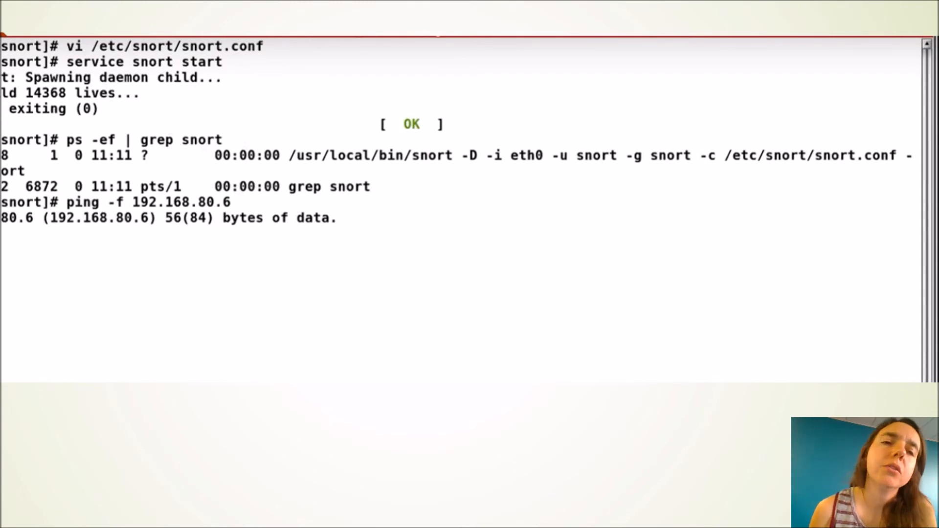